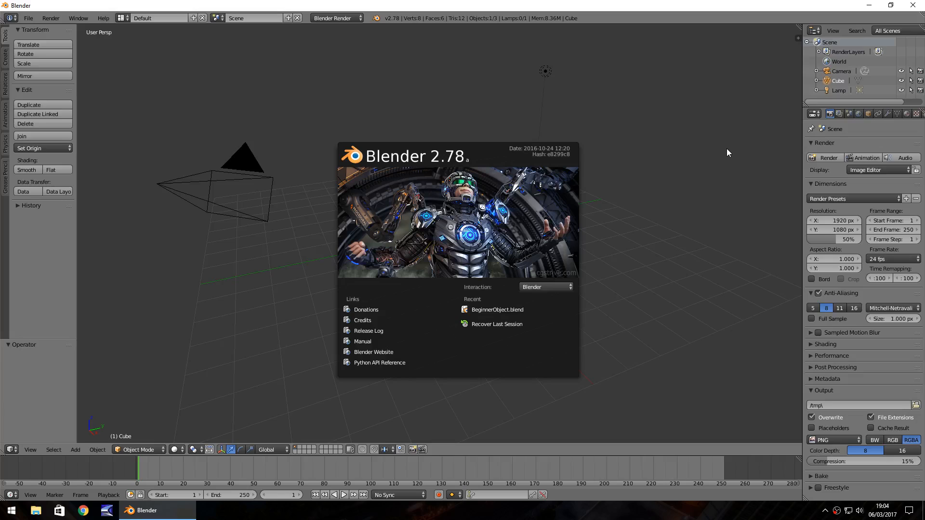
pyautogui.moveTo(719, 153)
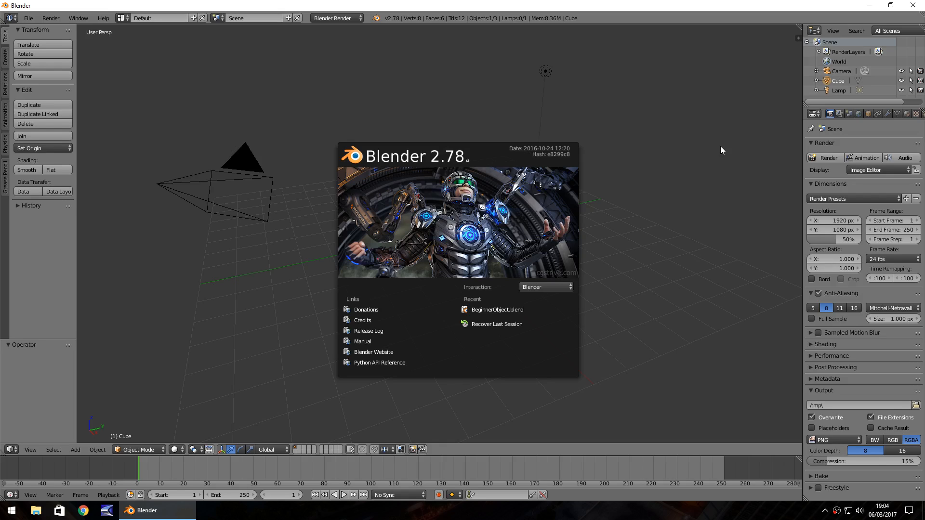
pyautogui.moveTo(661, 133)
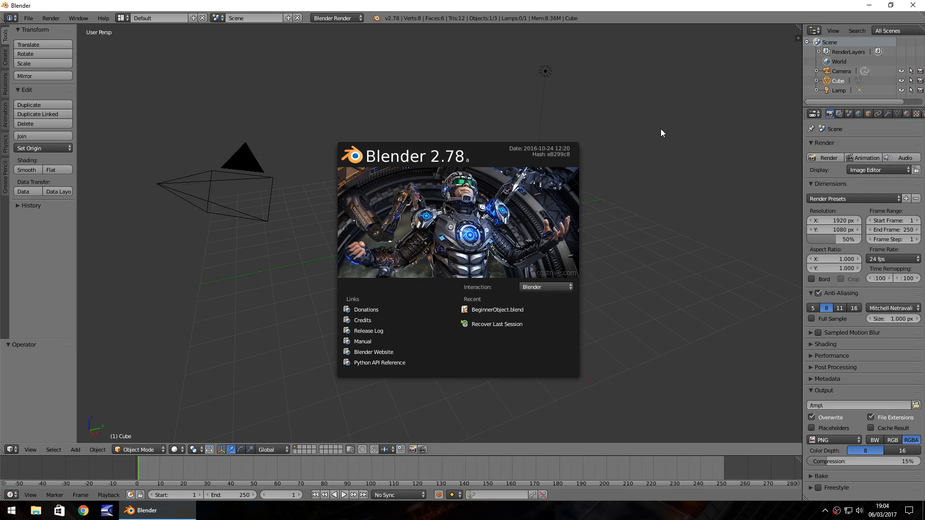
pyautogui.moveTo(677, 128)
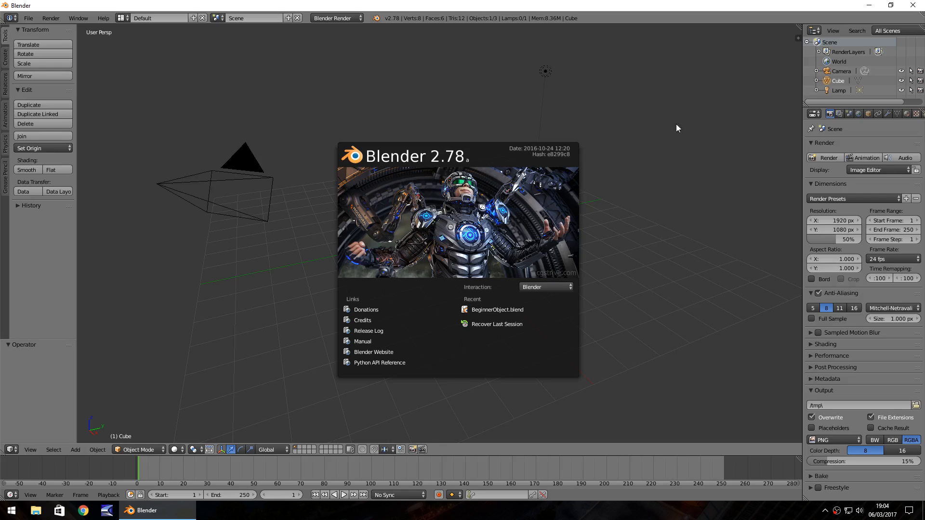
pyautogui.moveTo(686, 125)
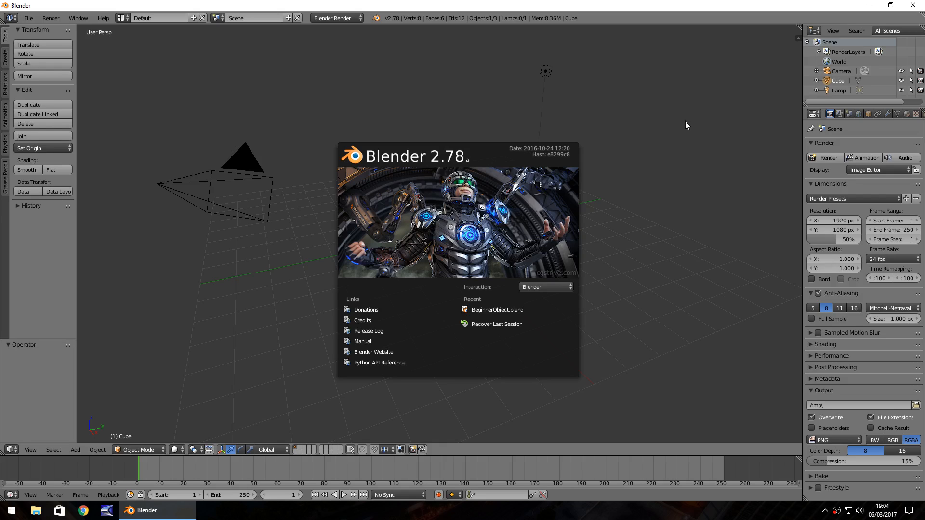
pyautogui.moveTo(711, 141)
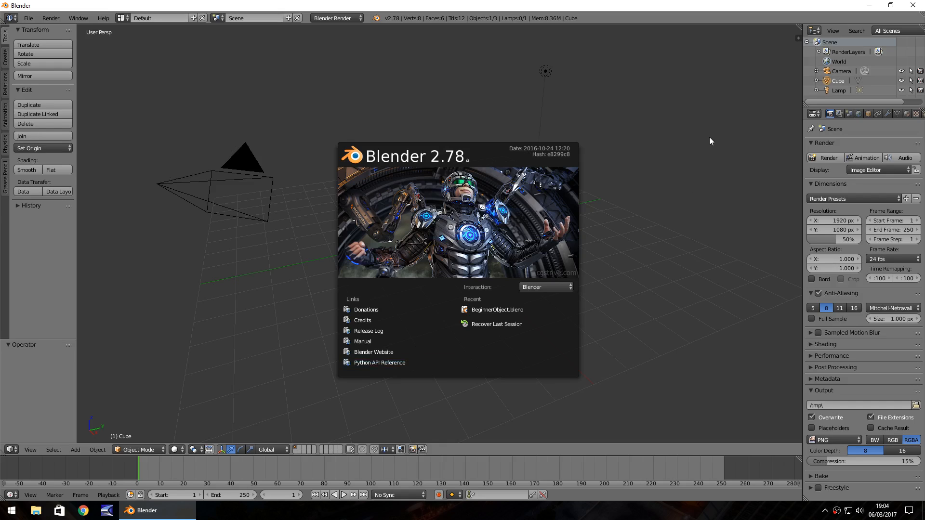
pyautogui.moveTo(96, 71)
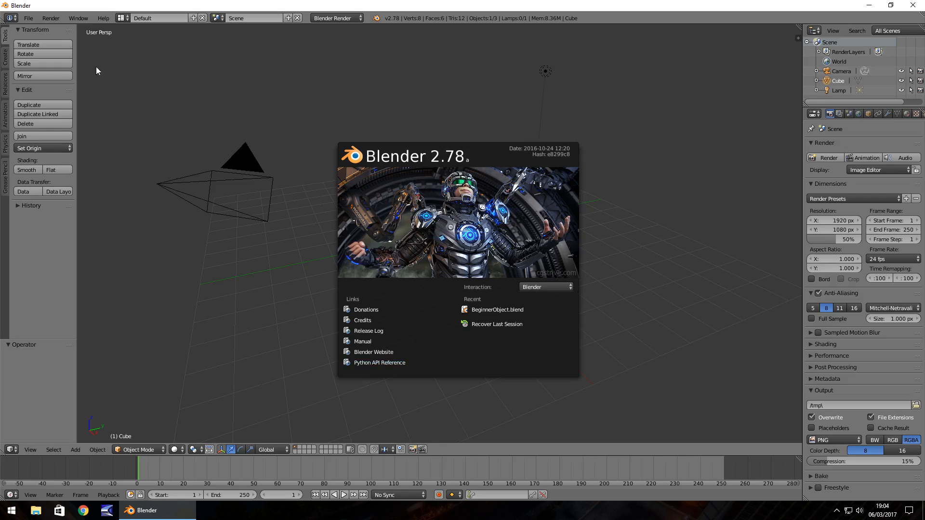
pyautogui.moveTo(146, 67)
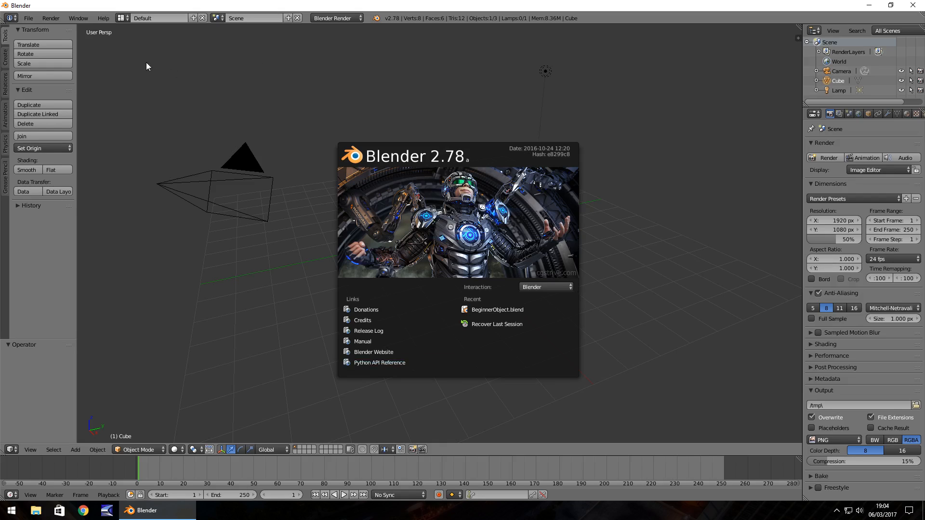
pyautogui.moveTo(492, 361)
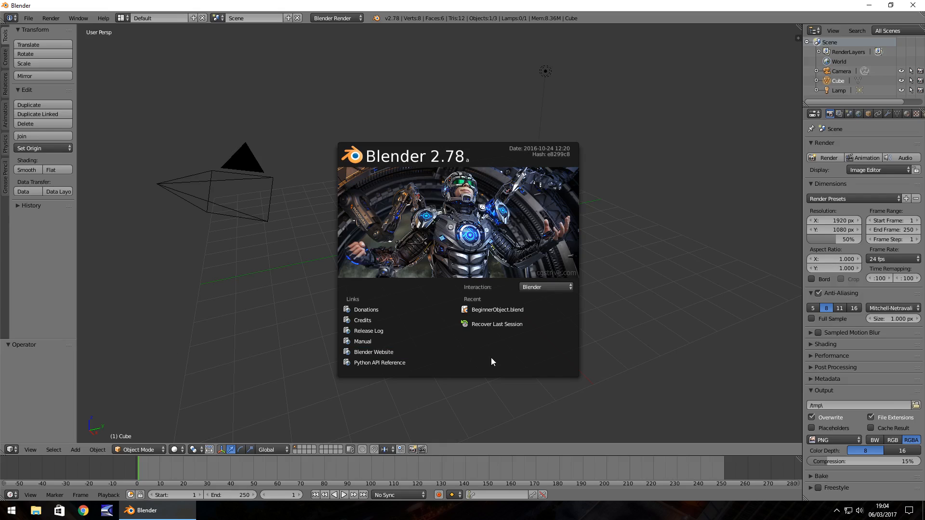
pyautogui.moveTo(528, 176)
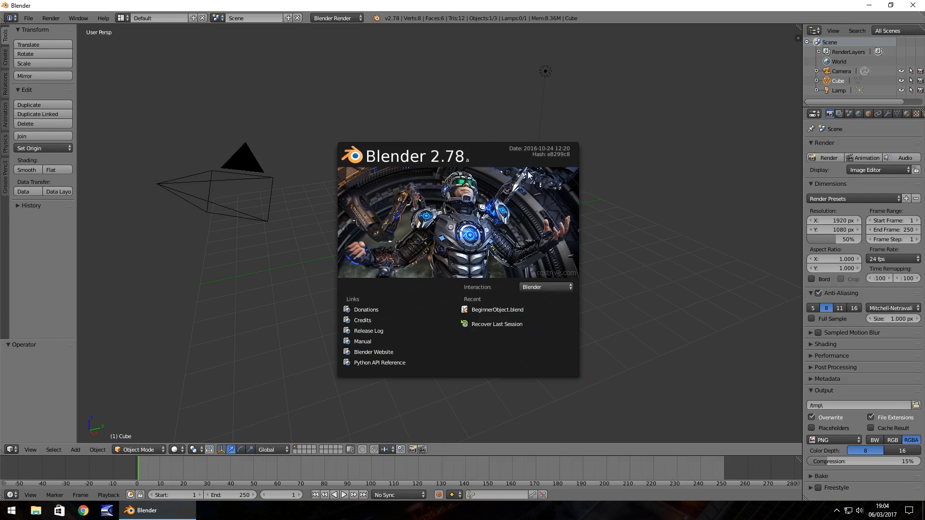
pyautogui.moveTo(438, 379)
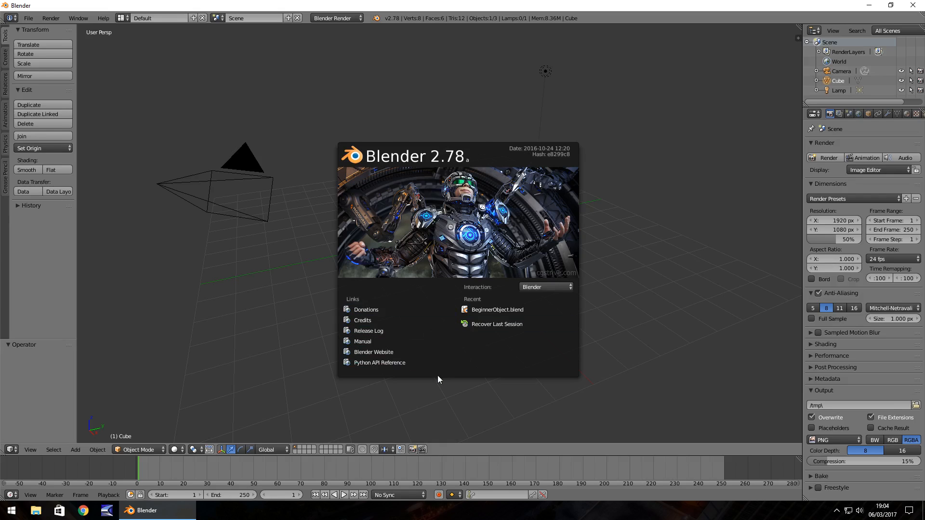
pyautogui.moveTo(670, 101)
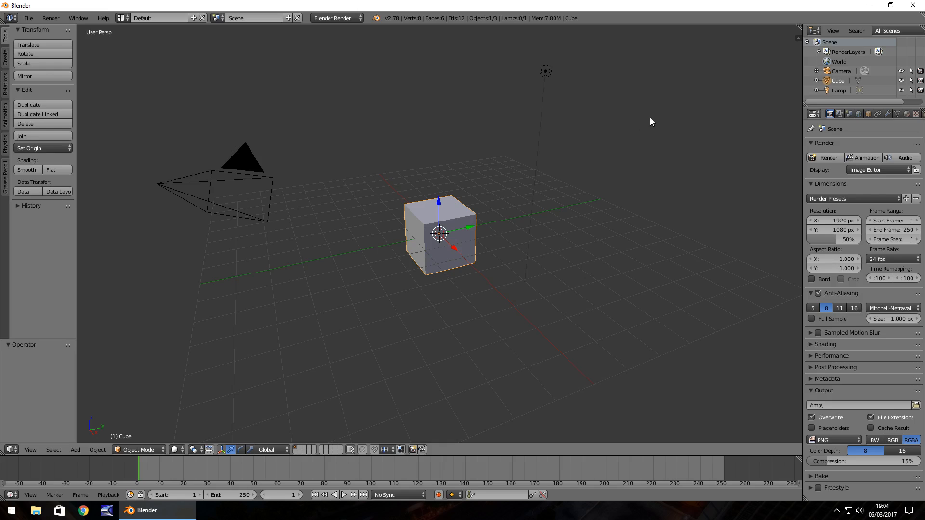
pyautogui.moveTo(87, 504)
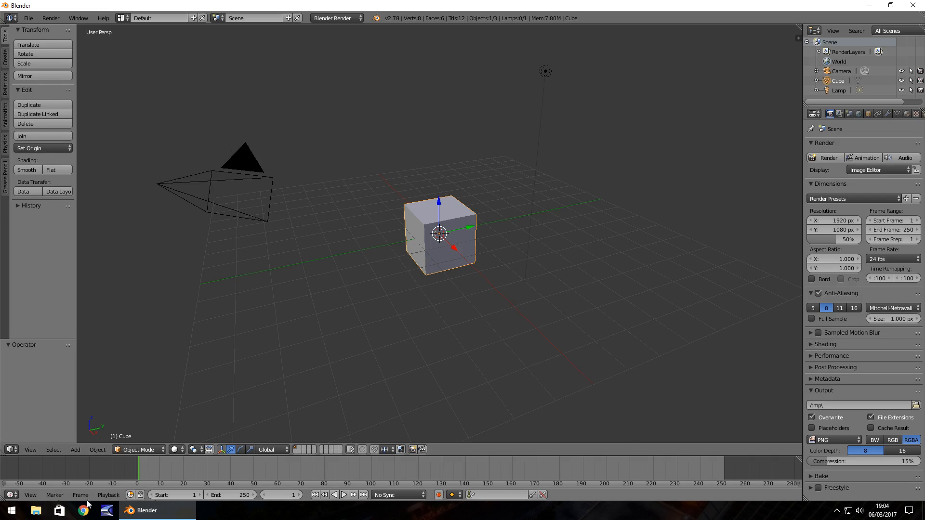
pyautogui.moveTo(313, 124)
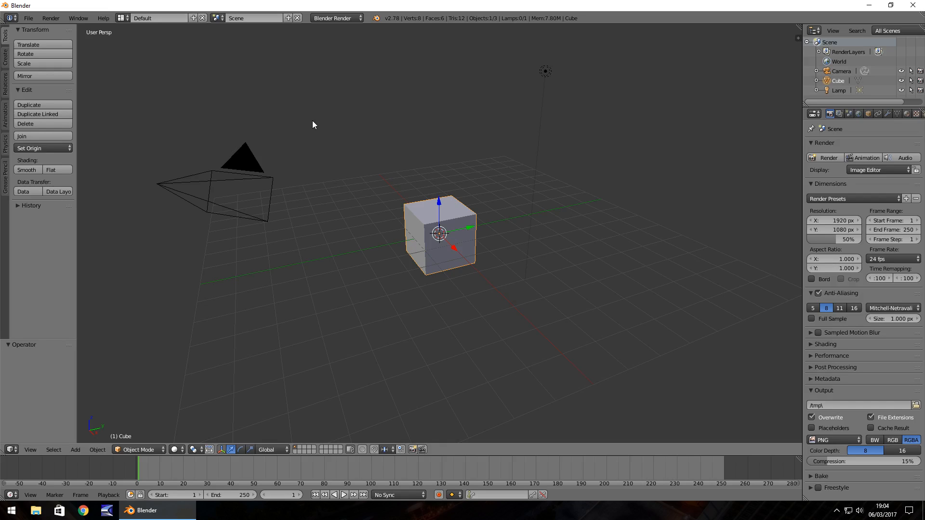
pyautogui.moveTo(499, 83)
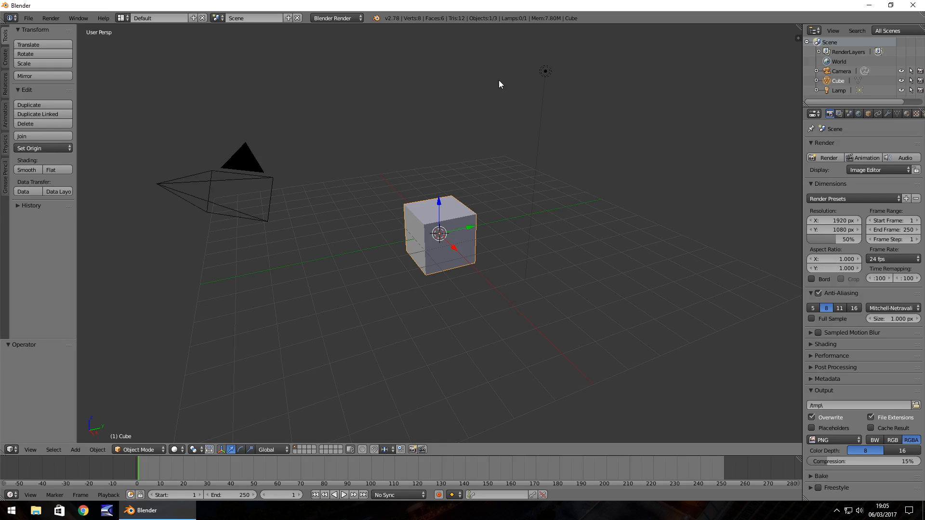
pyautogui.moveTo(436, 93)
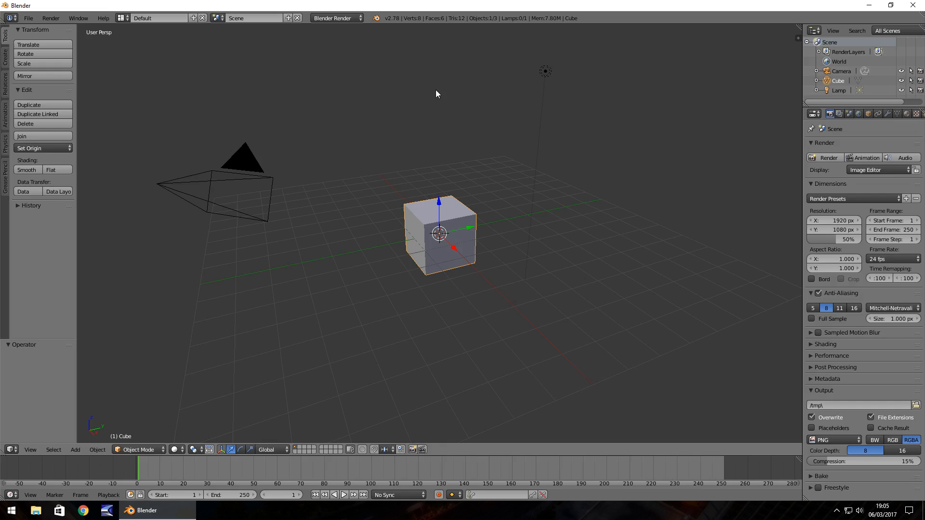
pyautogui.moveTo(409, 92)
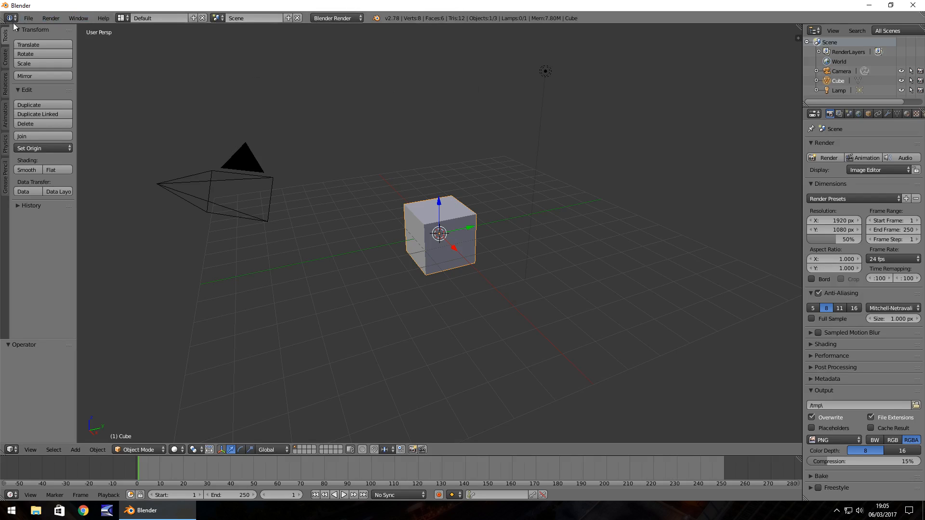
pyautogui.moveTo(104, 17)
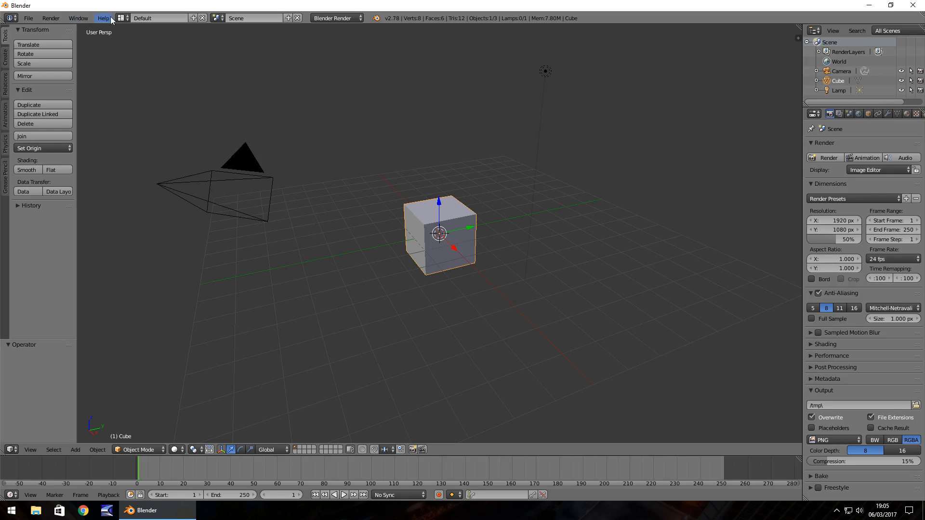
pyautogui.moveTo(269, 29)
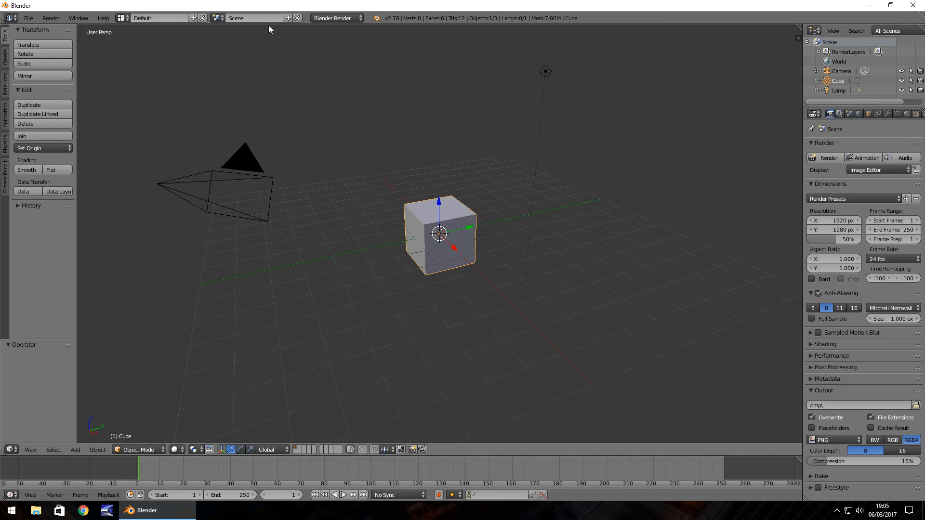
pyautogui.moveTo(136, 53)
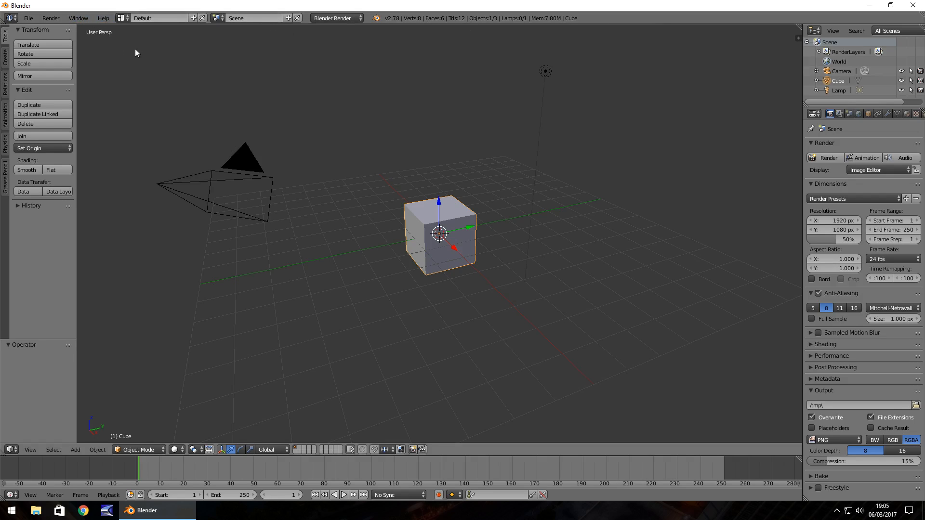
pyautogui.moveTo(401, 44)
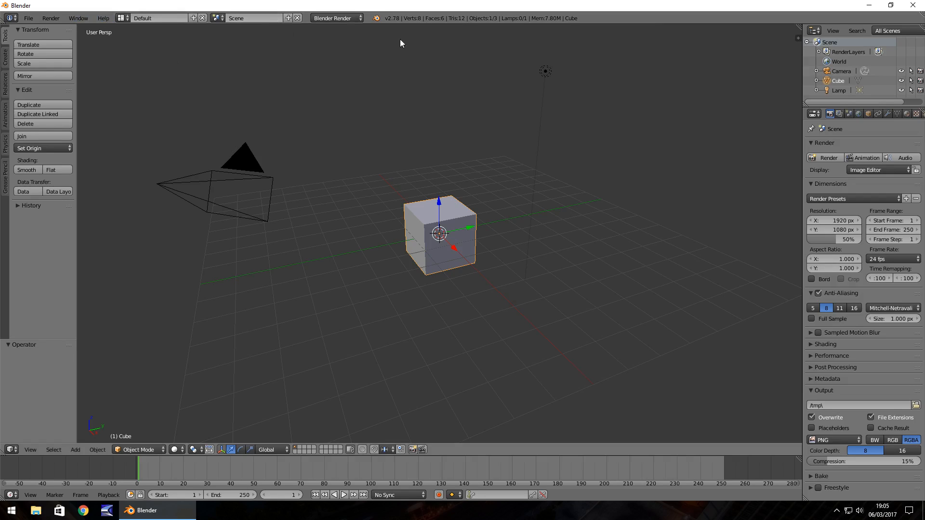
pyautogui.moveTo(296, 25)
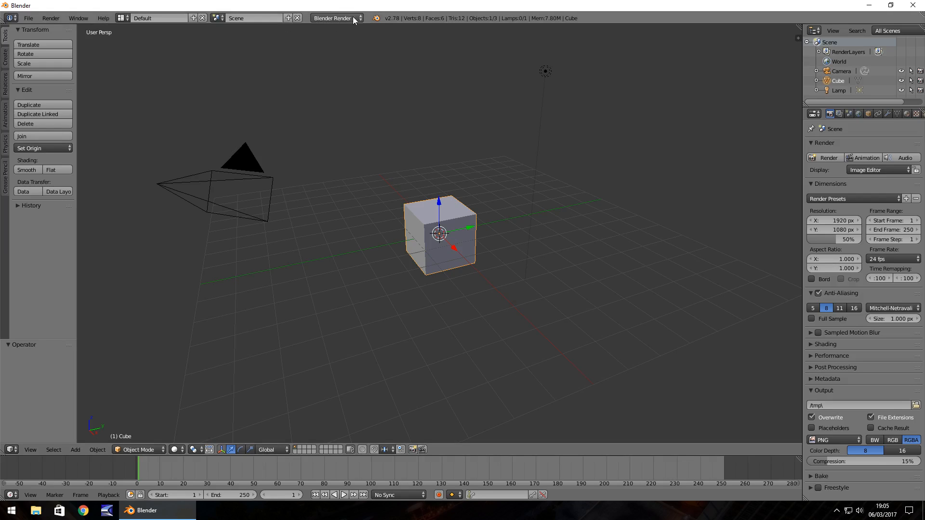
pyautogui.click(335, 18)
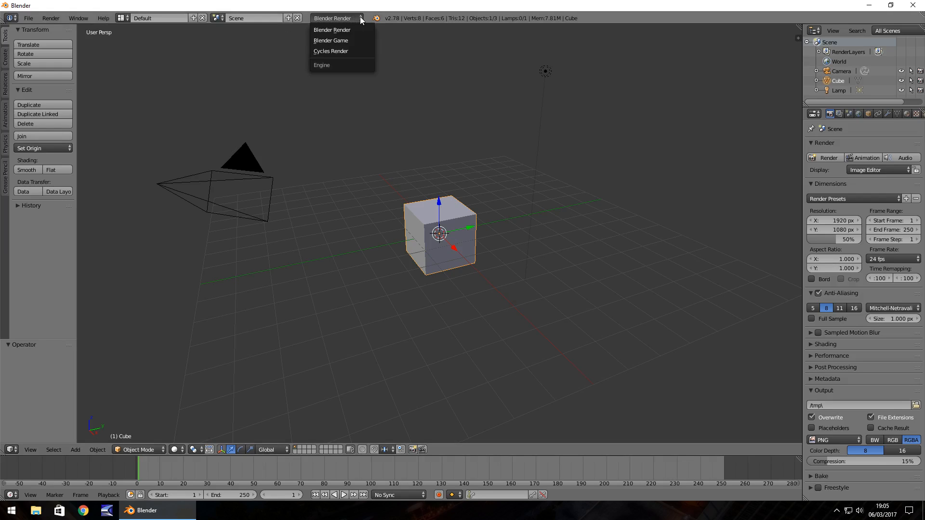
pyautogui.moveTo(333, 30)
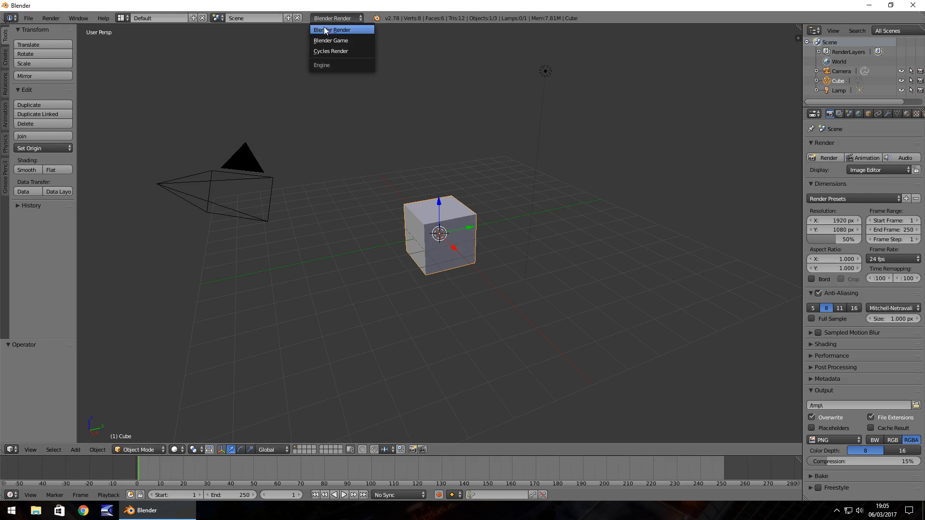
pyautogui.moveTo(332, 33)
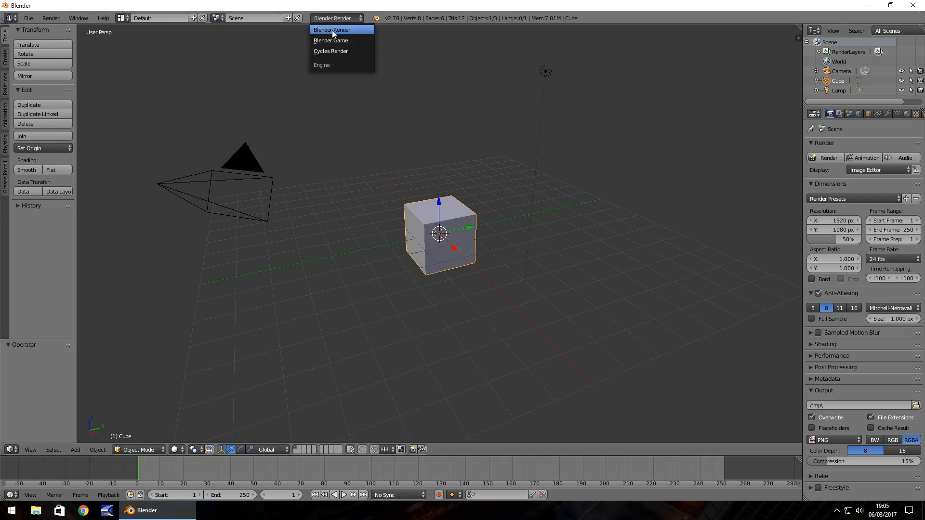
pyautogui.moveTo(356, 35)
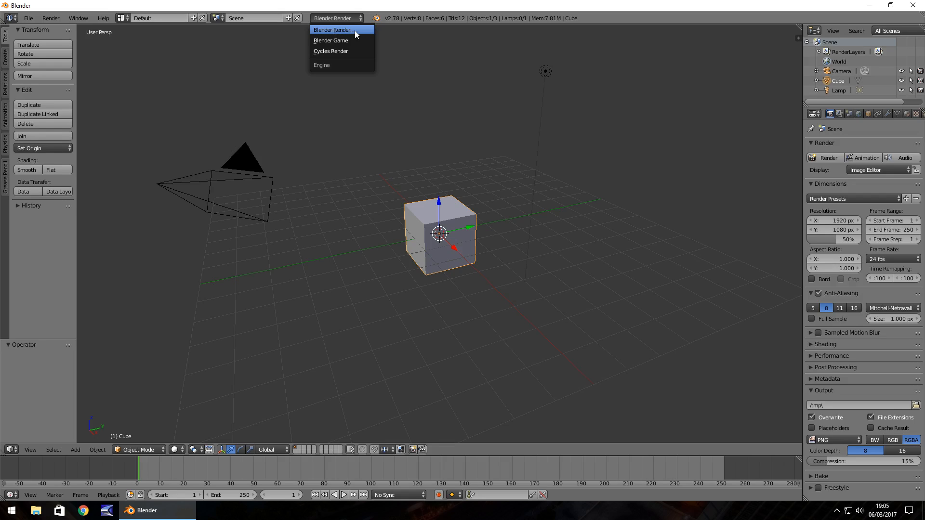
pyautogui.moveTo(337, 34)
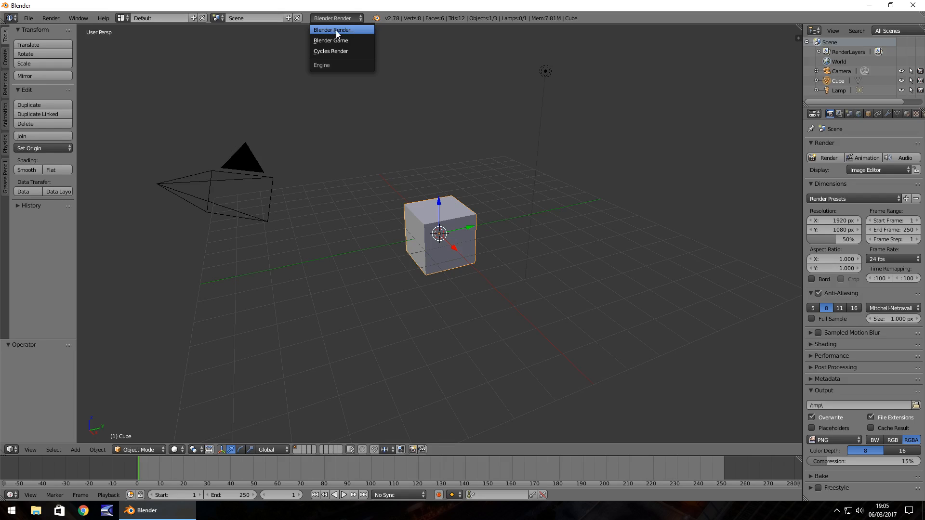
pyautogui.moveTo(331, 41)
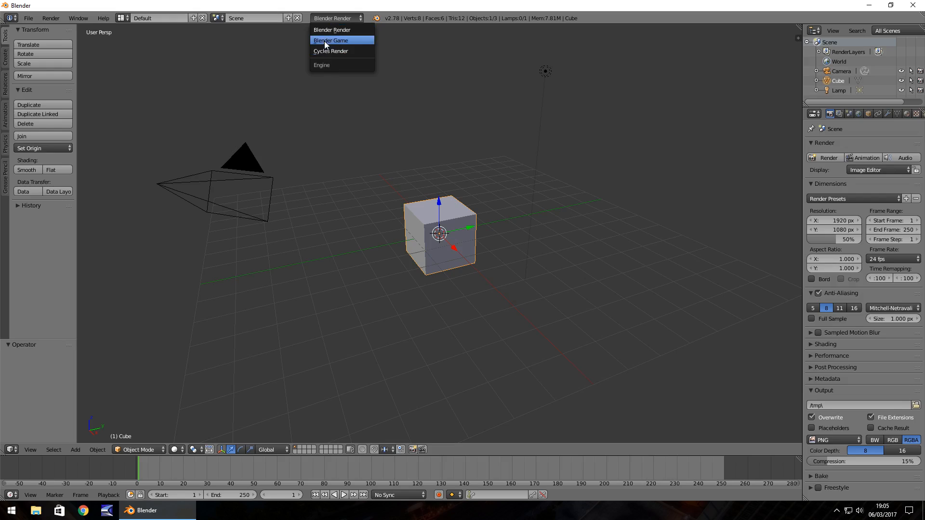
pyautogui.click(336, 17)
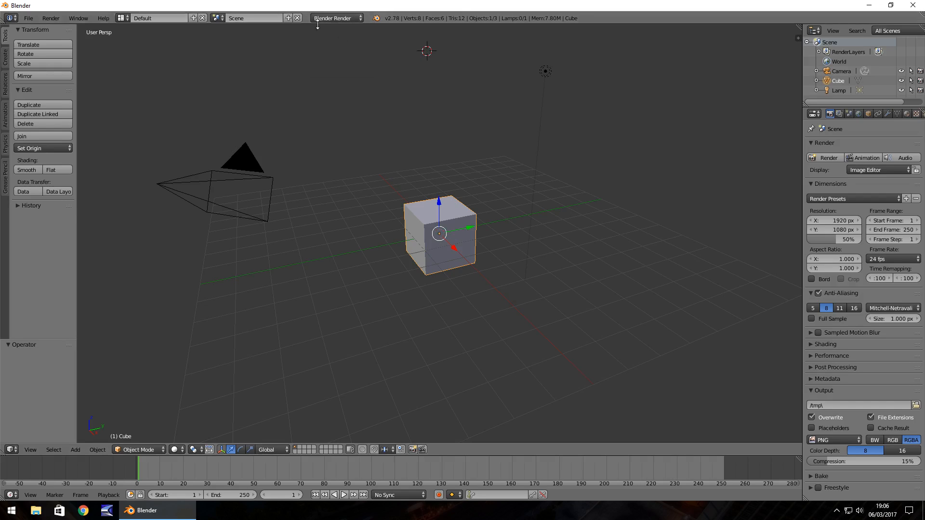
pyautogui.moveTo(333, 17)
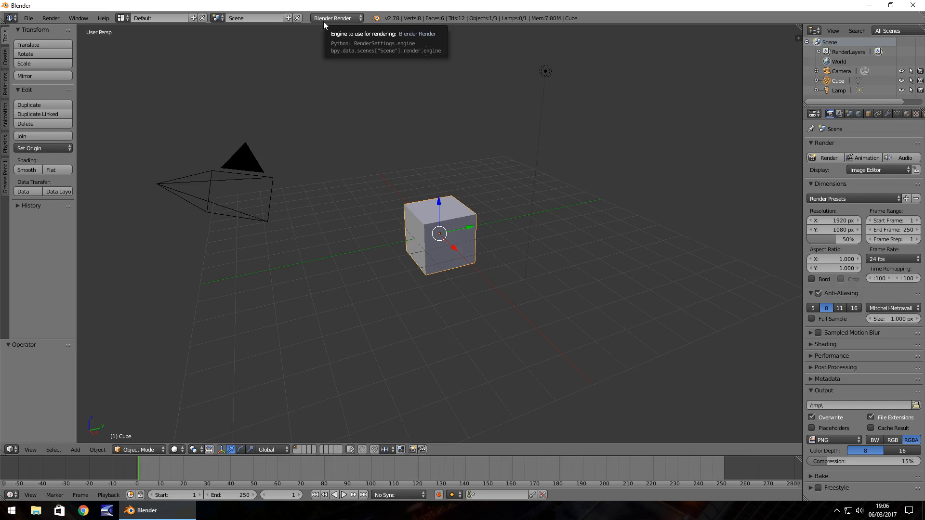
pyautogui.moveTo(46, 69)
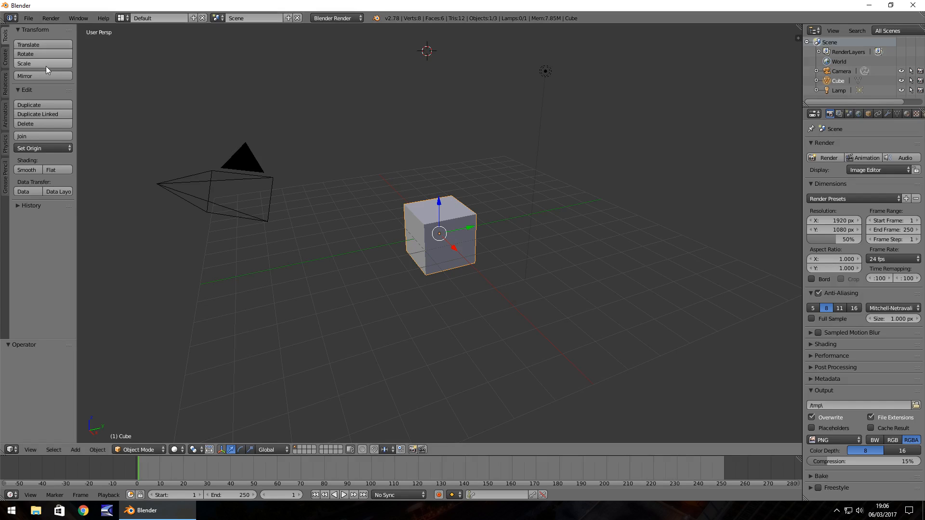
pyautogui.moveTo(34, 287)
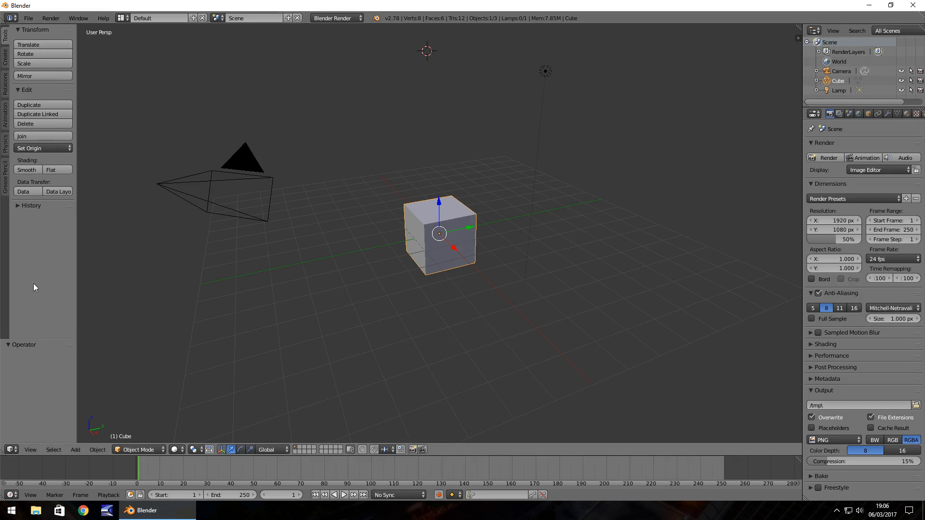
pyautogui.moveTo(145, 107)
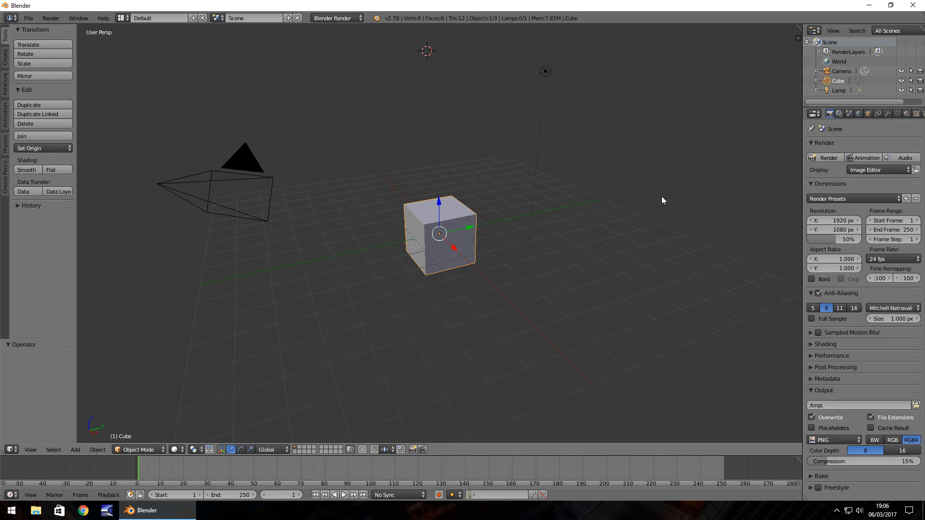
pyautogui.moveTo(364, 101)
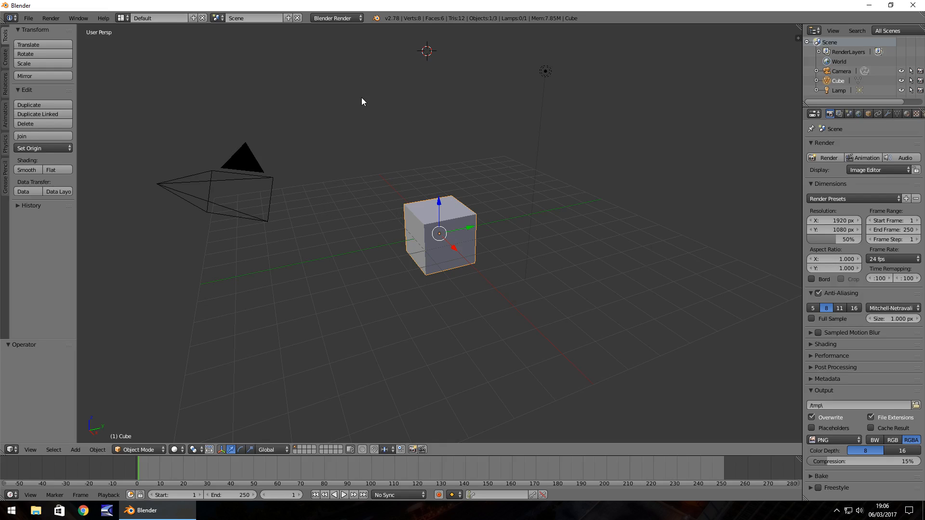
pyautogui.moveTo(360, 118)
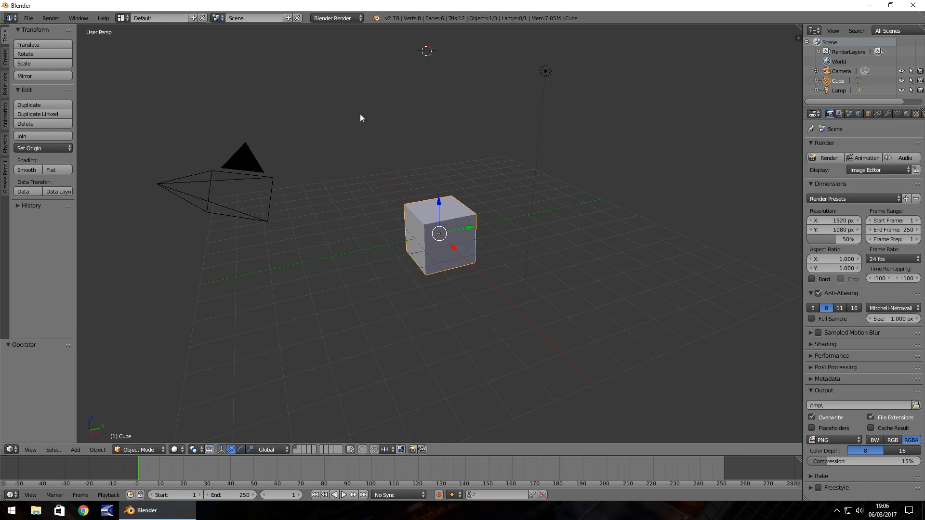
pyautogui.moveTo(441, 298)
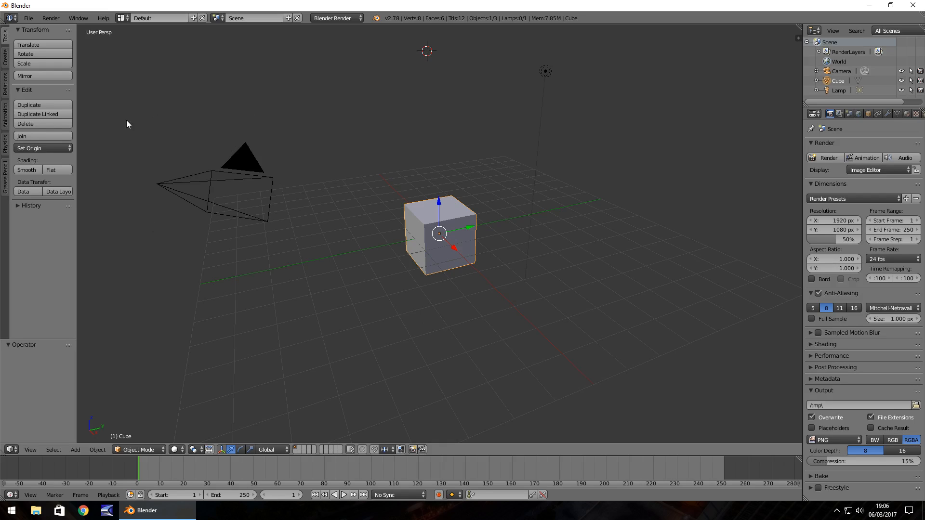
pyautogui.moveTo(33, 124)
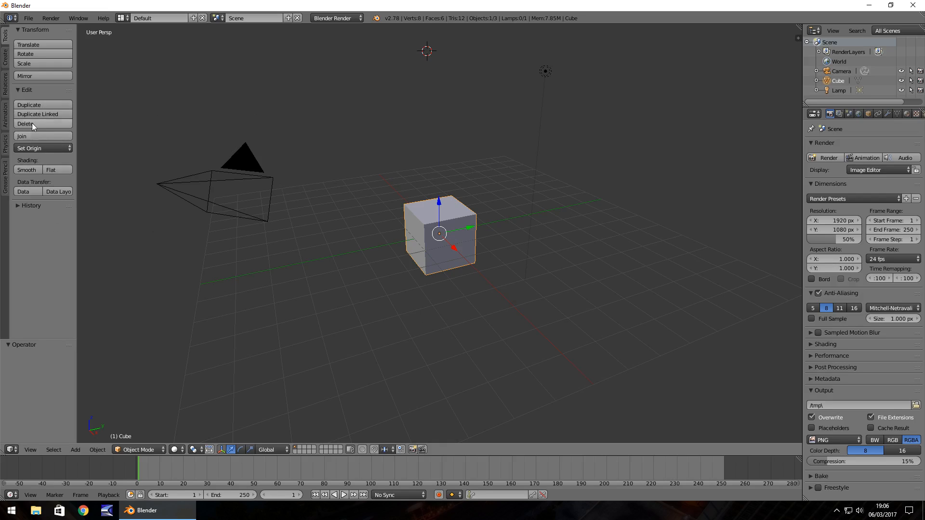
pyautogui.moveTo(59, 64)
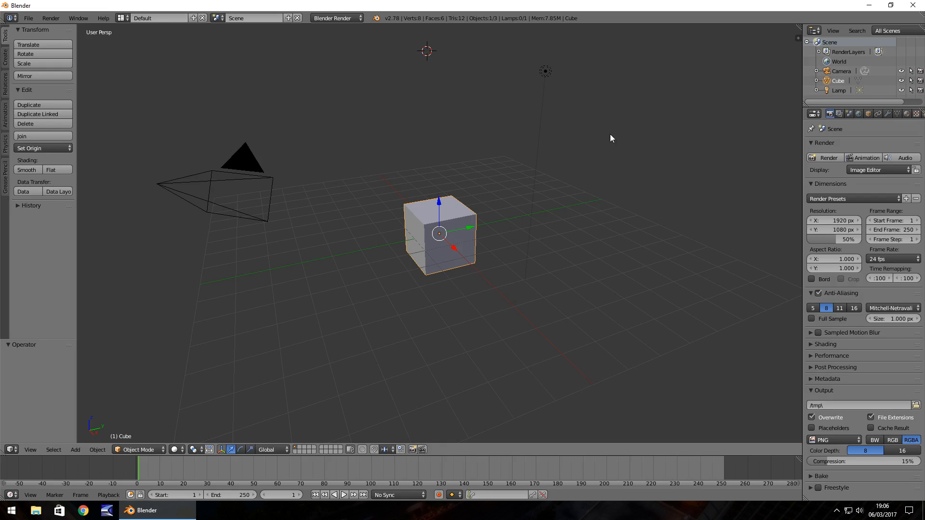
pyautogui.moveTo(328, 158)
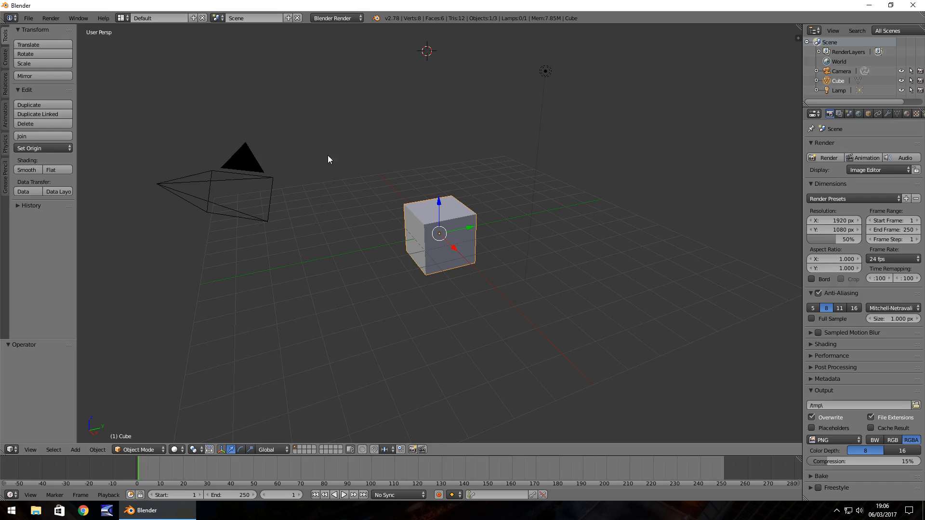
pyautogui.moveTo(238, 155)
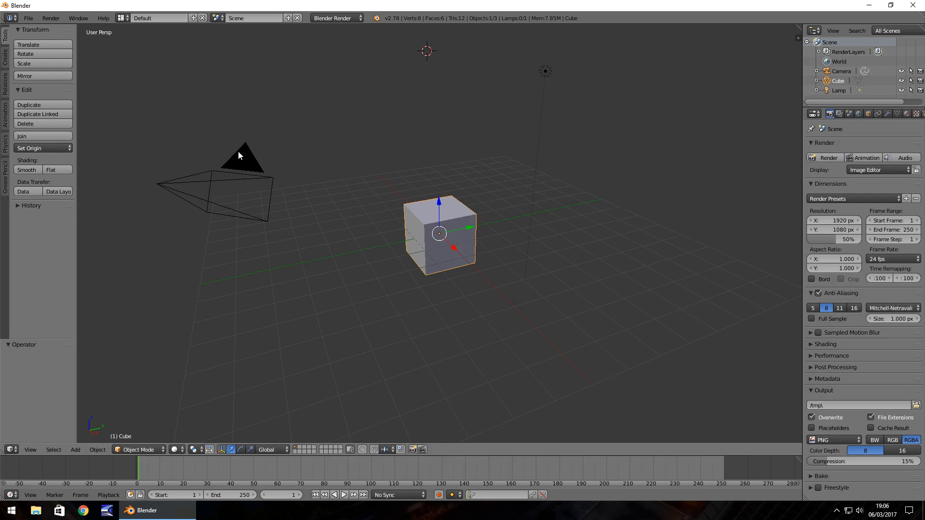
pyautogui.moveTo(475, 273)
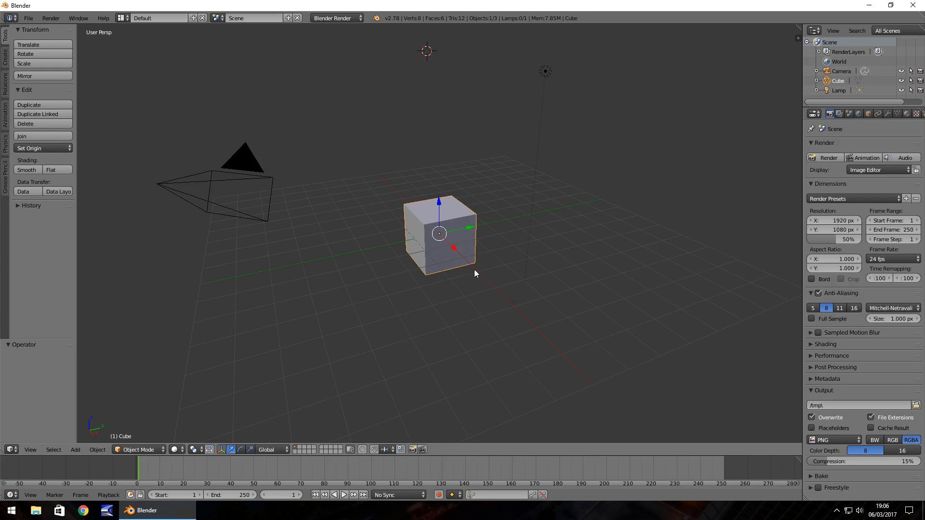
pyautogui.moveTo(413, 222)
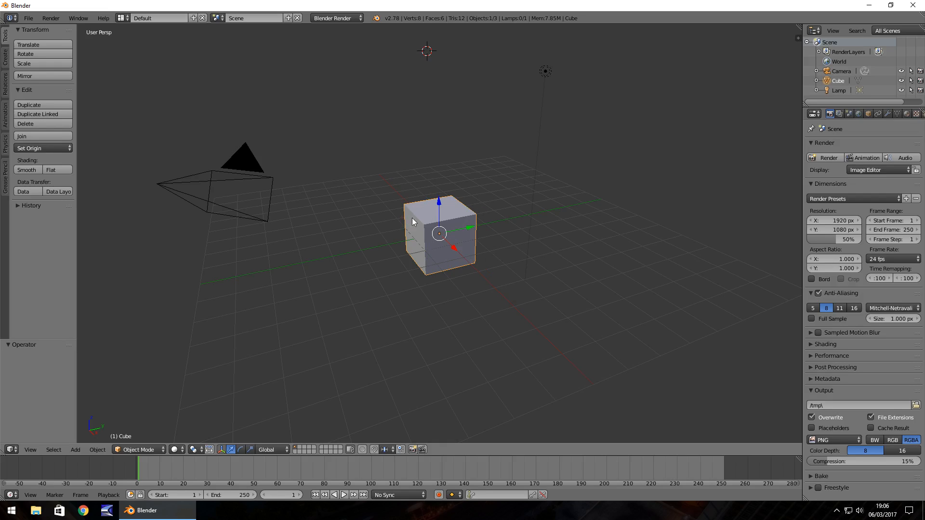
pyautogui.moveTo(28, 44)
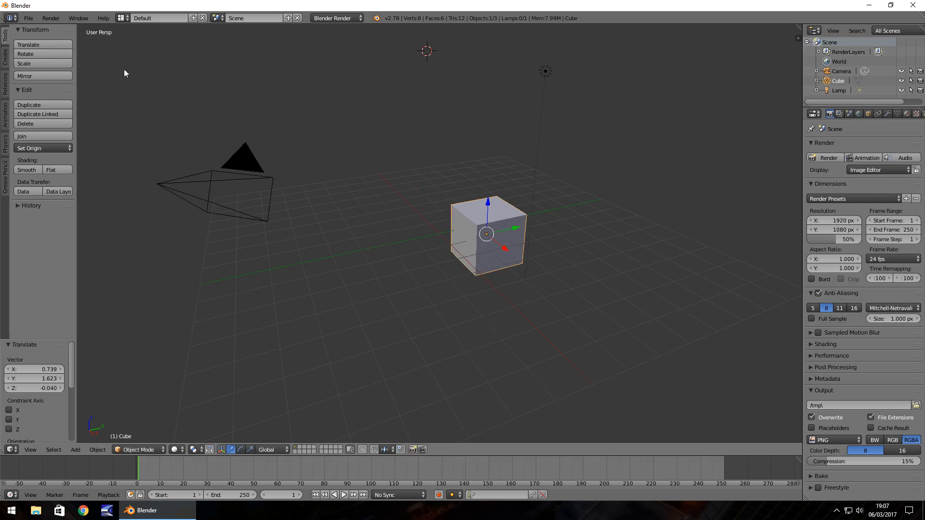
pyautogui.moveTo(42, 64)
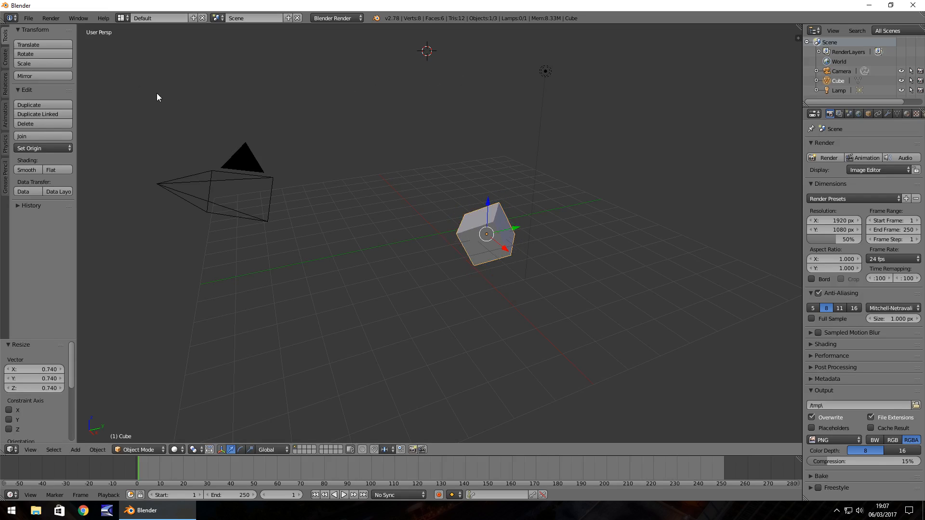
pyautogui.moveTo(6, 67)
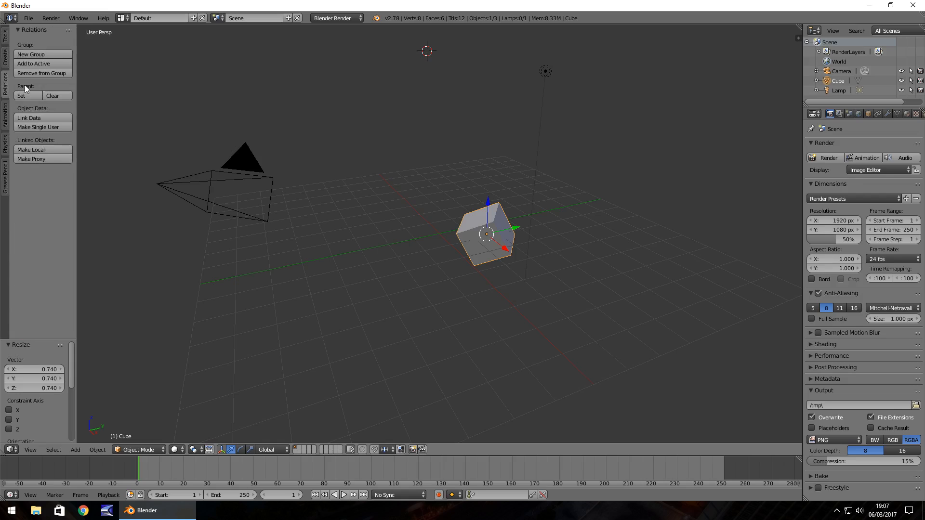
# Bring the Tool Shelf's transform and editing tools back into view
pyautogui.click(6, 135)
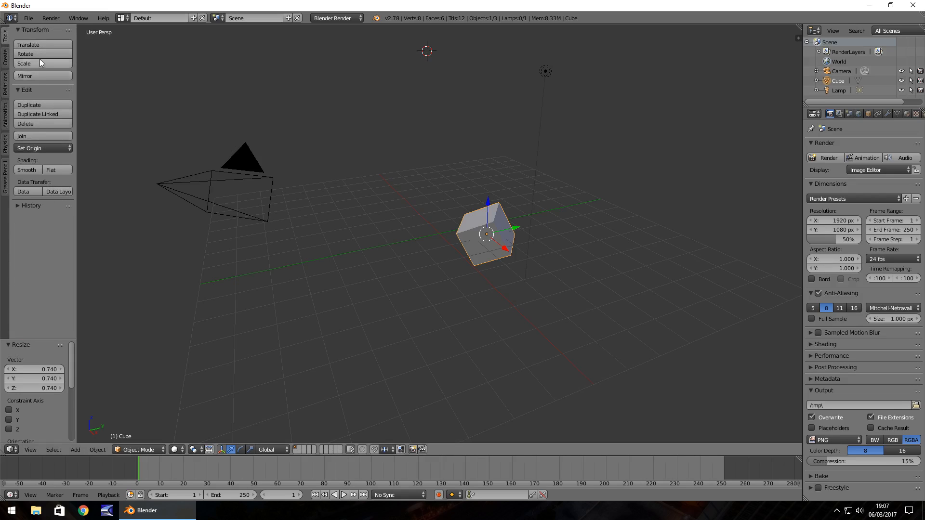
pyautogui.moveTo(45, 113)
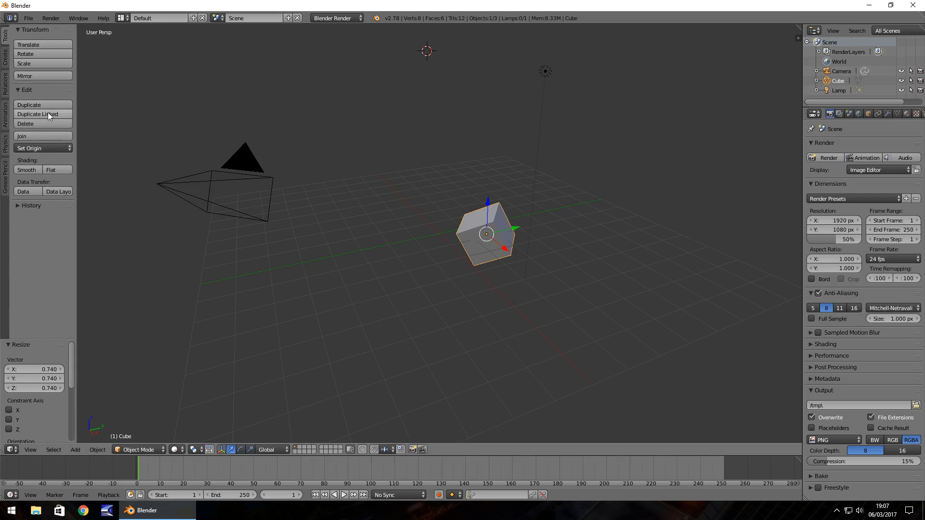
pyautogui.moveTo(37, 114)
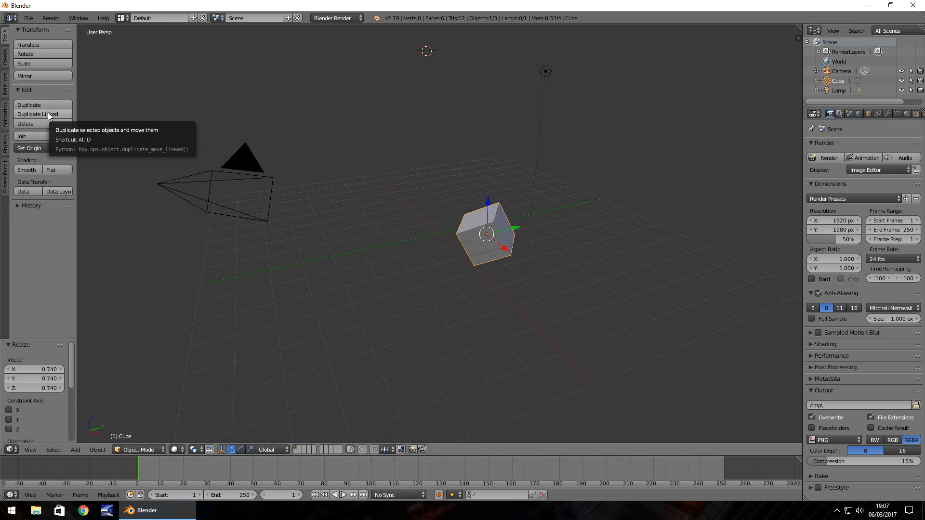
pyautogui.moveTo(238, 75)
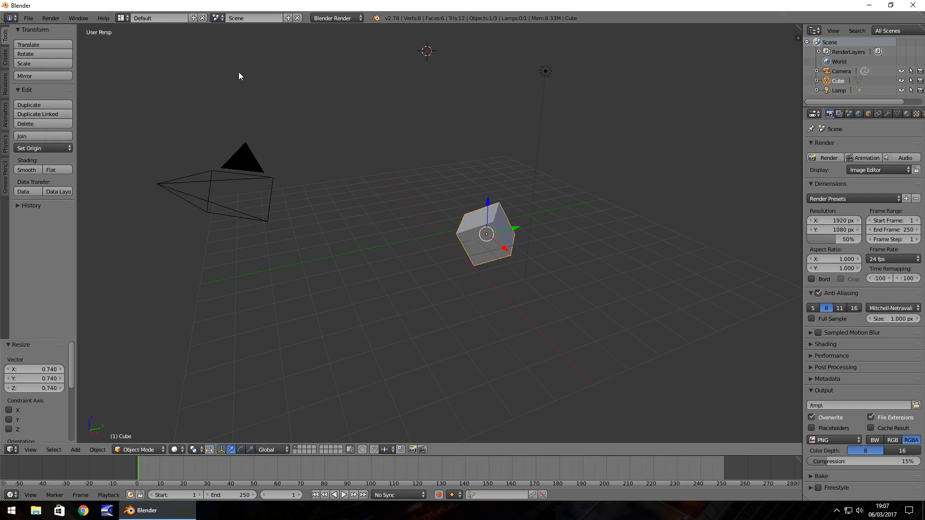
pyautogui.moveTo(570, 167)
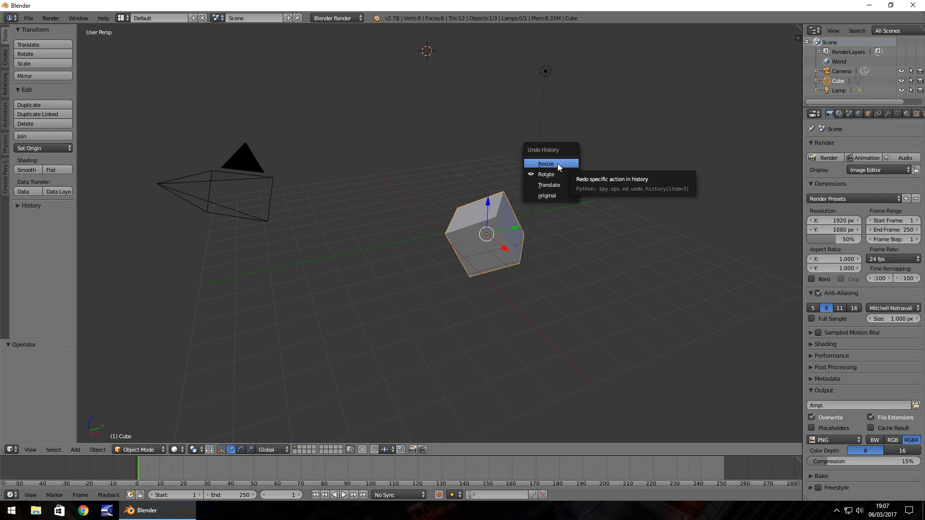
pyautogui.moveTo(548, 196)
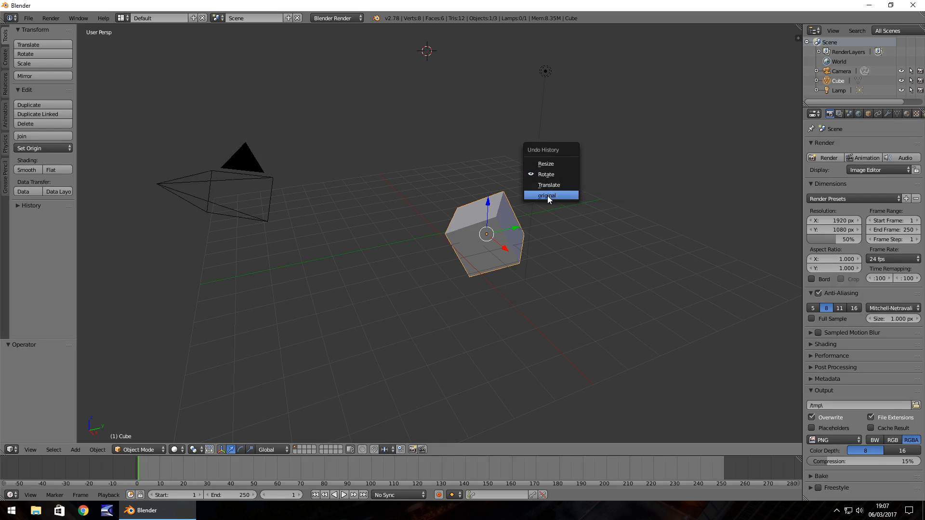
# Revert the cube to its 'Original' state via the Undo History, undoing move, rotate and scale
pyautogui.click(546, 196)
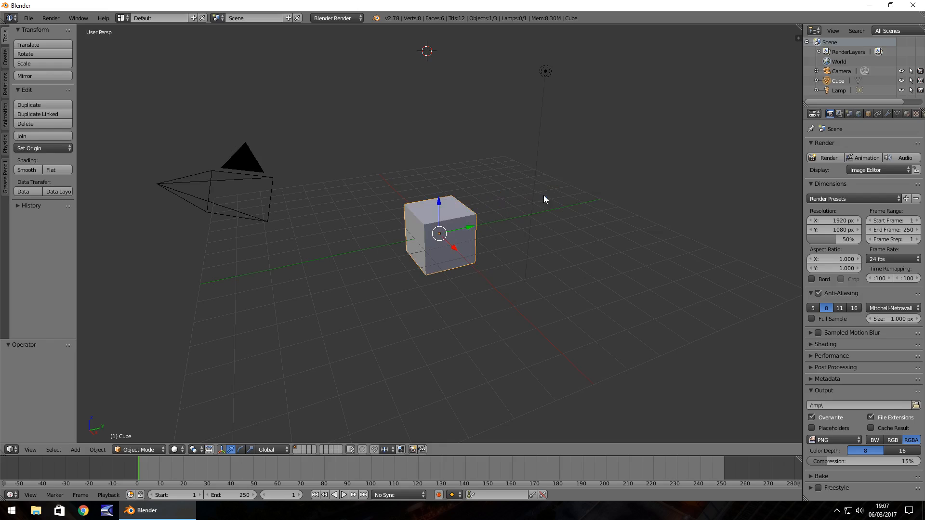
pyautogui.moveTo(472, 308)
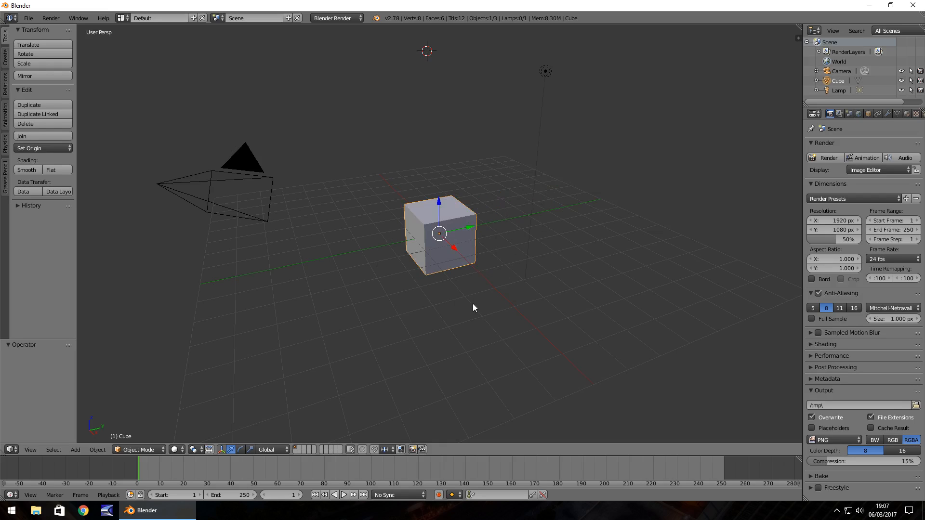
pyautogui.moveTo(509, 285)
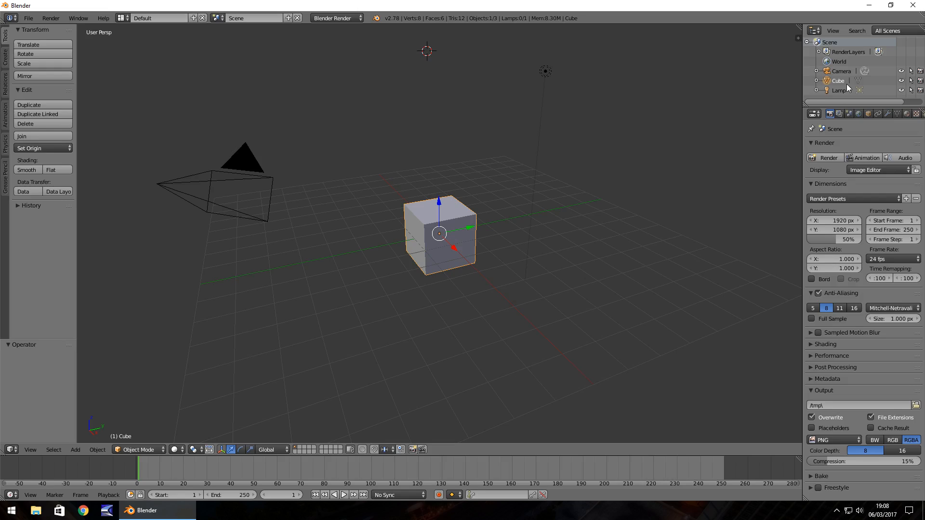
pyautogui.moveTo(848, 87)
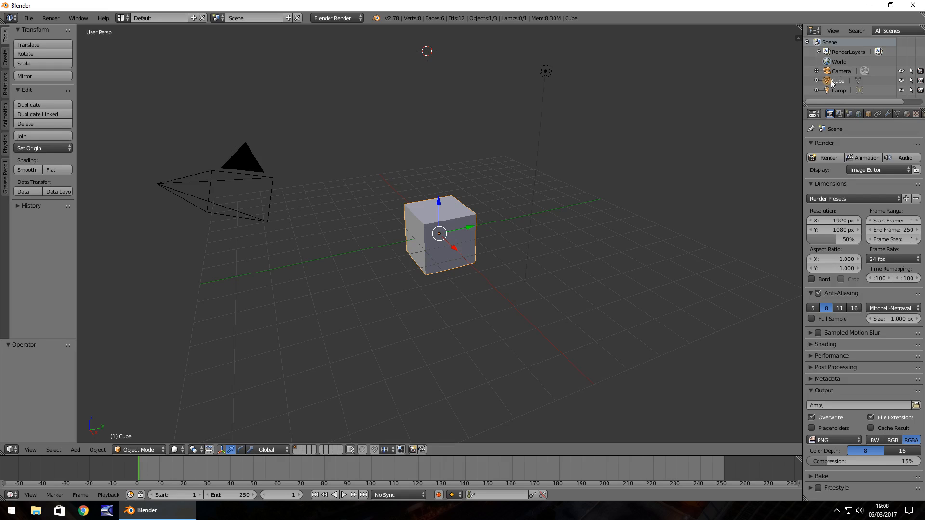
pyautogui.moveTo(848, 61)
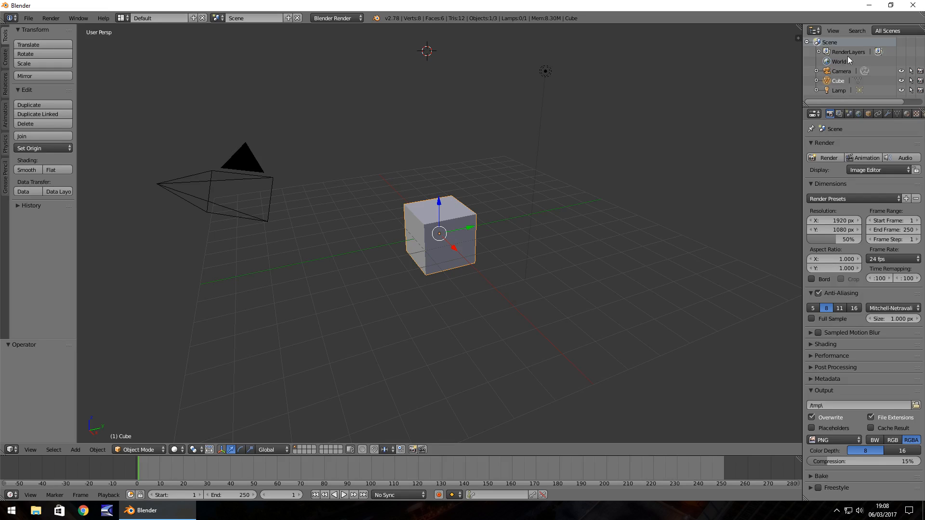
pyautogui.moveTo(867, 65)
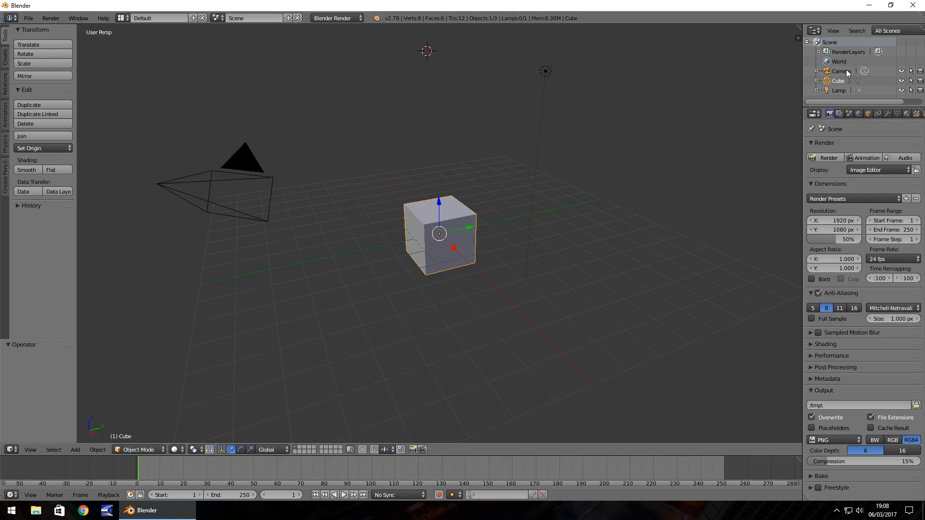
pyautogui.moveTo(845, 71)
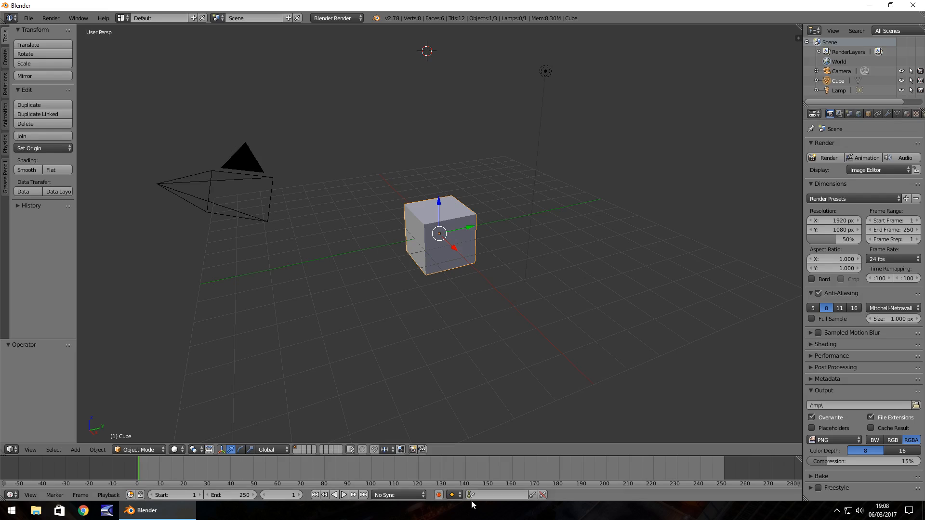
pyautogui.click(849, 114)
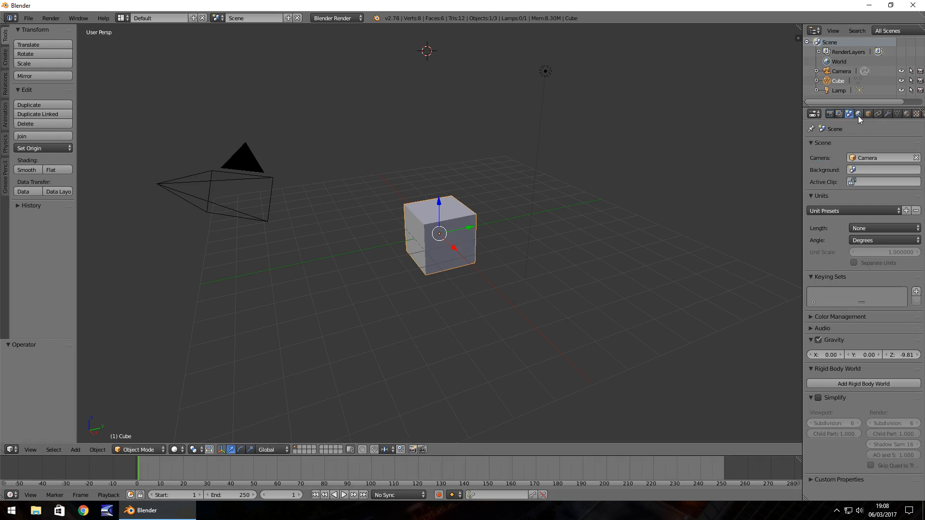
pyautogui.click(897, 113)
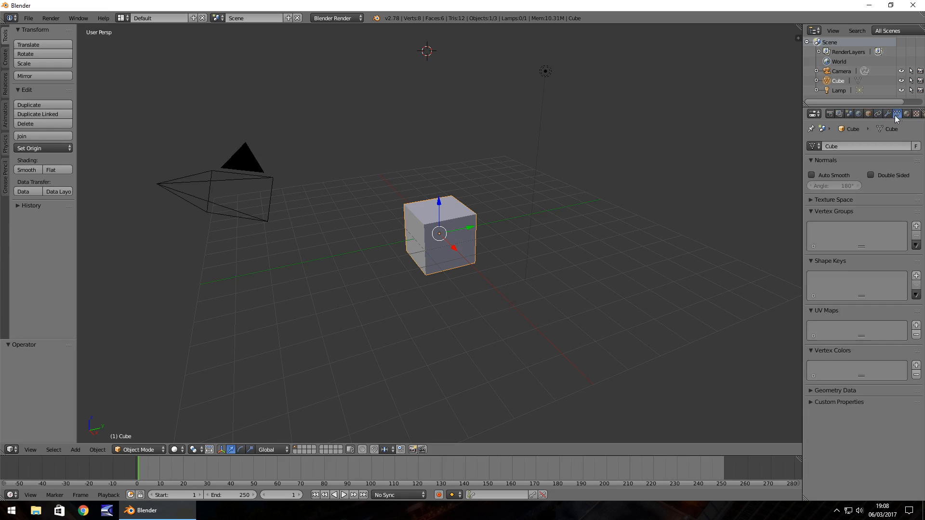
pyautogui.click(814, 114)
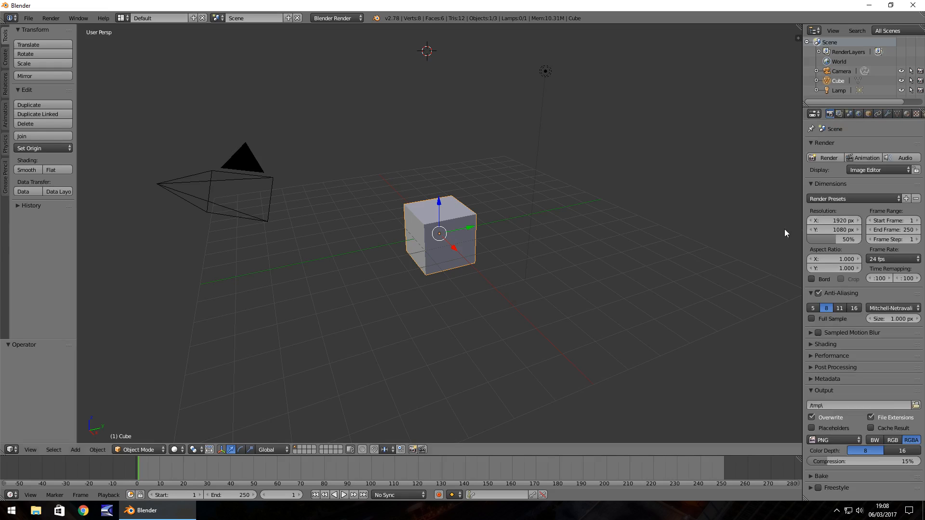
pyautogui.moveTo(735, 250)
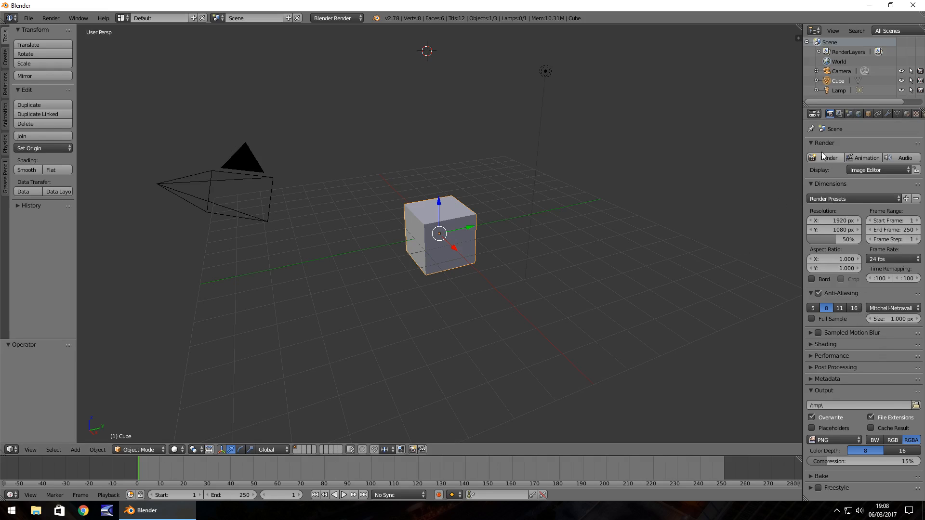
pyautogui.click(860, 113)
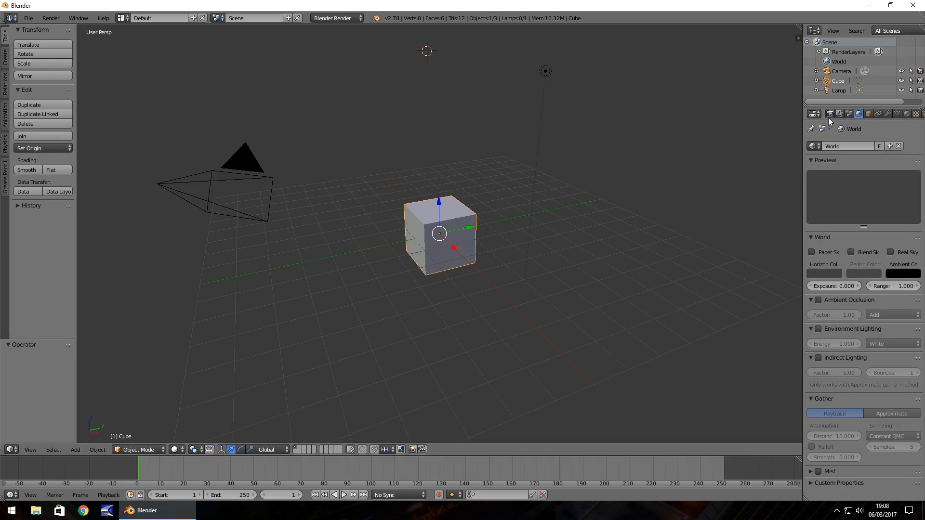
pyautogui.click(813, 114)
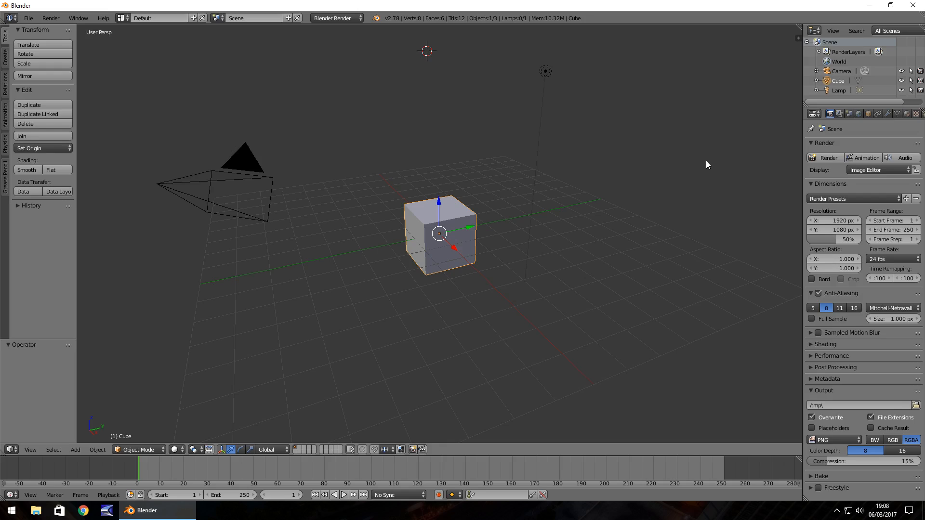
pyautogui.moveTo(647, 171)
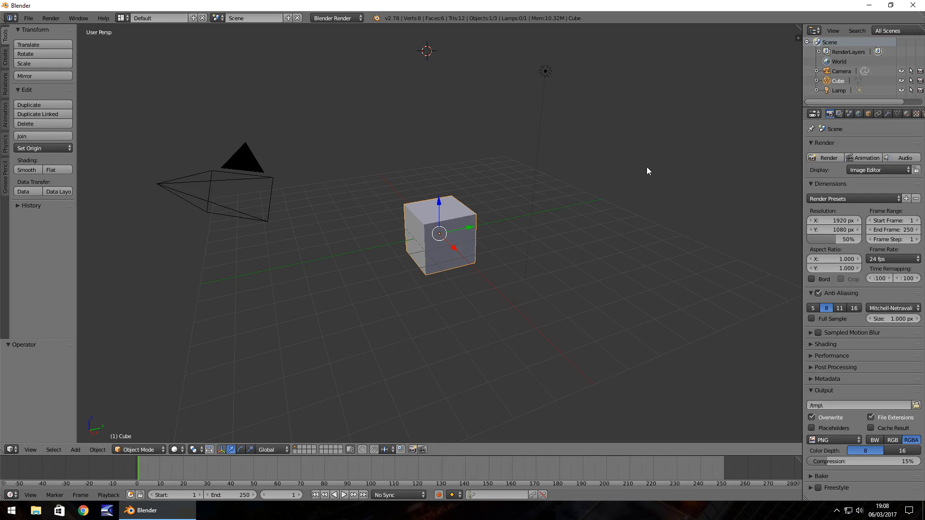
pyautogui.moveTo(646, 174)
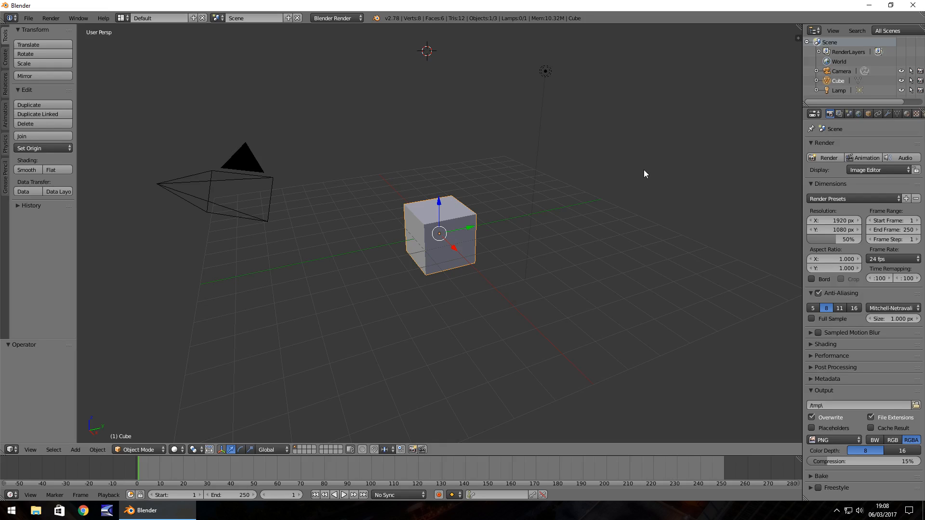
pyautogui.moveTo(67, 437)
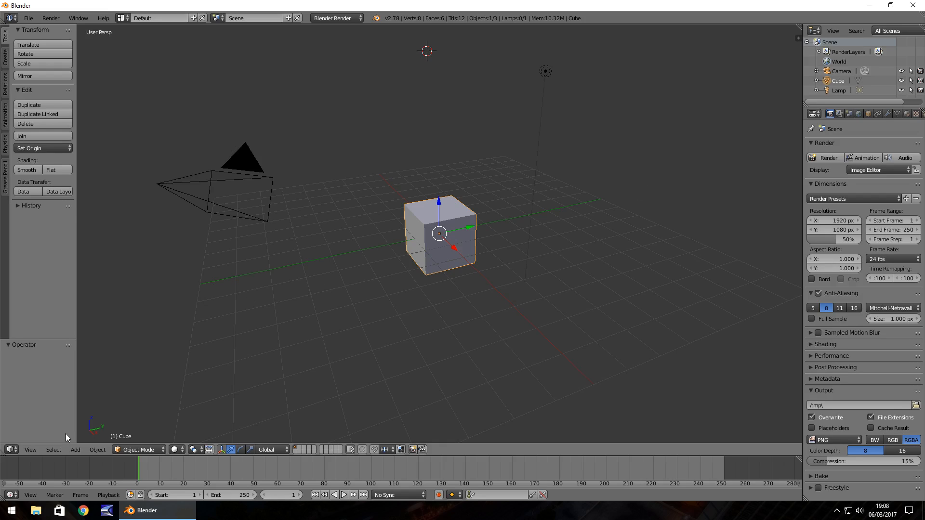
pyautogui.moveTo(96, 464)
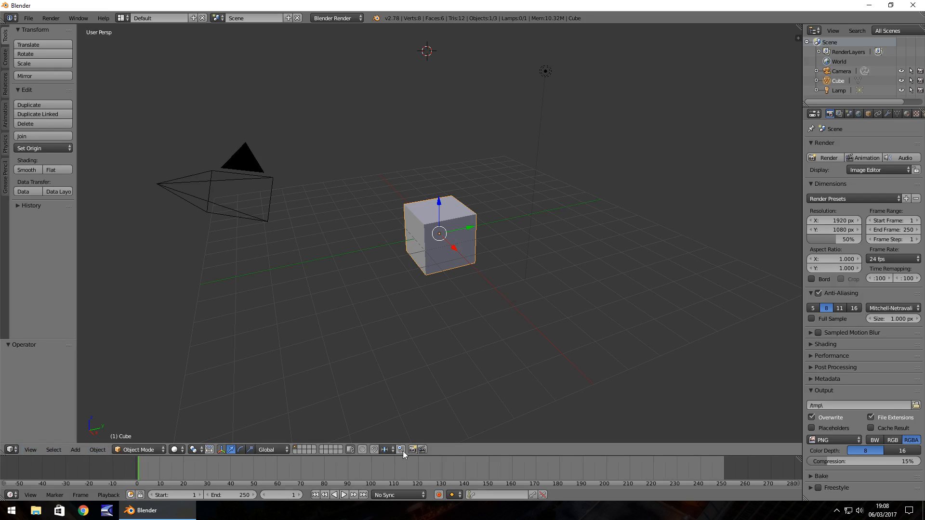
pyautogui.moveTo(428, 456)
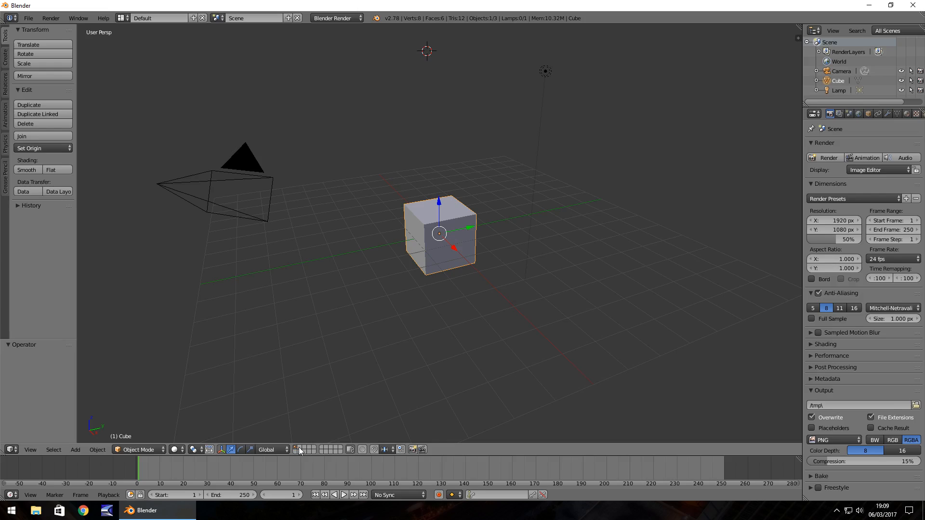
pyautogui.moveTo(301, 452)
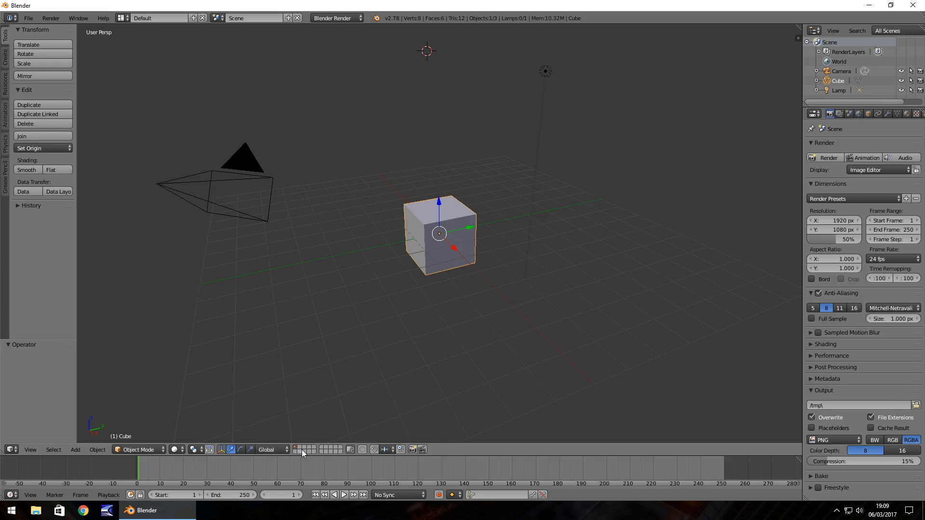
pyautogui.moveTo(495, 205)
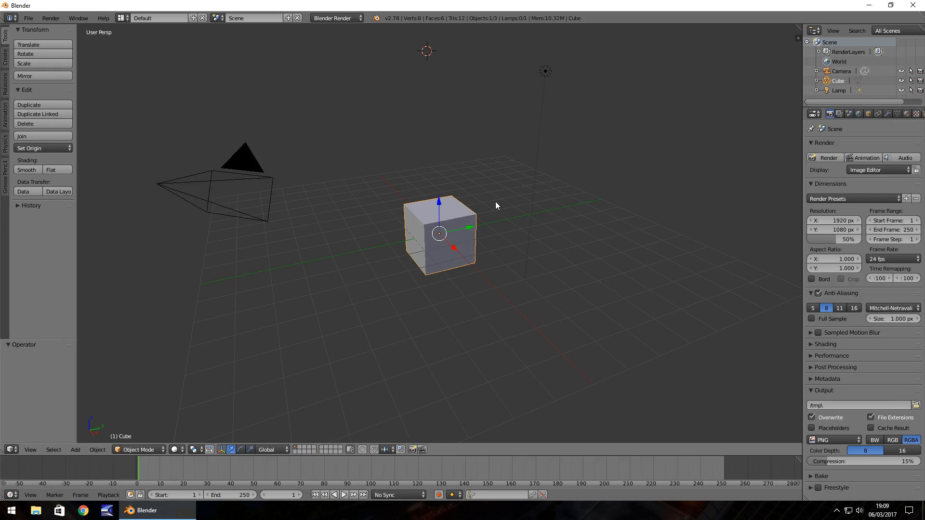
pyautogui.moveTo(492, 206)
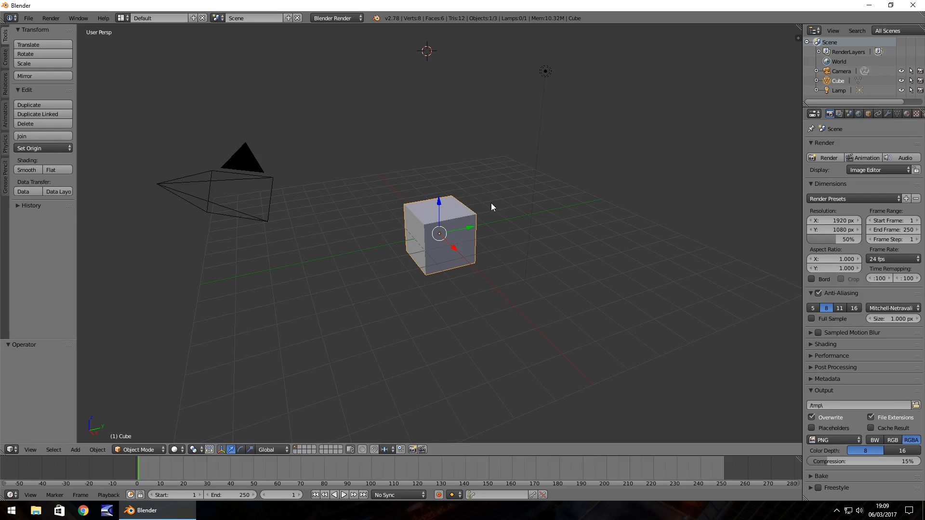
pyautogui.moveTo(489, 208)
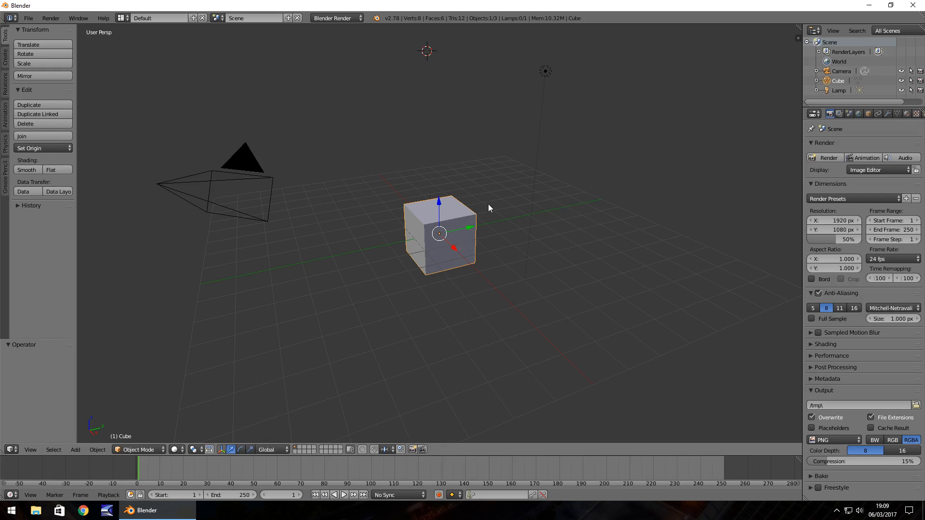
pyautogui.moveTo(370, 395)
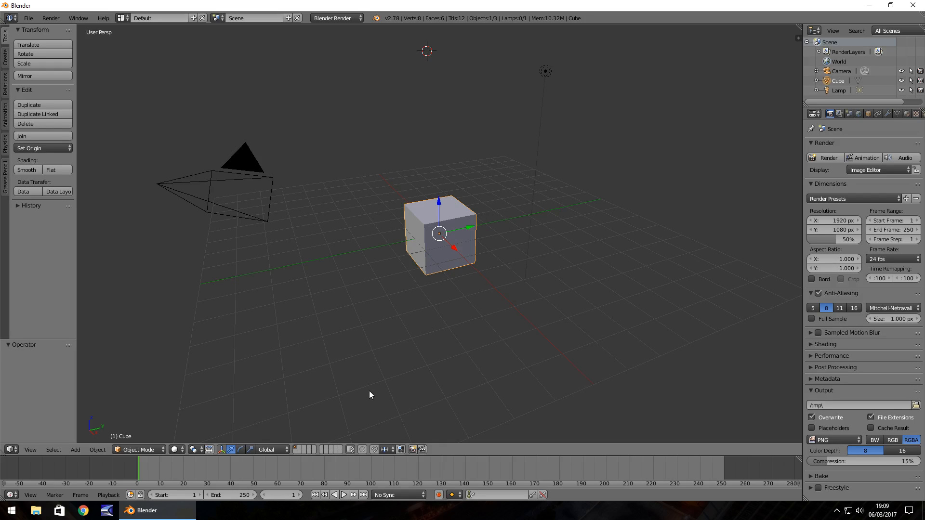
pyautogui.moveTo(307, 450)
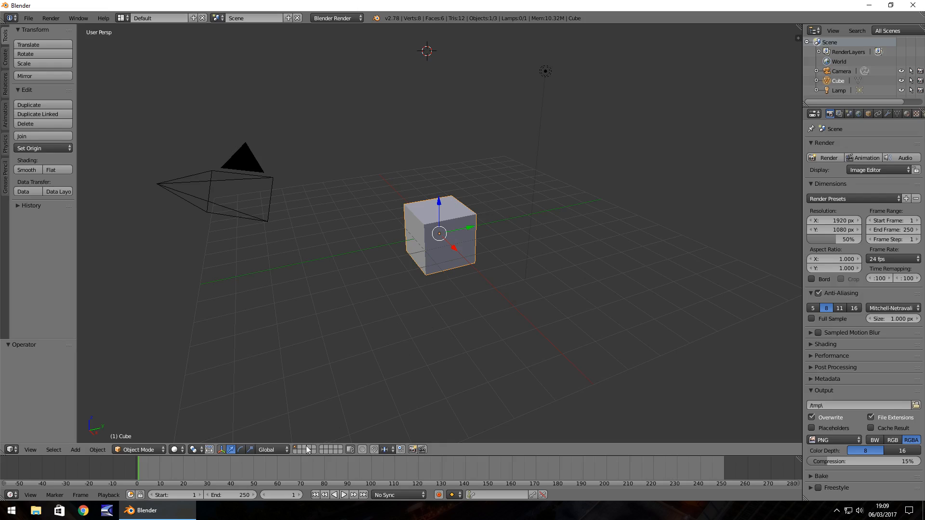
pyautogui.moveTo(344, 450)
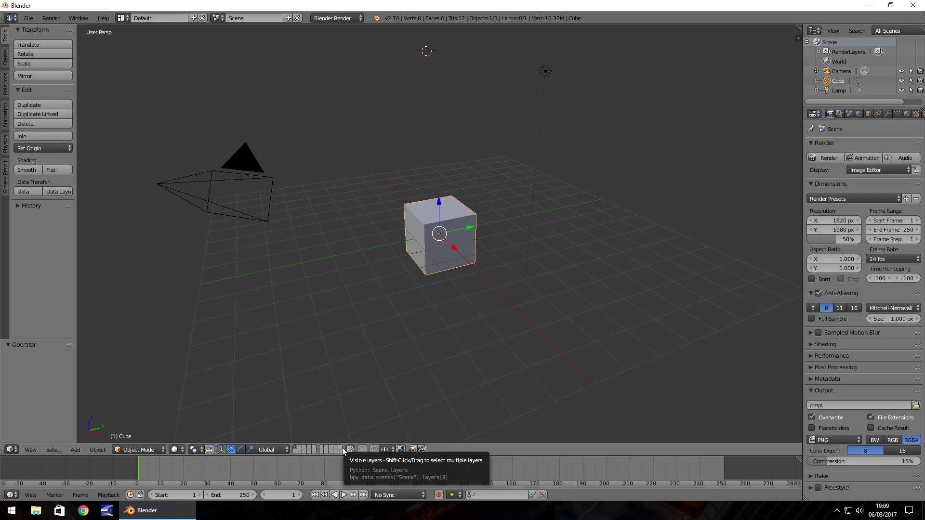
pyautogui.moveTo(309, 370)
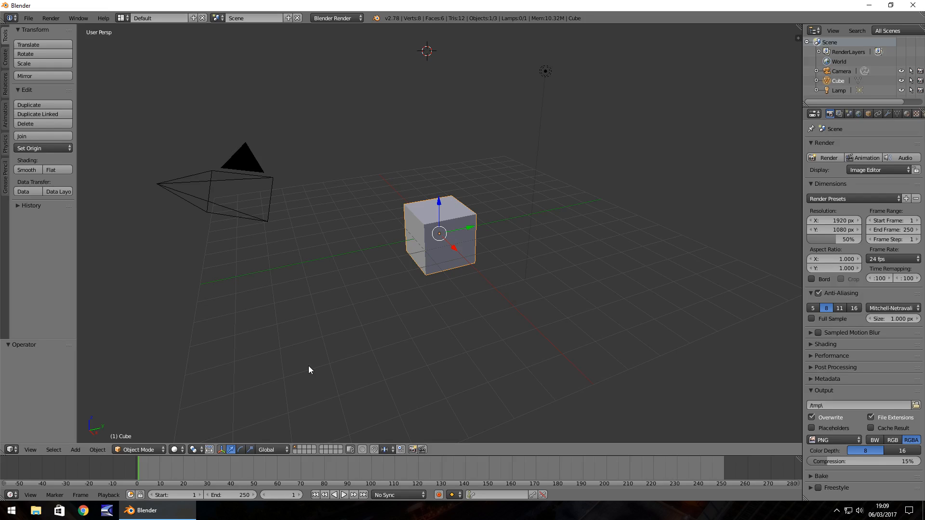
pyautogui.moveTo(322, 350)
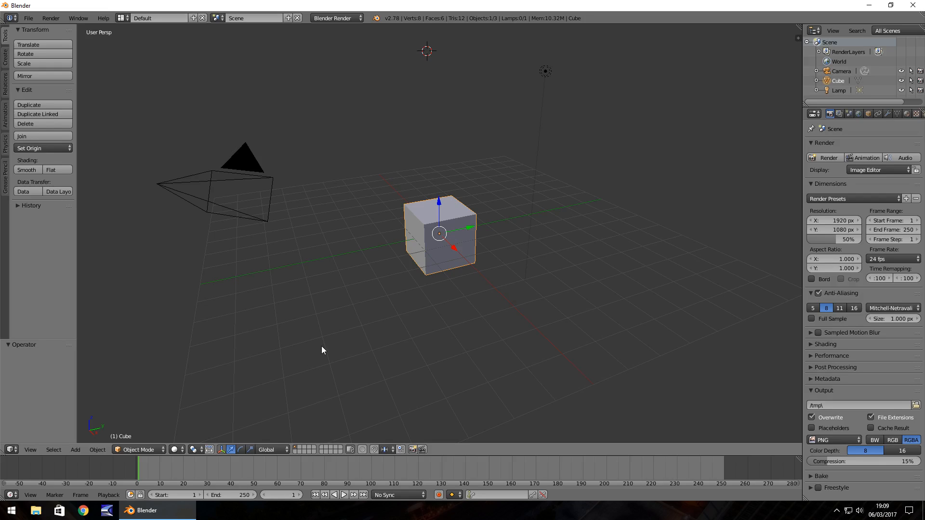
pyautogui.moveTo(316, 404)
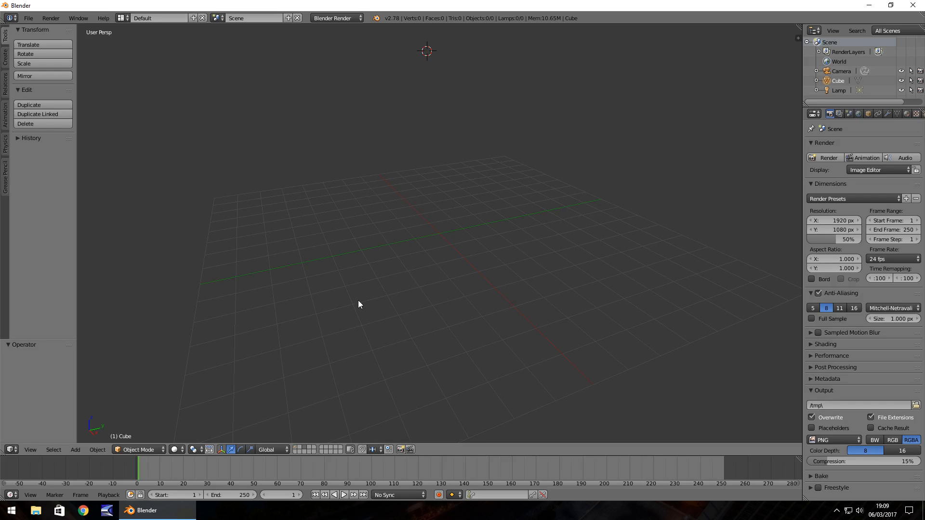
pyautogui.moveTo(506, 172)
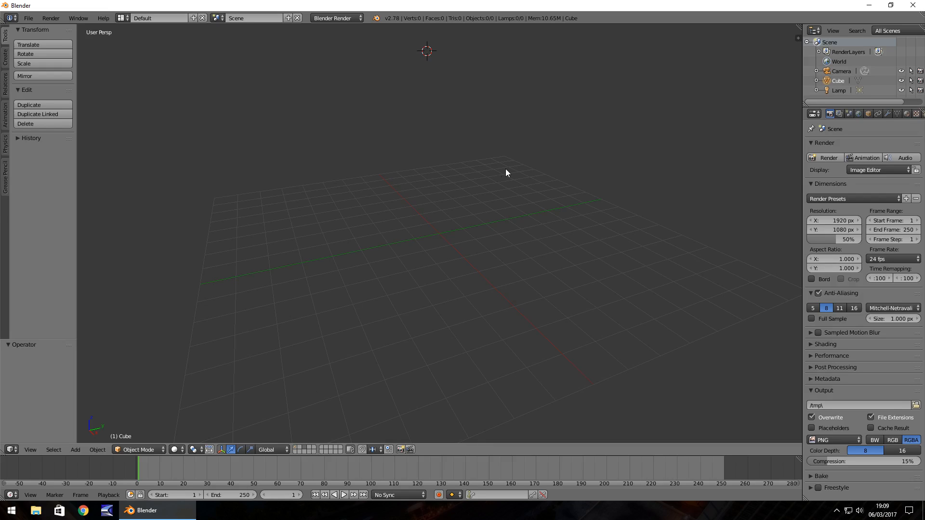
pyautogui.moveTo(300, 453)
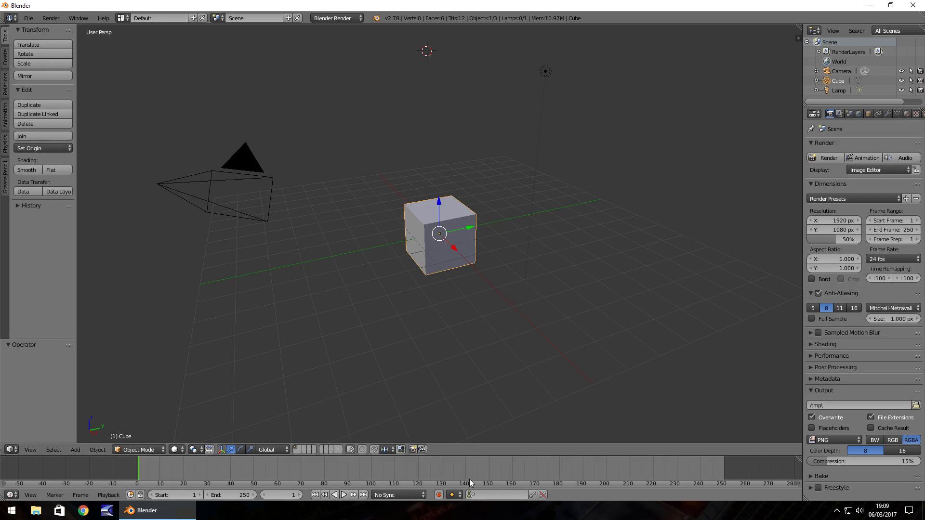
pyautogui.moveTo(723, 477)
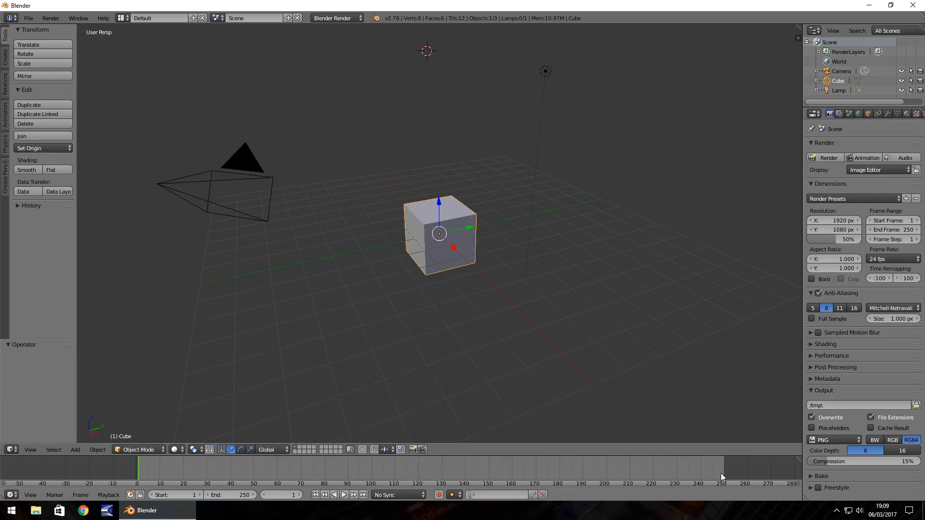
pyautogui.moveTo(175, 482)
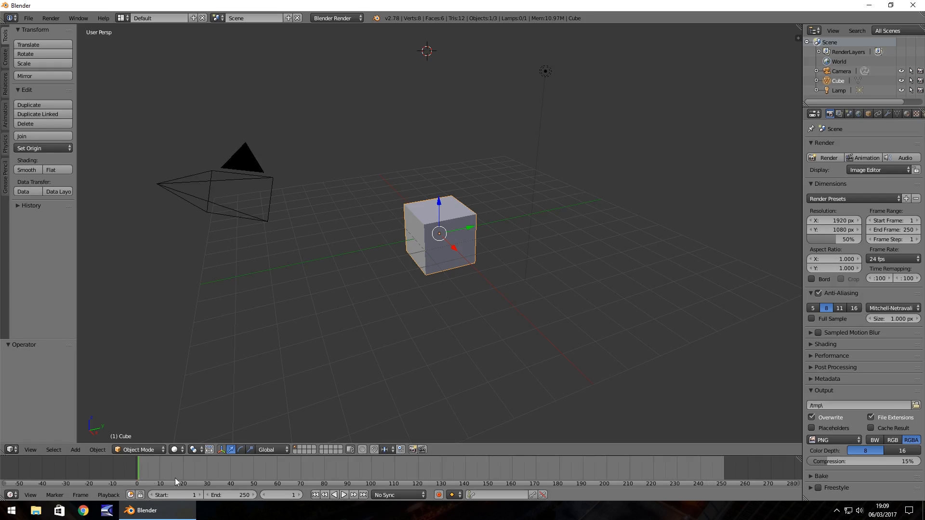
pyautogui.moveTo(528, 513)
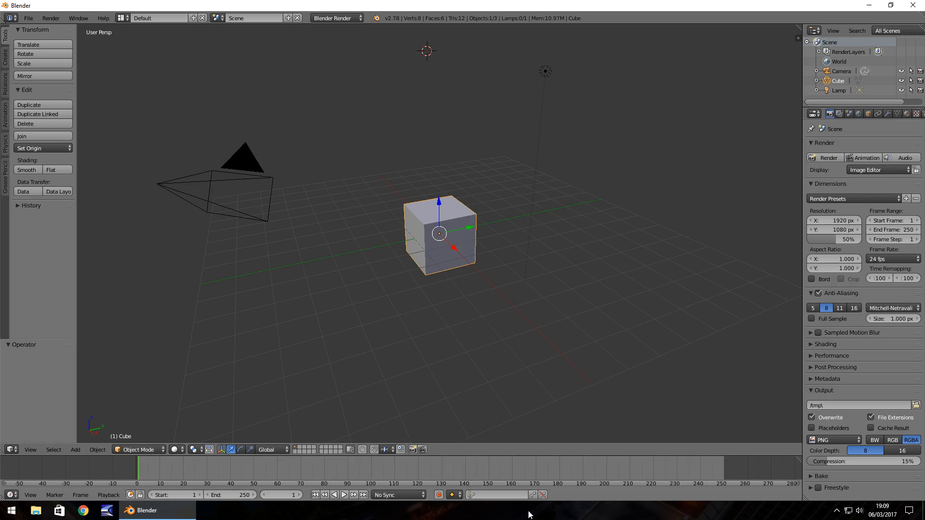
pyautogui.moveTo(382, 278)
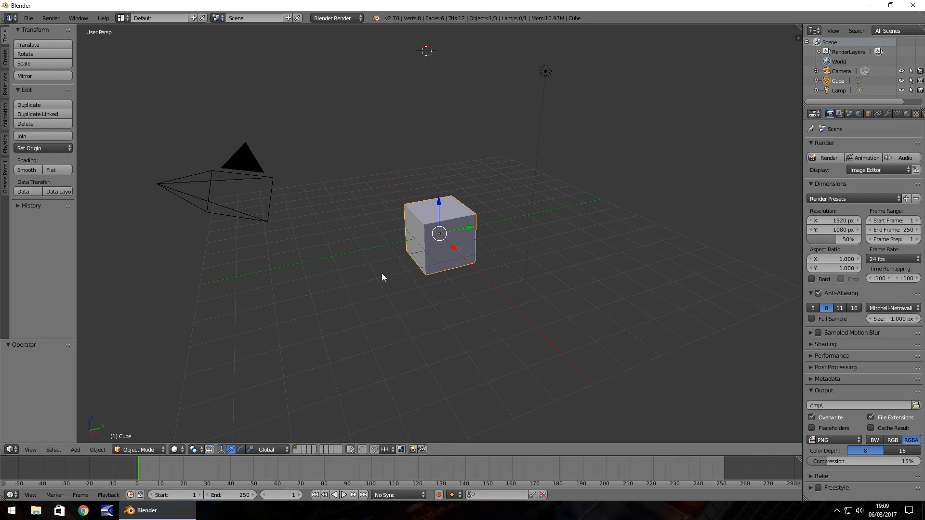
pyautogui.moveTo(508, 278)
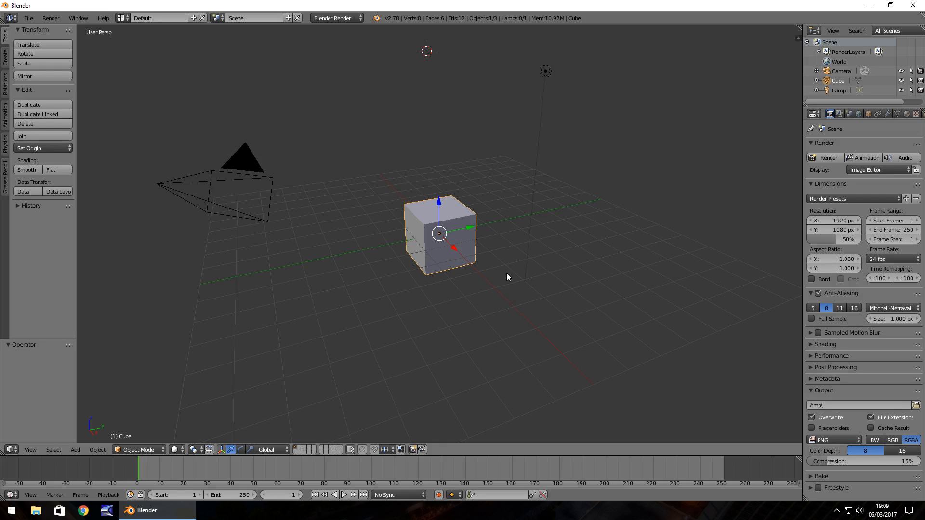
pyautogui.moveTo(462, 313)
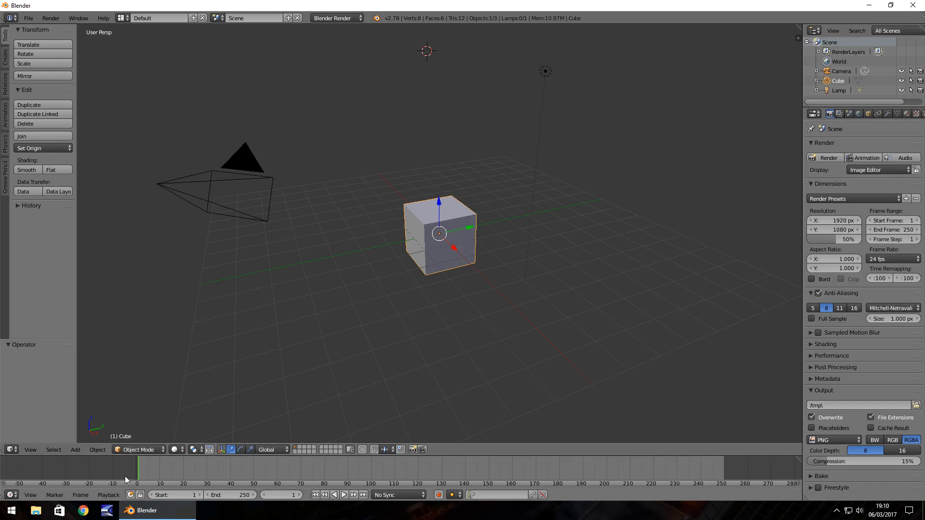
pyautogui.moveTo(316, 477)
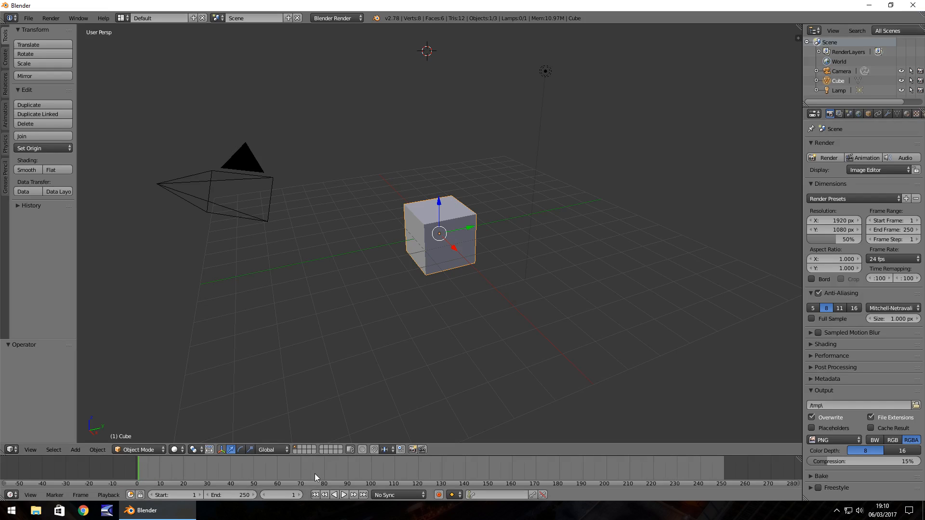
pyautogui.moveTo(106, 442)
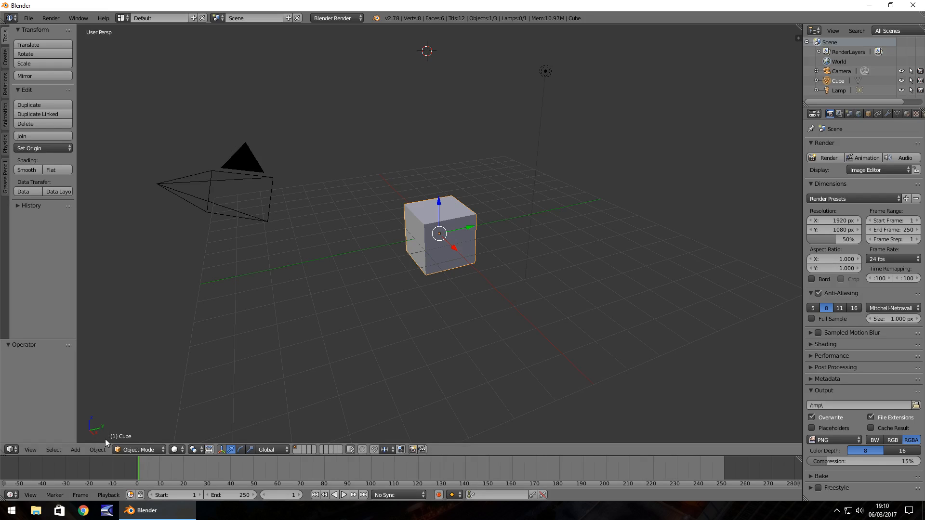
pyautogui.moveTo(114, 445)
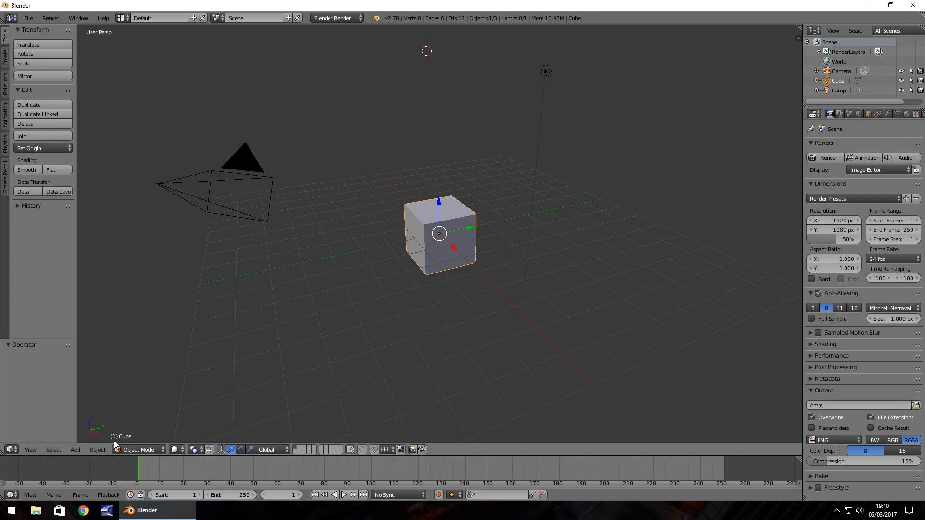
pyautogui.moveTo(137, 440)
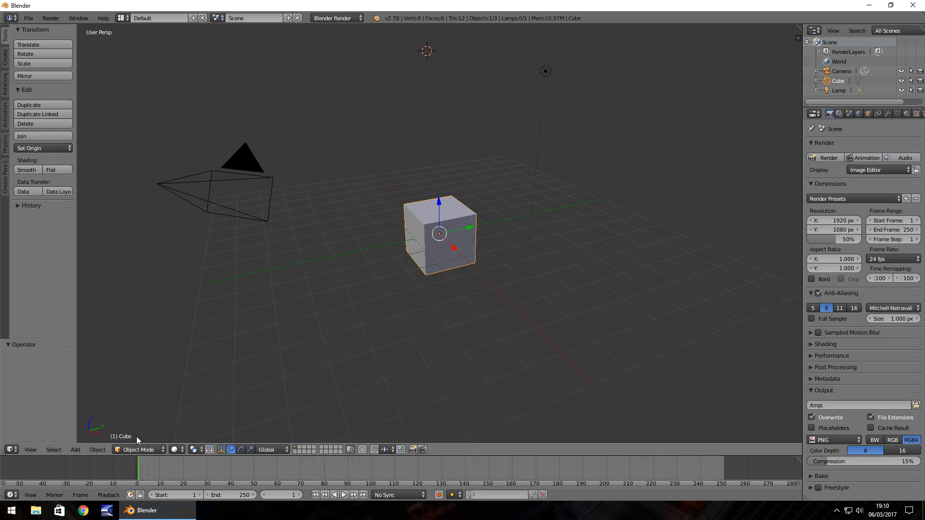
pyautogui.moveTo(113, 442)
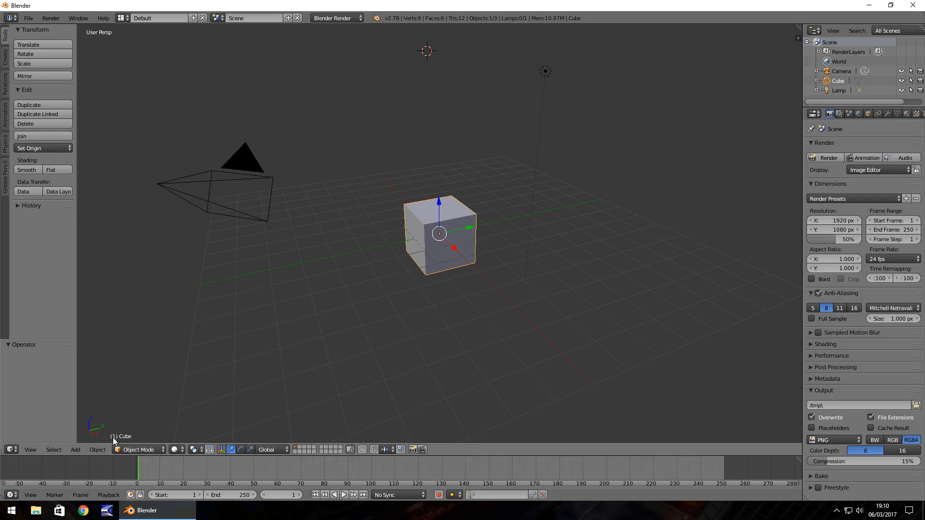
pyautogui.moveTo(125, 442)
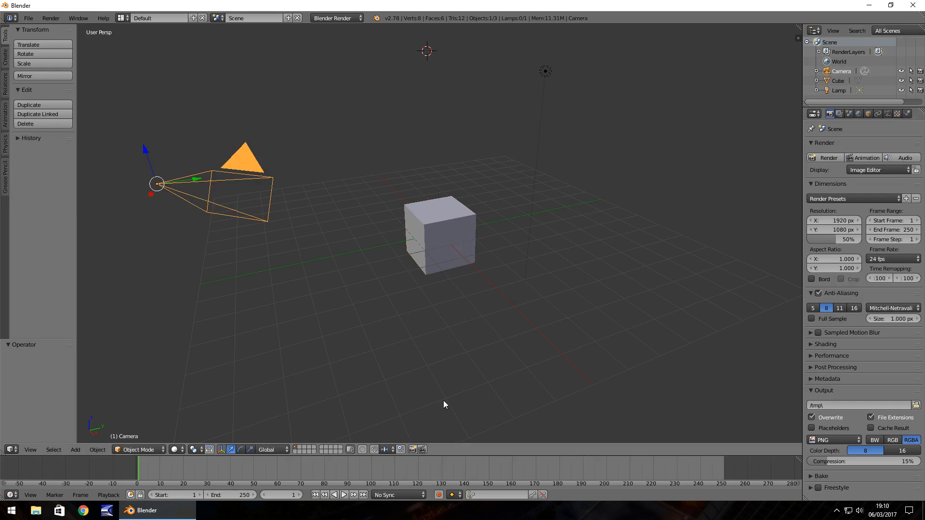
pyautogui.moveTo(834, 93)
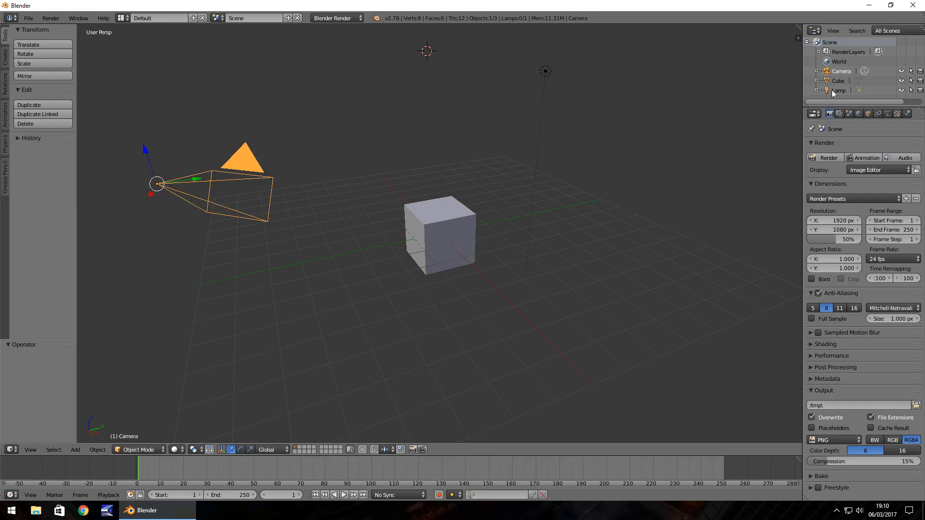
pyautogui.click(438, 233)
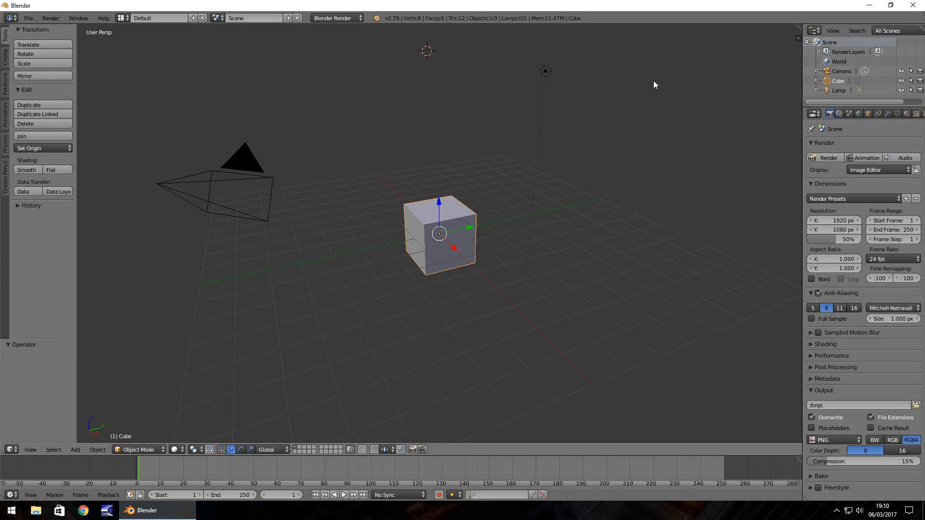
pyautogui.moveTo(358, 249)
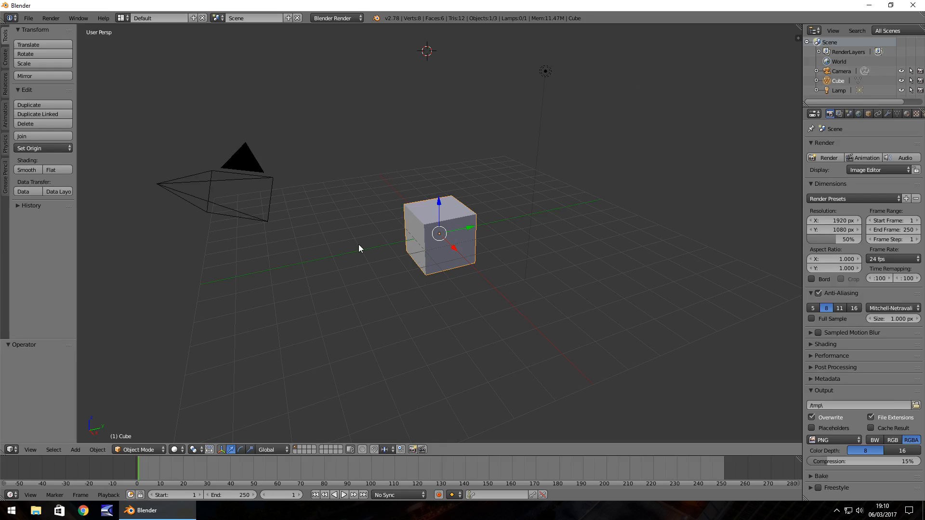
pyautogui.moveTo(356, 223)
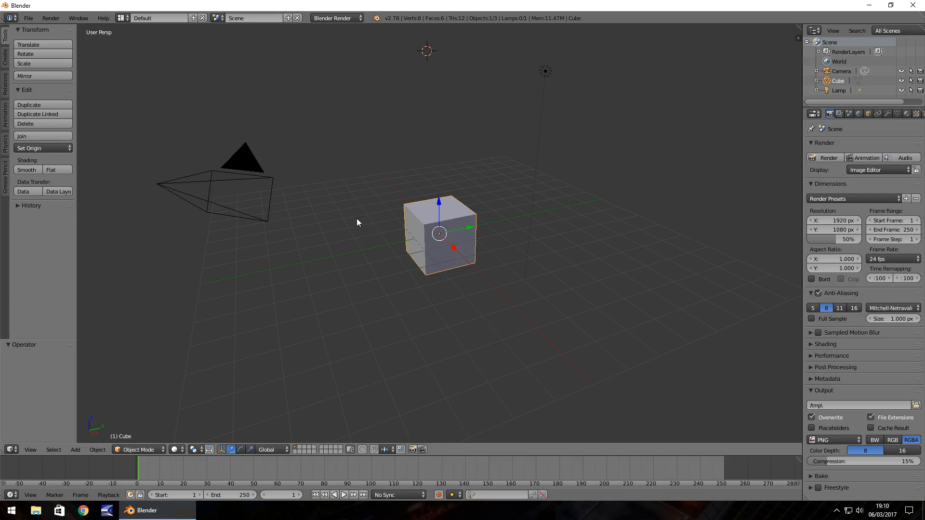
pyautogui.moveTo(421, 154)
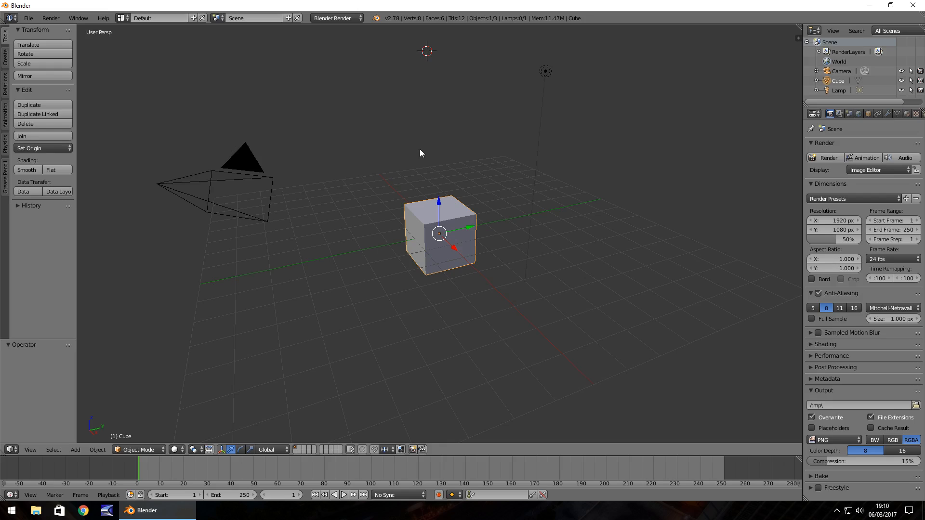
pyautogui.moveTo(407, 139)
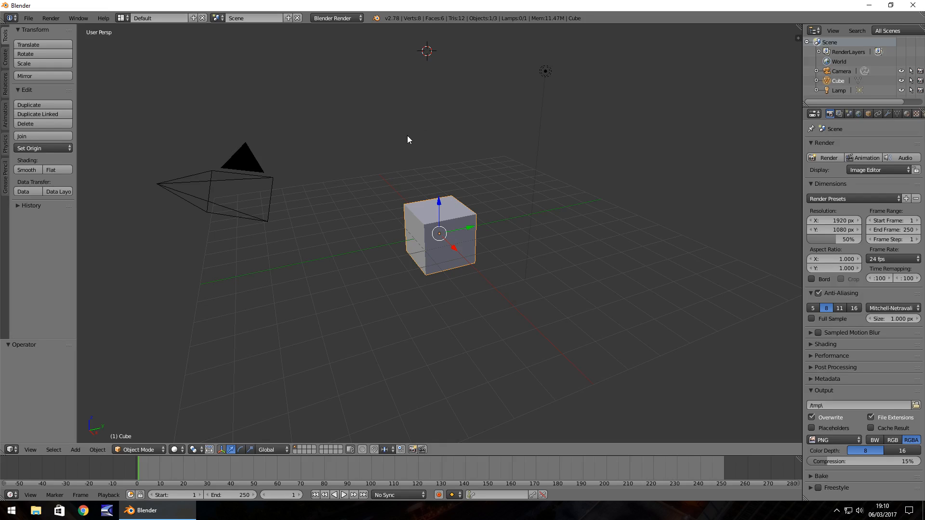
pyautogui.moveTo(430, 134)
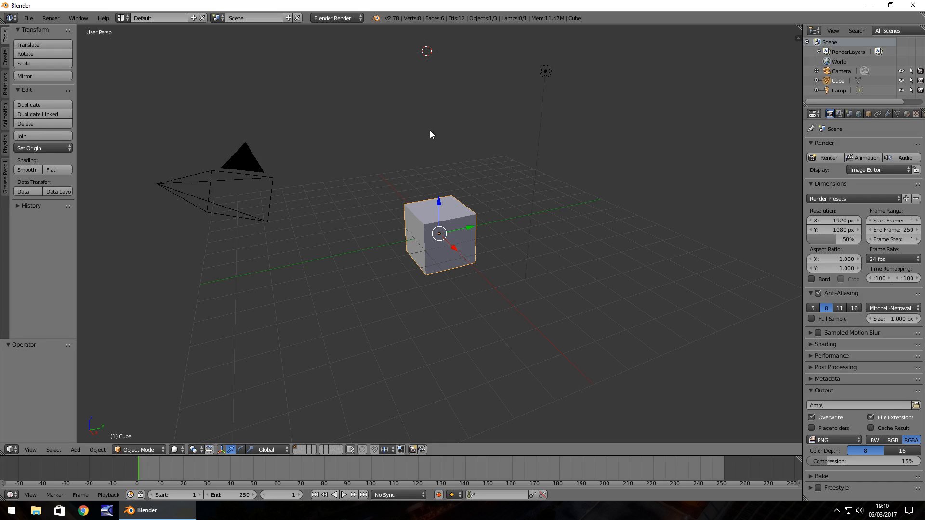
pyautogui.moveTo(433, 219)
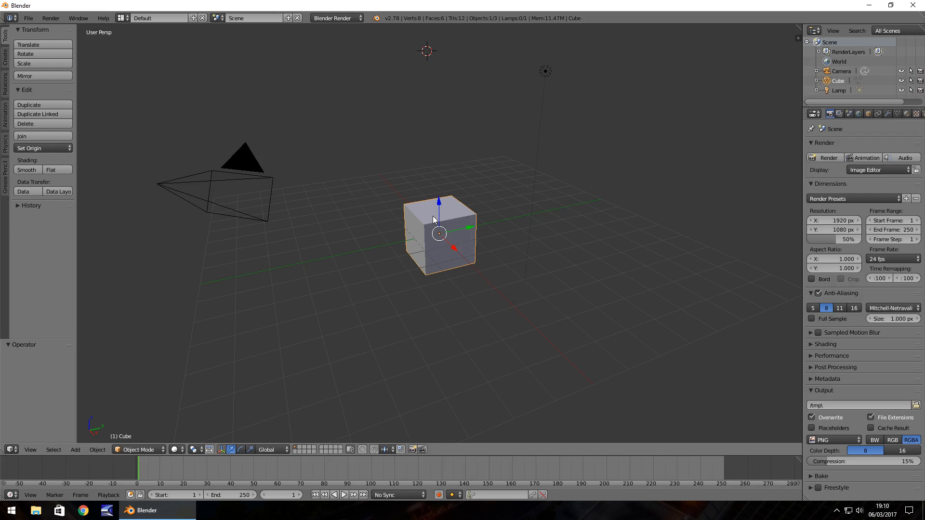
pyautogui.moveTo(432, 186)
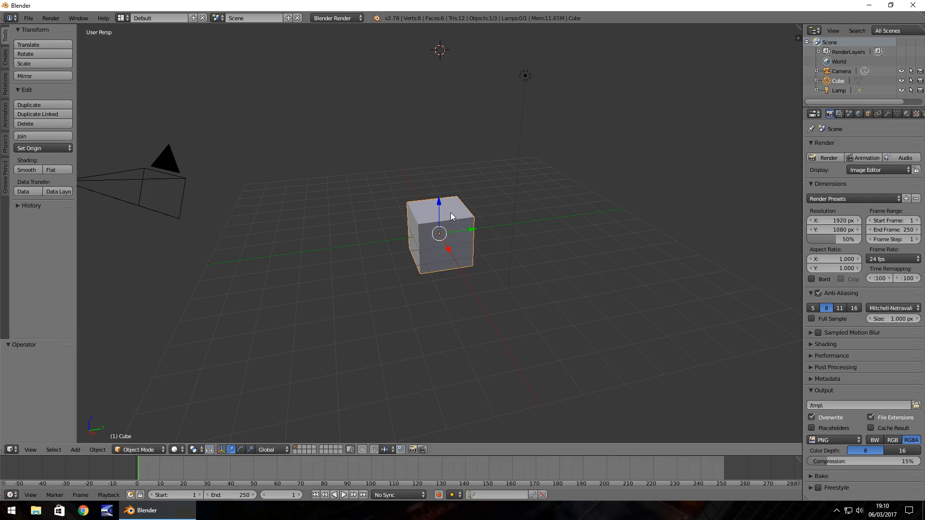
# Select the camera, then make the cube the active object again
pyautogui.click(167, 159)
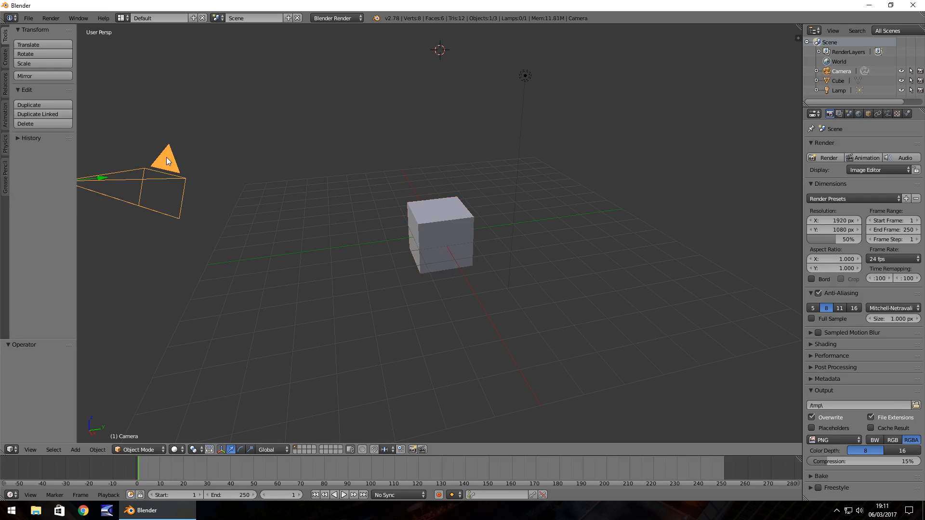
pyautogui.click(439, 233)
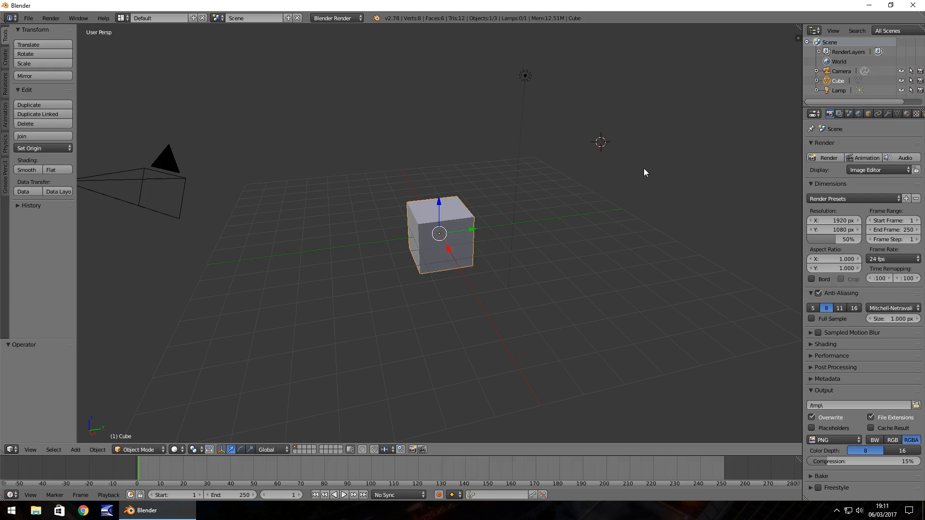
pyautogui.moveTo(470, 227)
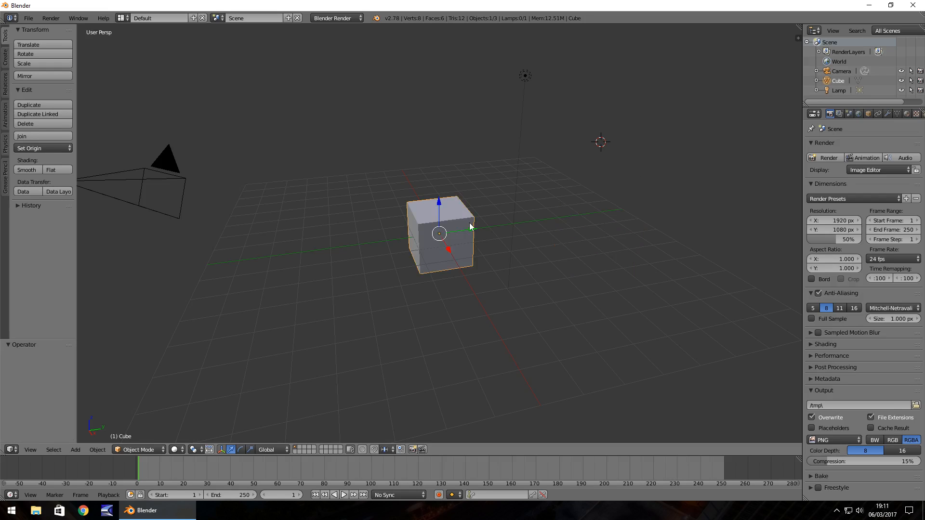
pyautogui.moveTo(429, 266)
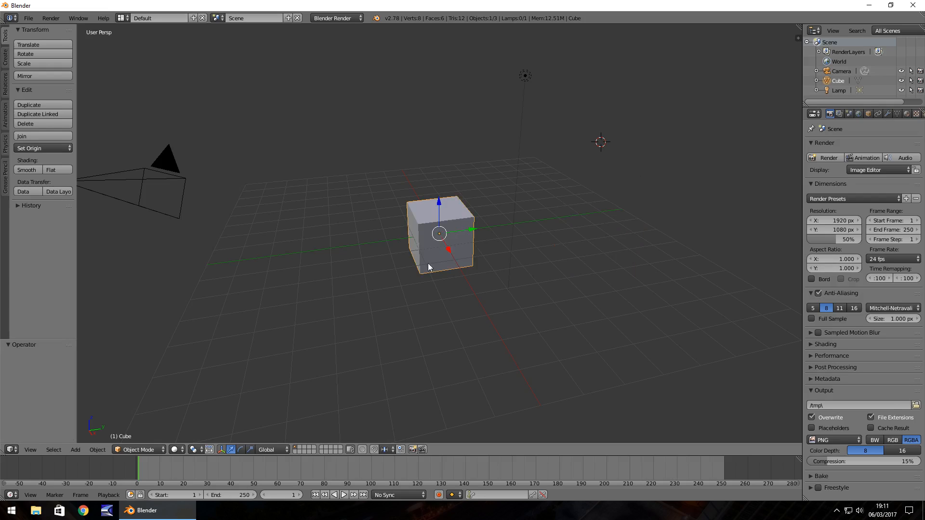
pyautogui.moveTo(440, 196)
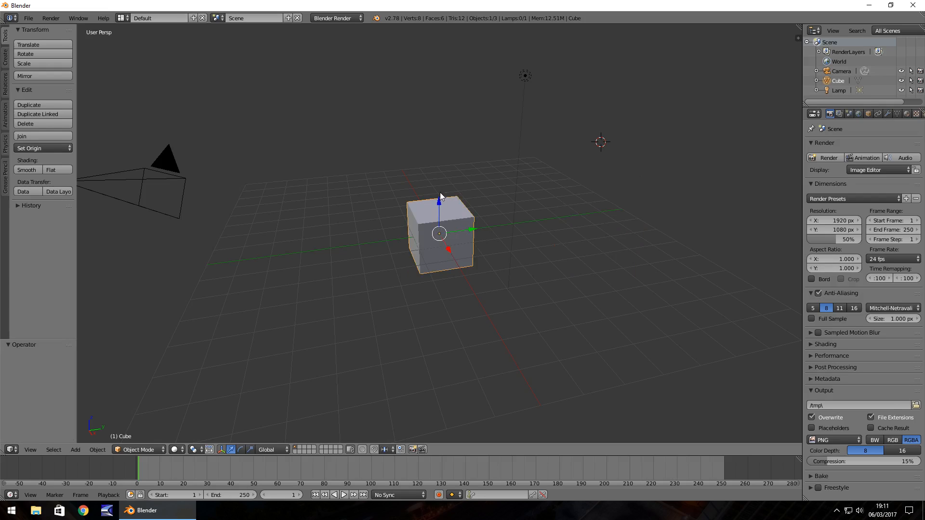
pyautogui.moveTo(509, 241)
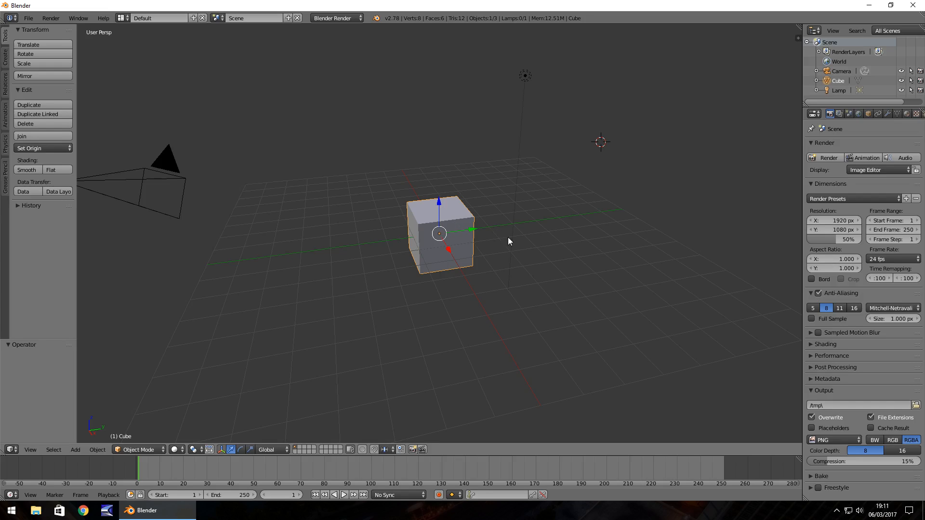
pyautogui.moveTo(451, 255)
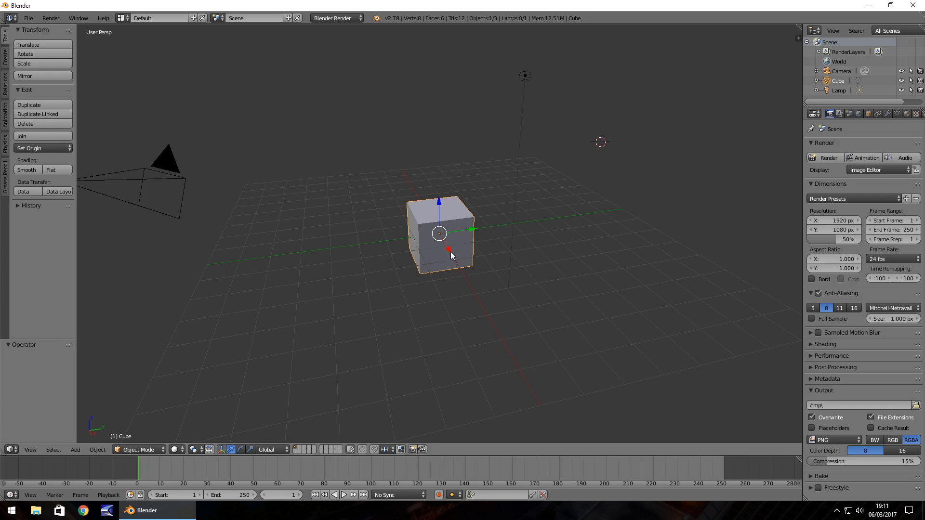
pyautogui.moveTo(440, 192)
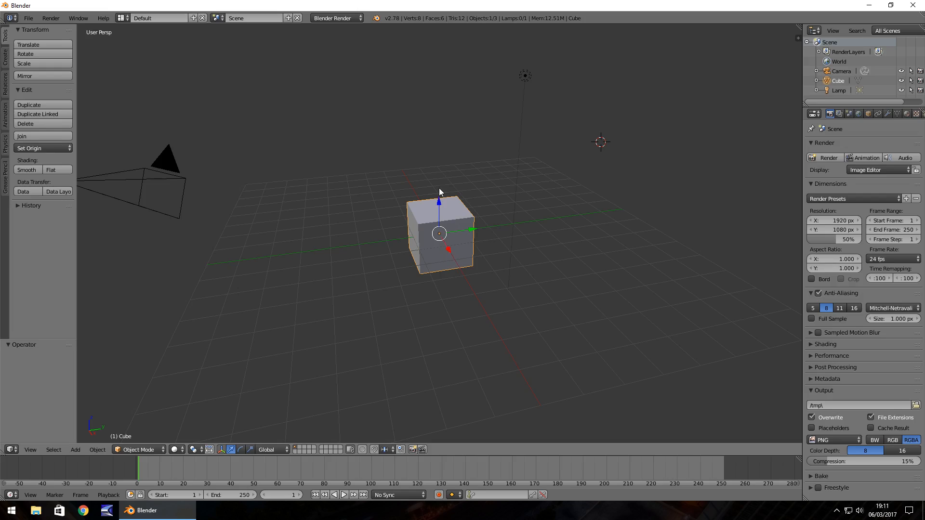
pyautogui.moveTo(441, 229)
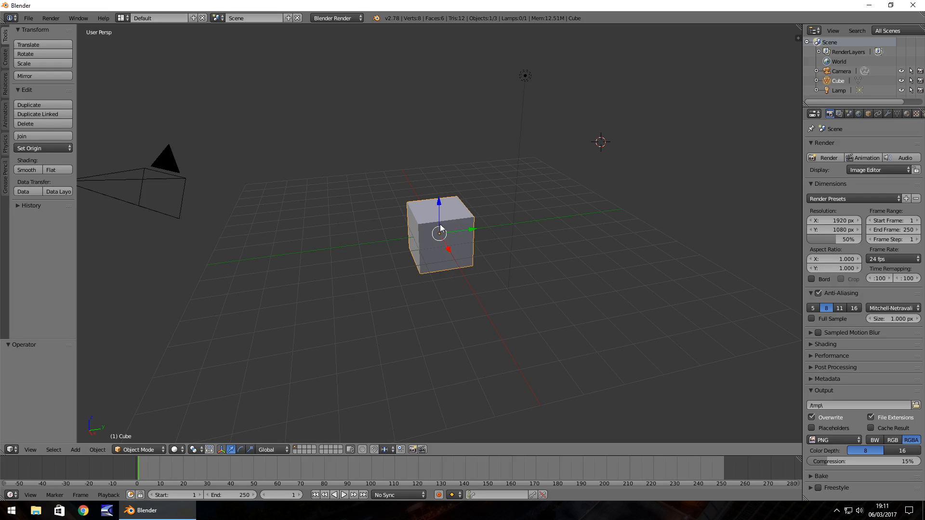
pyautogui.moveTo(466, 234)
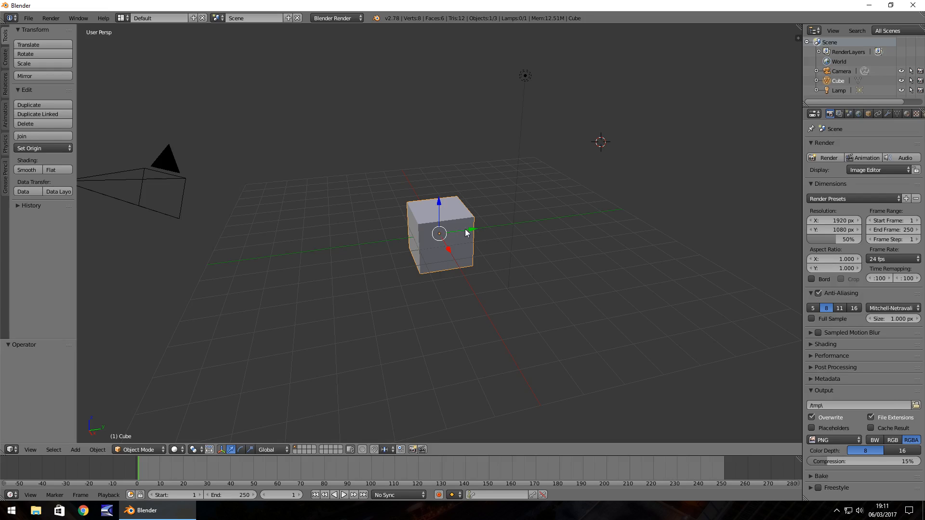
pyautogui.moveTo(498, 230)
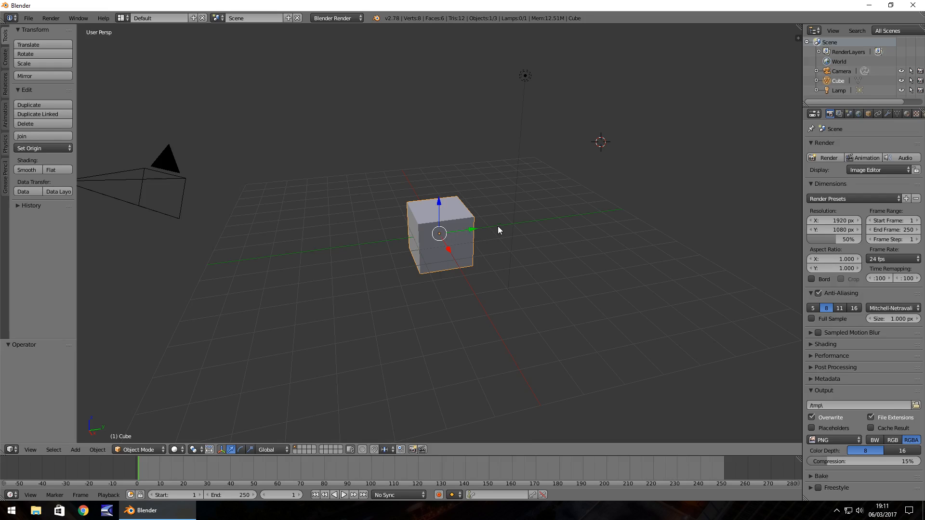
pyautogui.moveTo(77, 62)
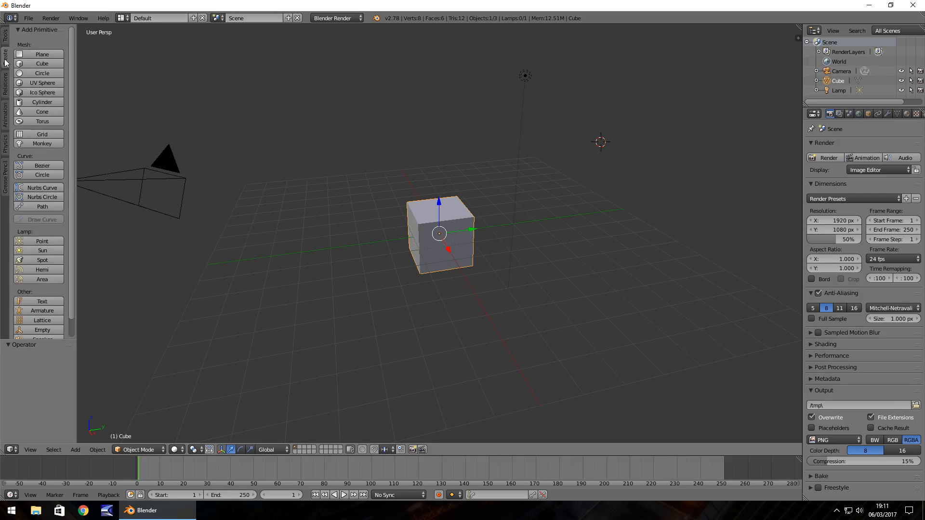
pyautogui.moveTo(10, 57)
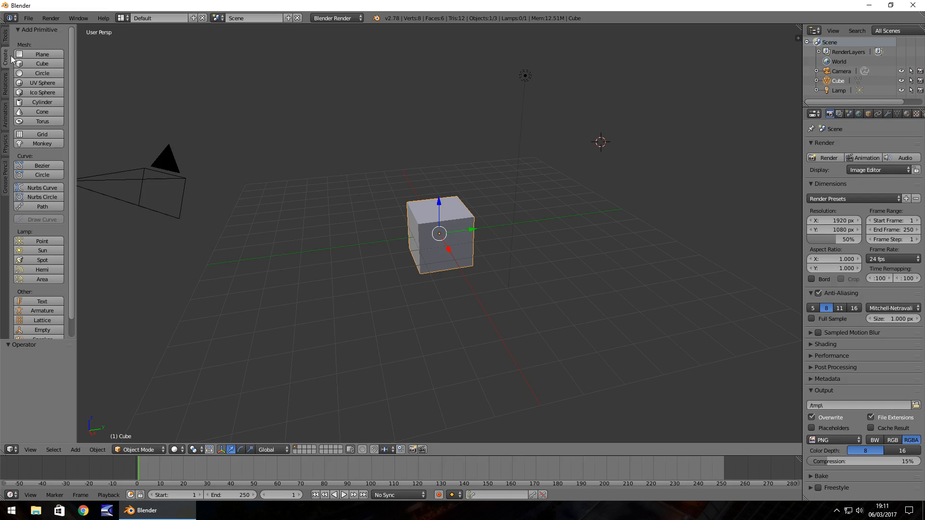
pyautogui.moveTo(41, 112)
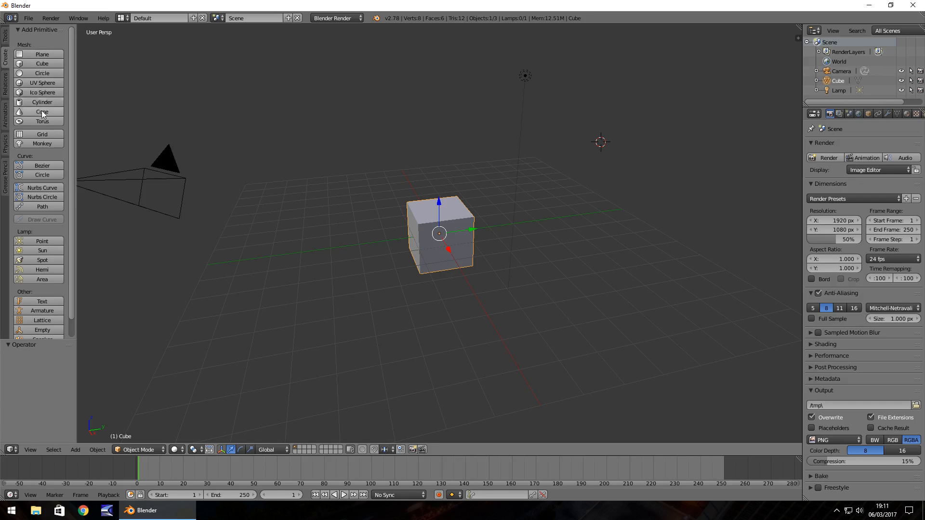
pyautogui.moveTo(41, 112)
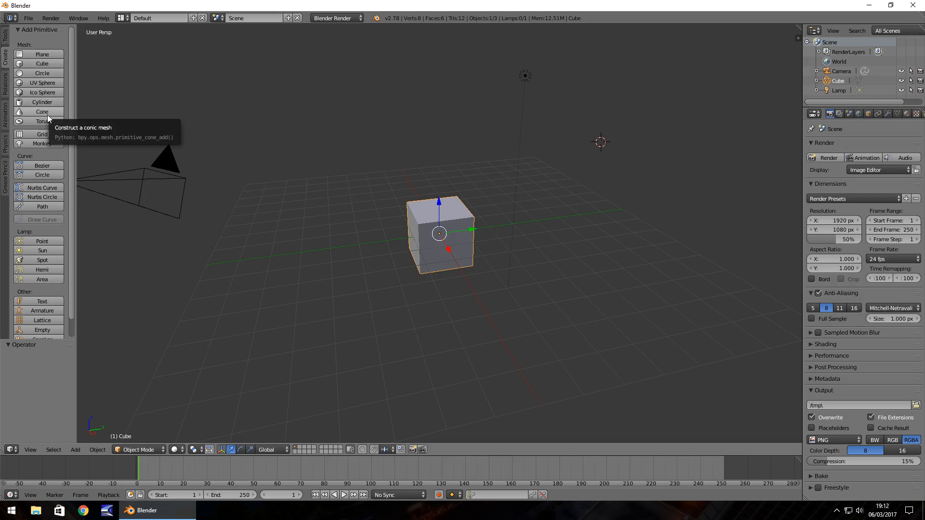
pyautogui.moveTo(7, 62)
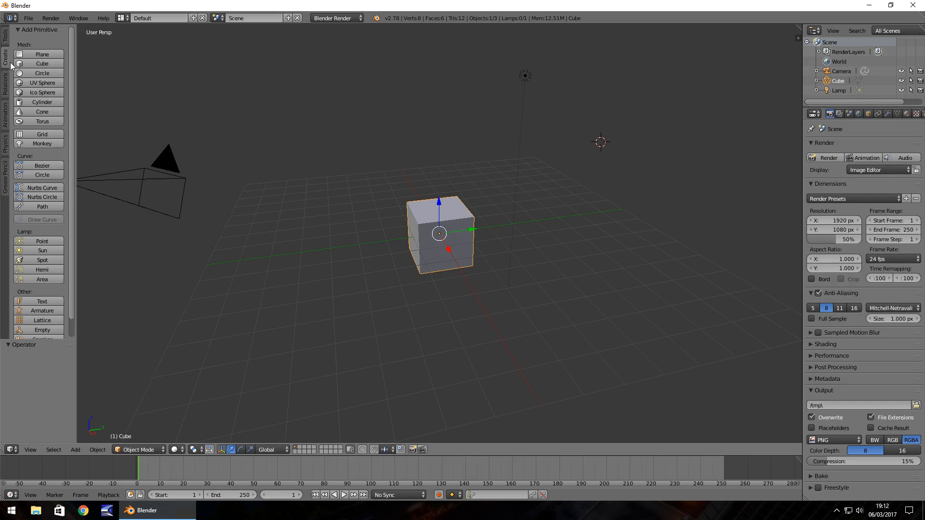
pyautogui.moveTo(42, 111)
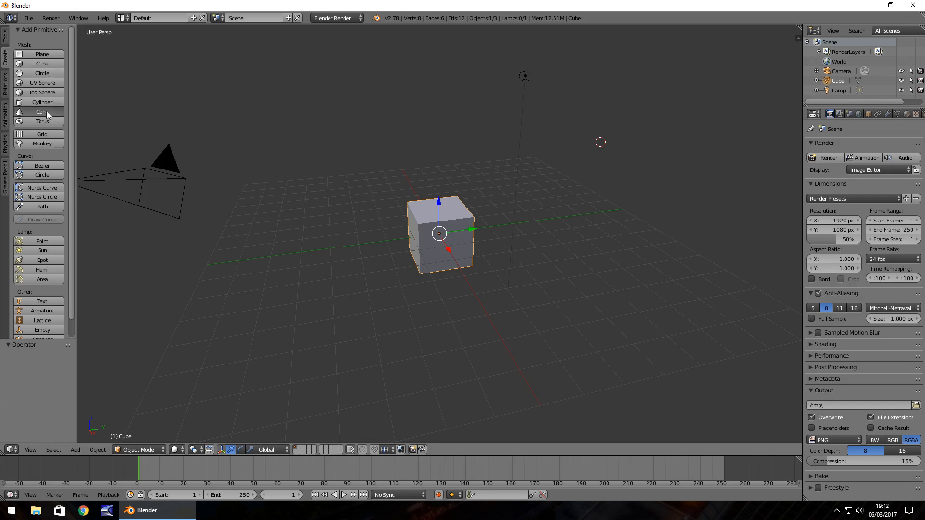
# Show the Create tab's Add Primitive buttons in the Tool Shelf
pyautogui.click(41, 112)
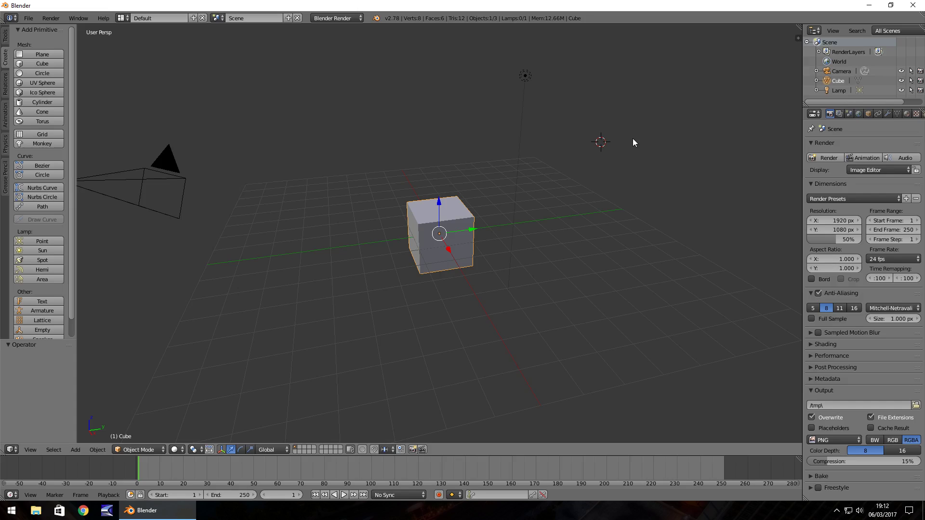
# Add a UV Sphere mesh at the 3D cursor, up and right of the cube
pyautogui.click(75, 450)
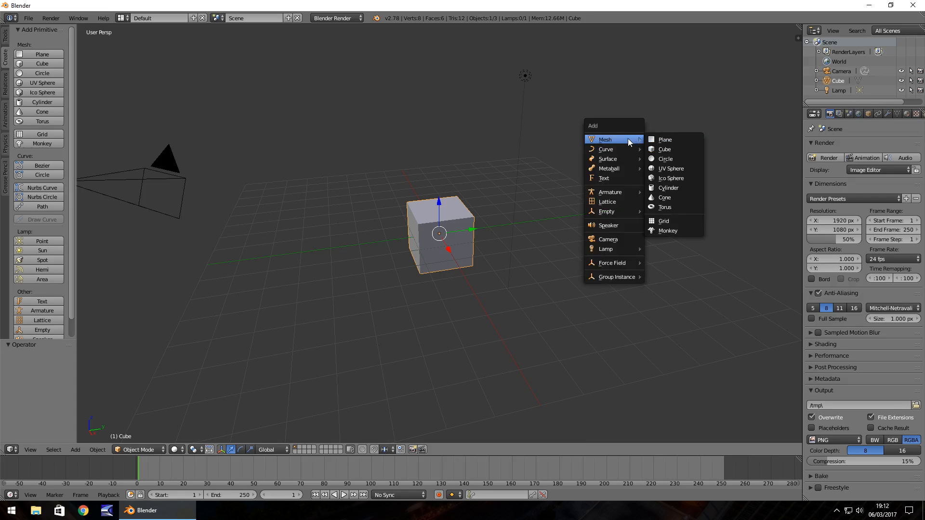
pyautogui.moveTo(618, 172)
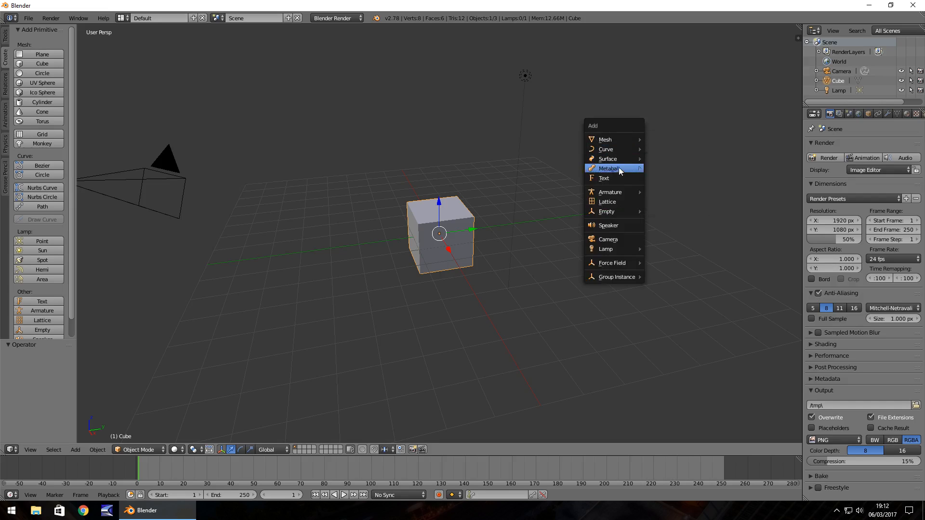
pyautogui.moveTo(605, 248)
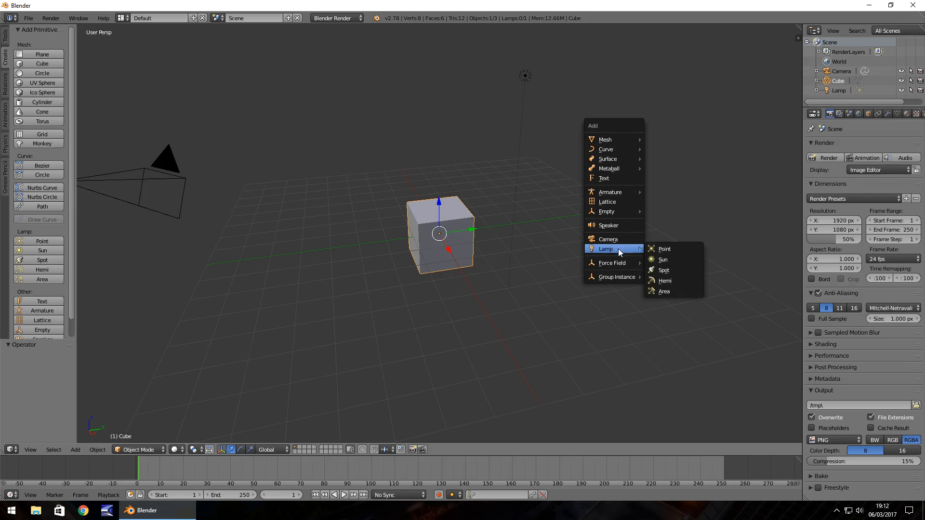
pyautogui.moveTo(609, 168)
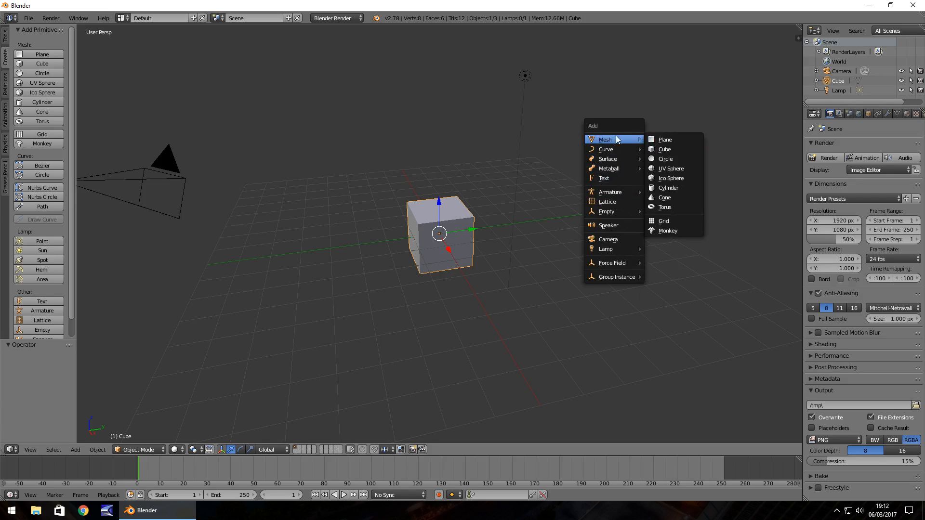
pyautogui.moveTo(670, 168)
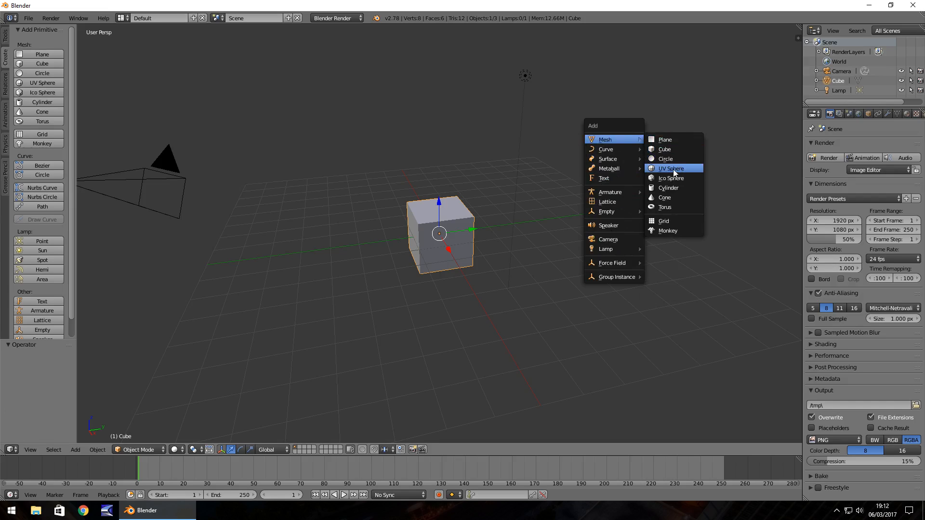
pyautogui.click(670, 168)
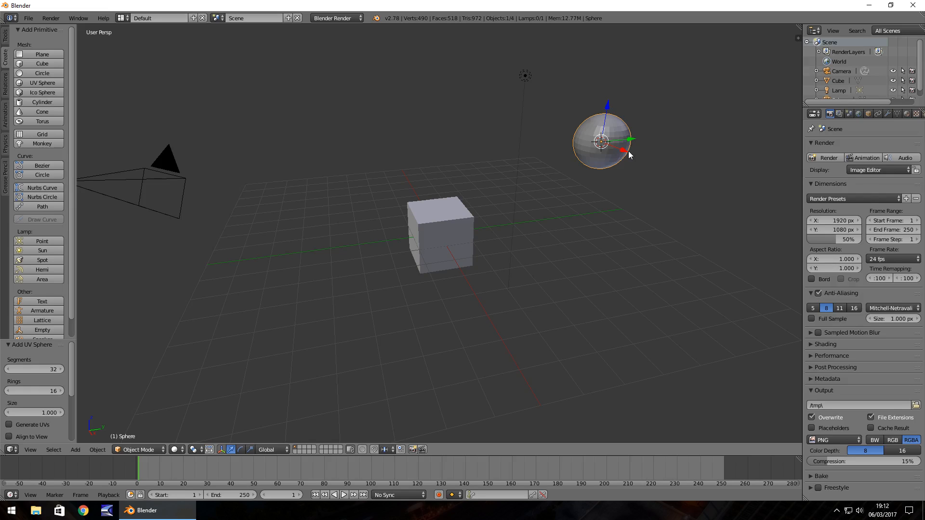
pyautogui.press('space')
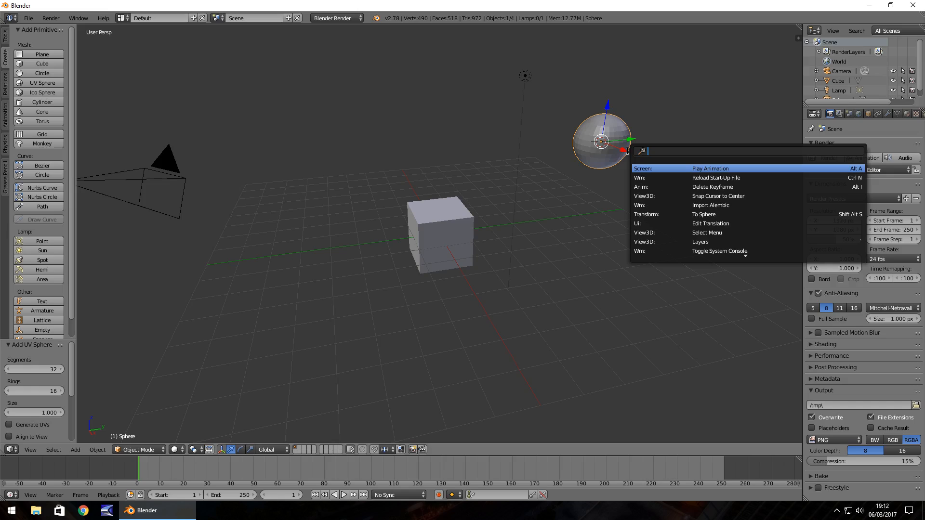
pyautogui.write('undo')
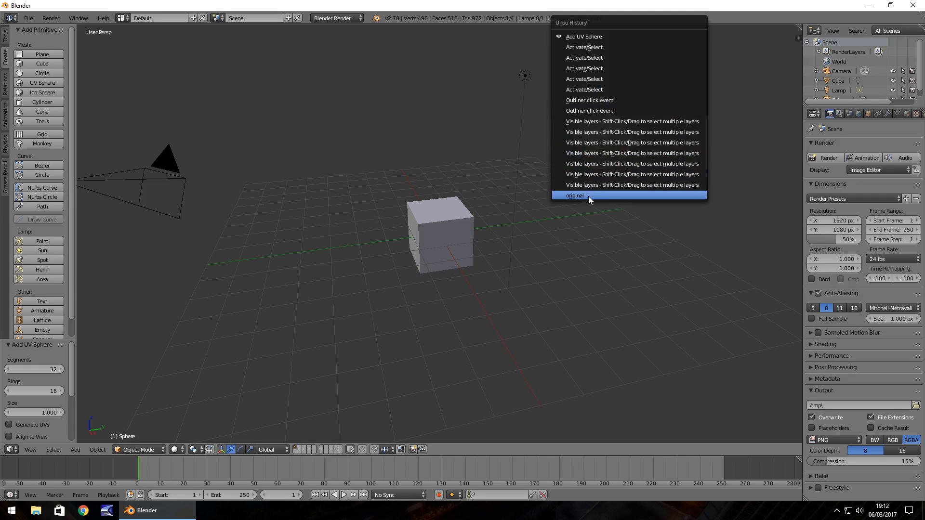
pyautogui.click(573, 195)
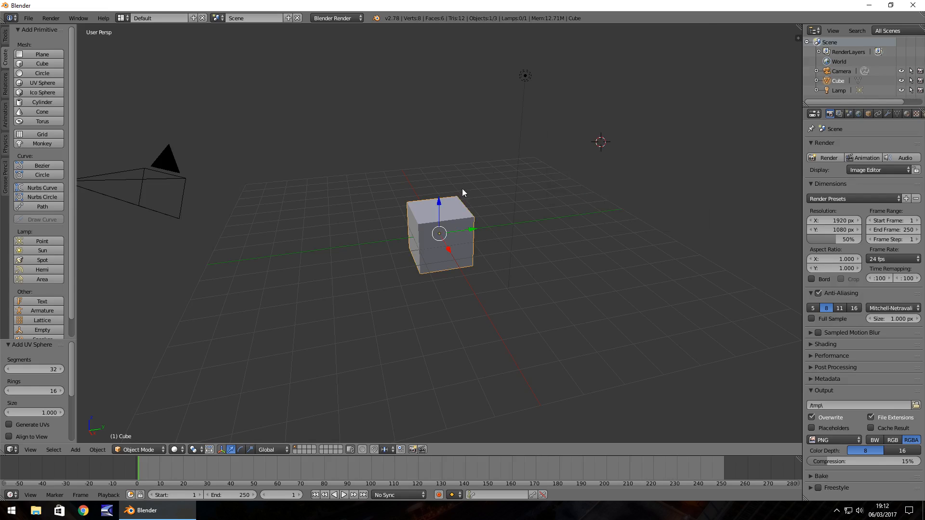
pyautogui.moveTo(455, 224)
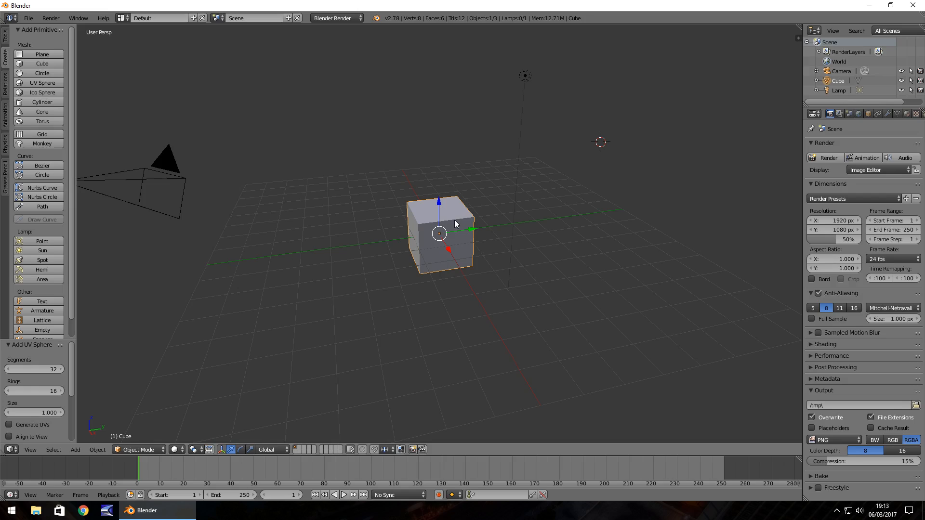
pyautogui.moveTo(403, 253)
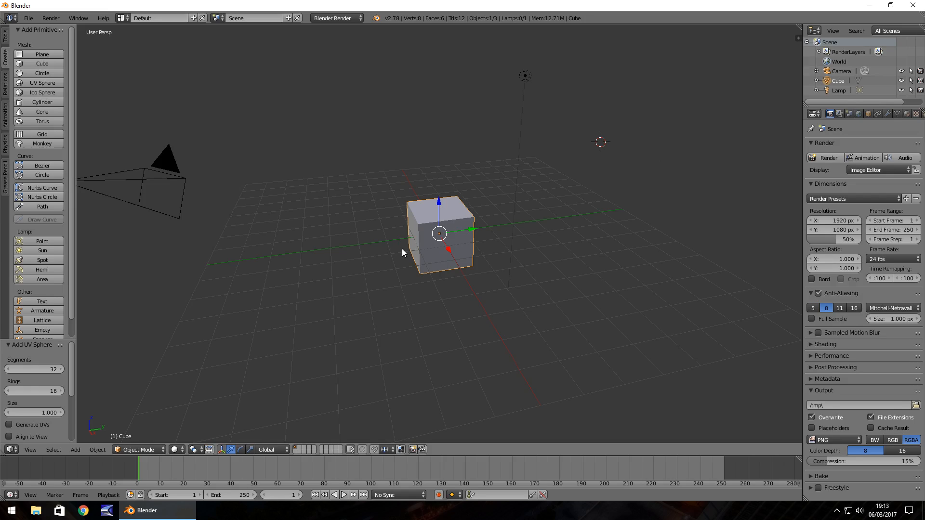
pyautogui.moveTo(456, 217)
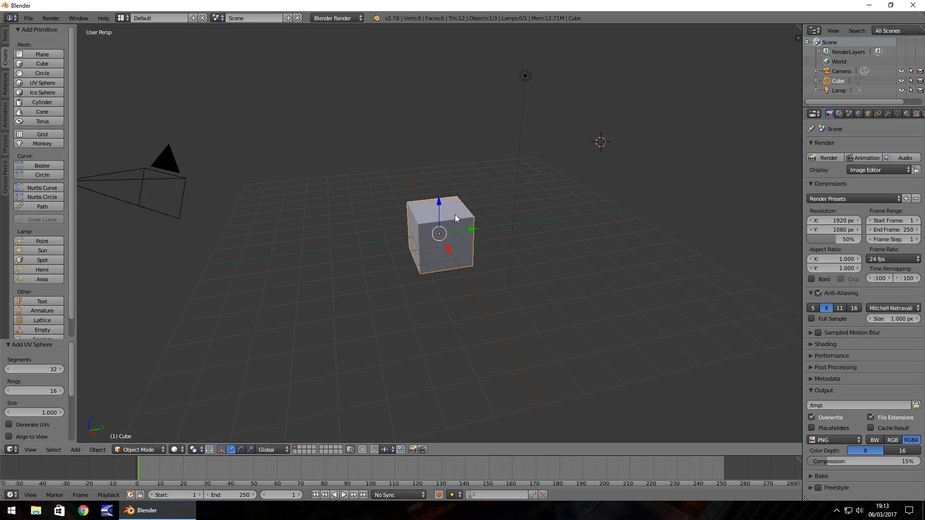
# Enter Edit Mode on the cube and expand its entry in the Outliner to show its mesh data
pyautogui.press('Tab')
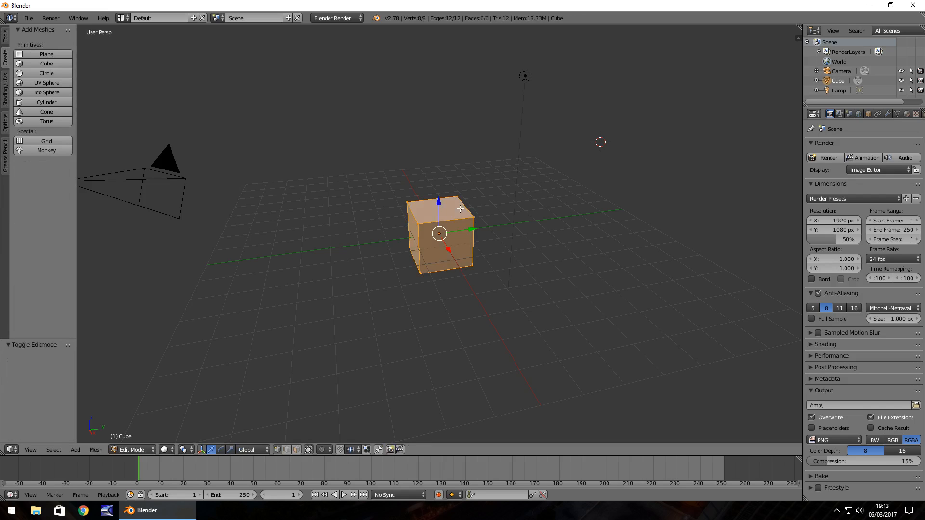
pyautogui.moveTo(407, 202)
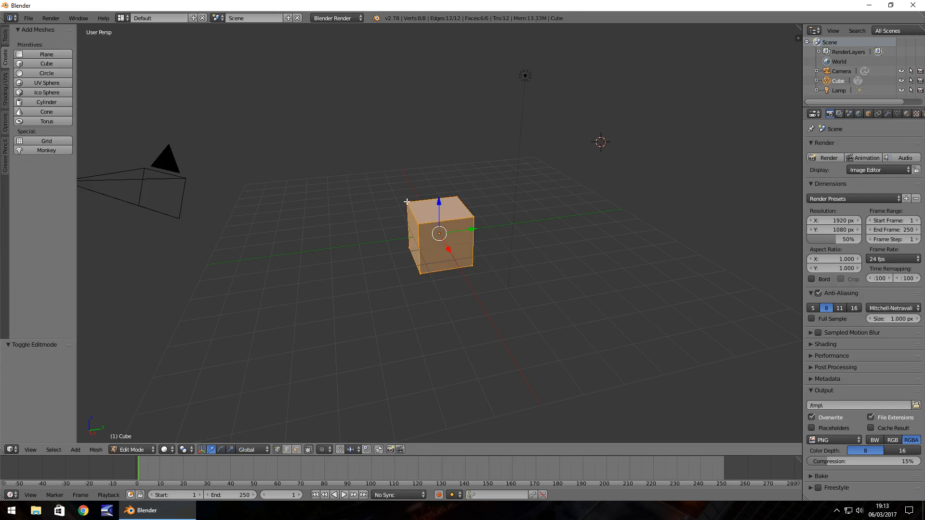
pyautogui.moveTo(498, 222)
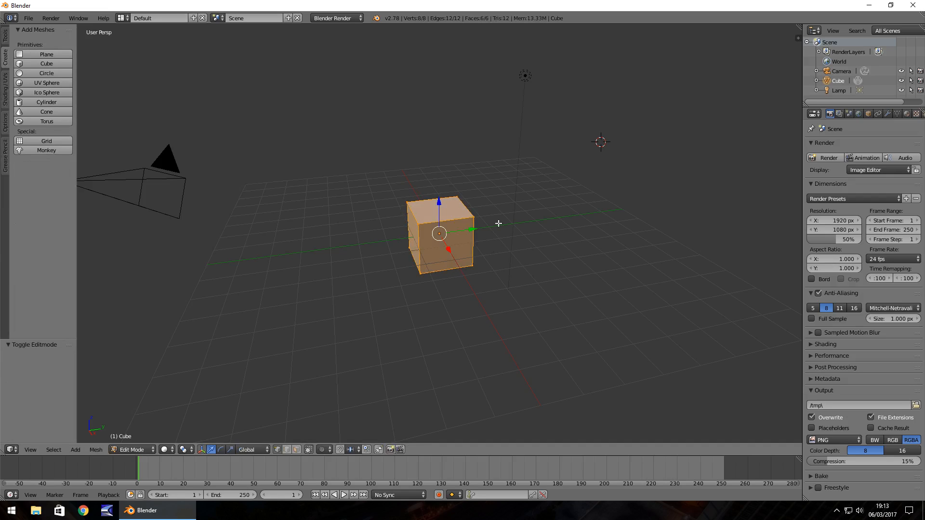
pyautogui.moveTo(463, 191)
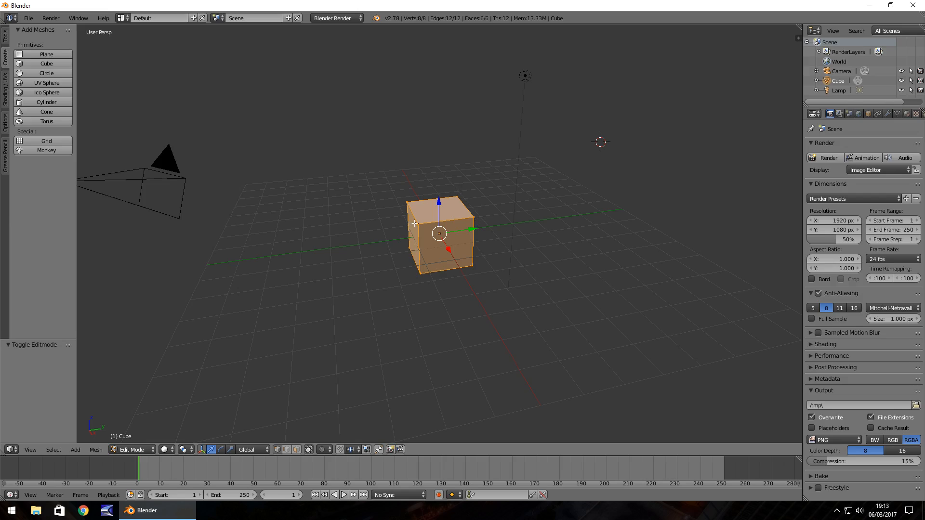
pyautogui.moveTo(469, 189)
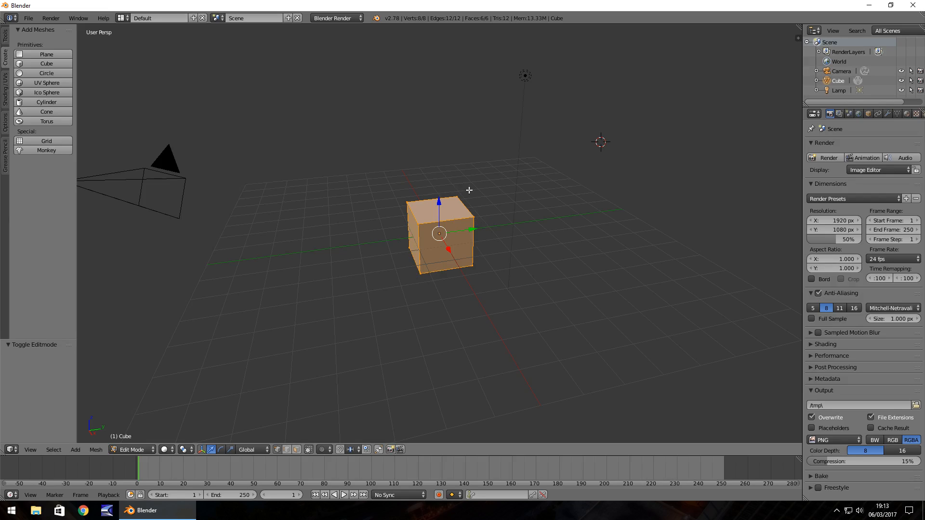
pyautogui.moveTo(439, 266)
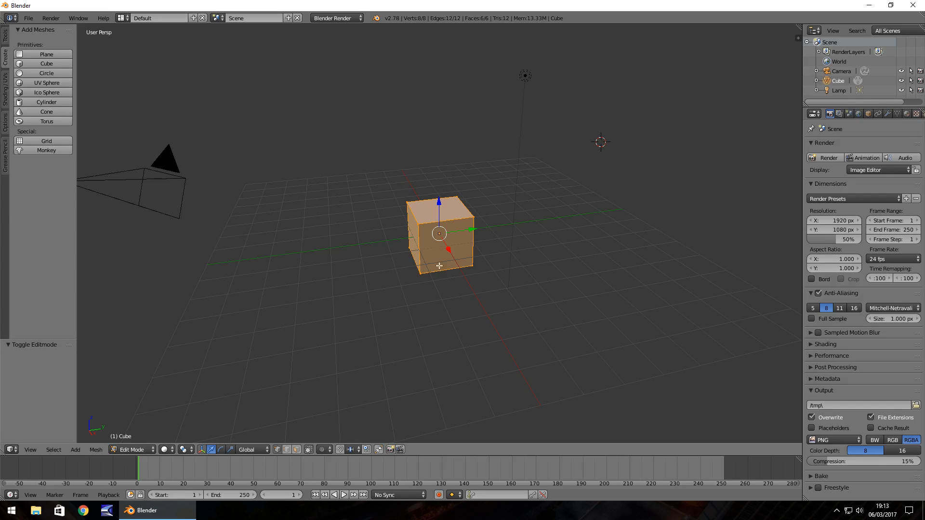
pyautogui.moveTo(520, 170)
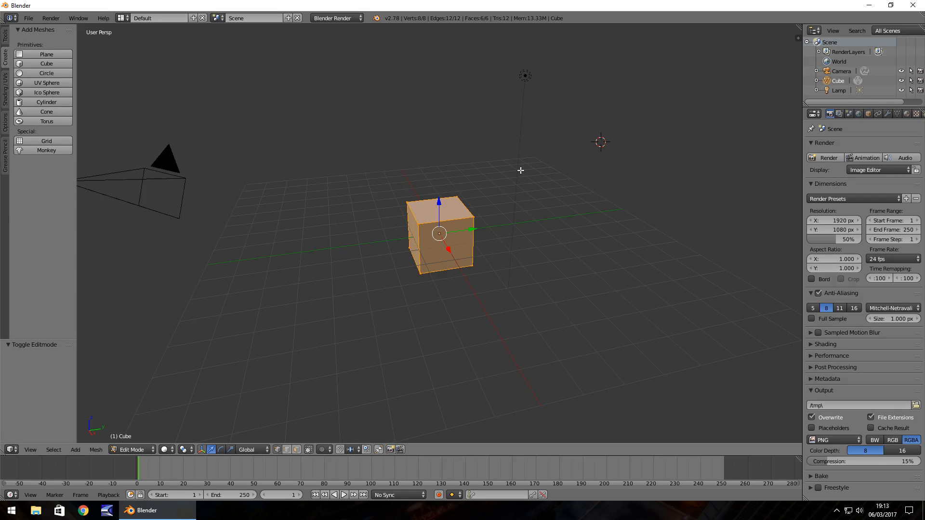
pyautogui.moveTo(421, 210)
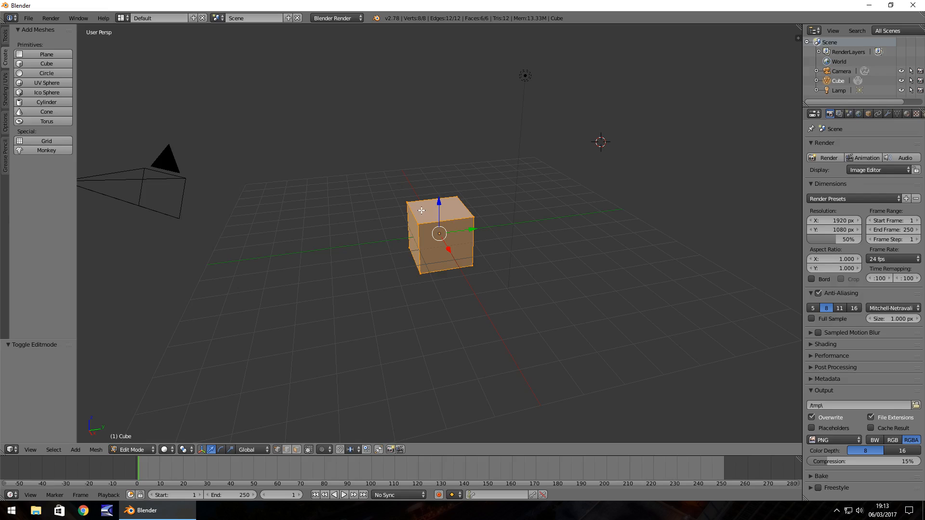
pyautogui.moveTo(484, 222)
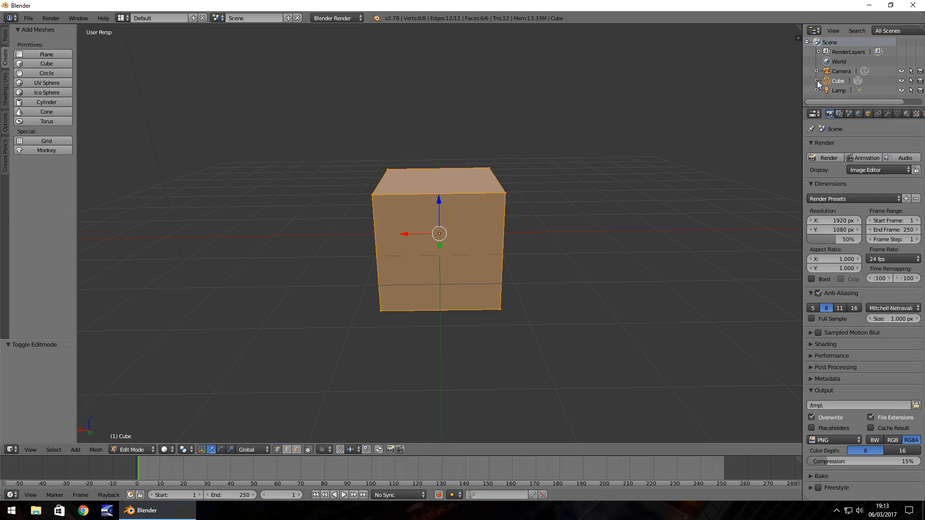
pyautogui.moveTo(818, 84)
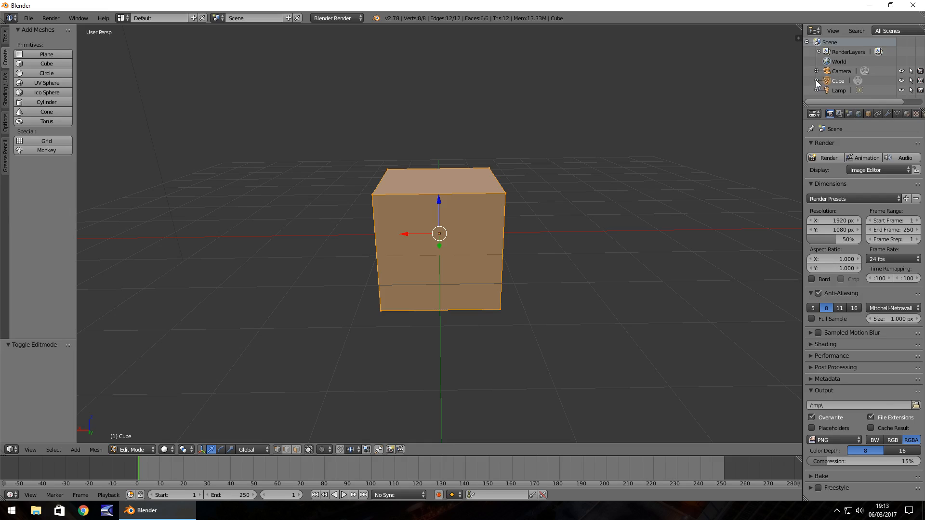
pyautogui.click(818, 81)
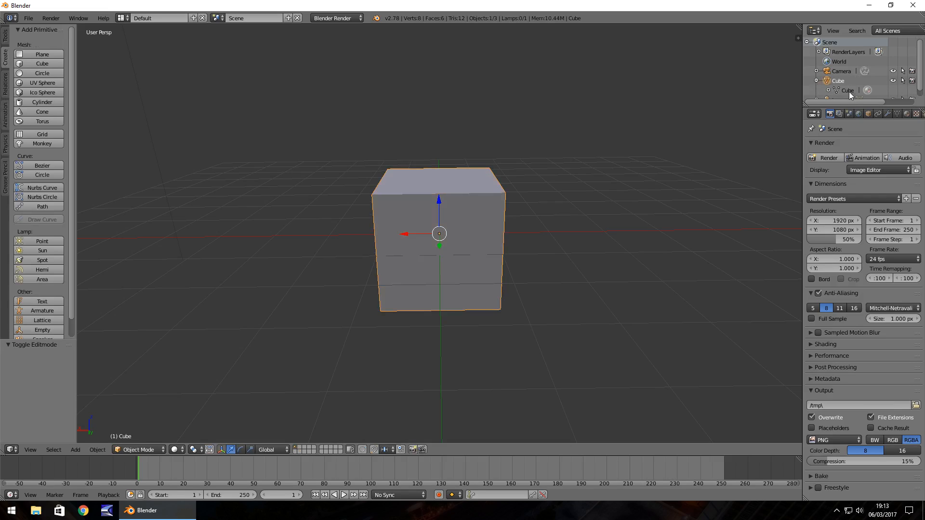
pyautogui.press('Tab')
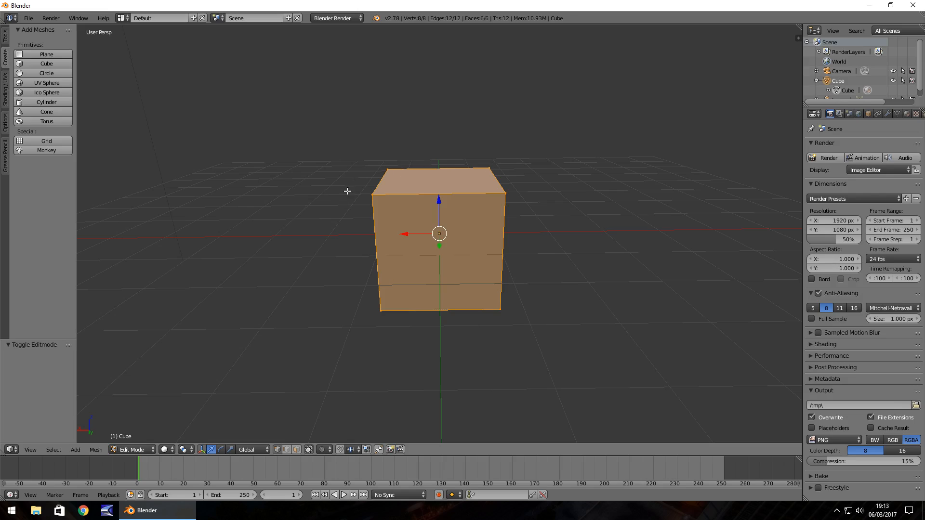
pyautogui.moveTo(488, 256)
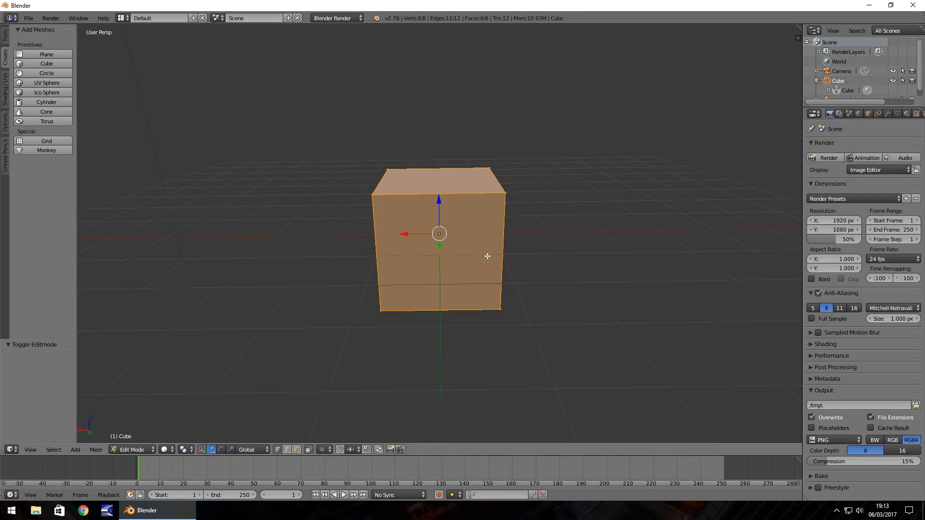
pyautogui.moveTo(745, 87)
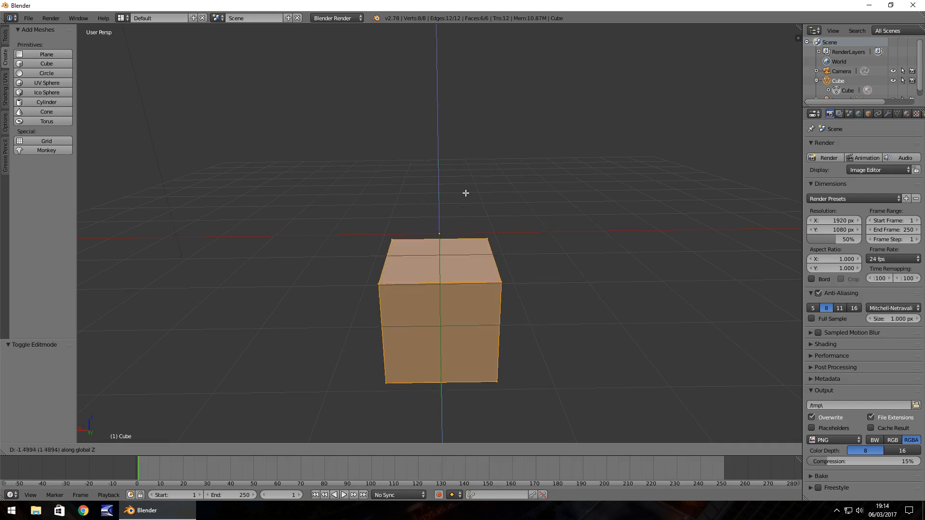
pyautogui.moveTo(439, 103)
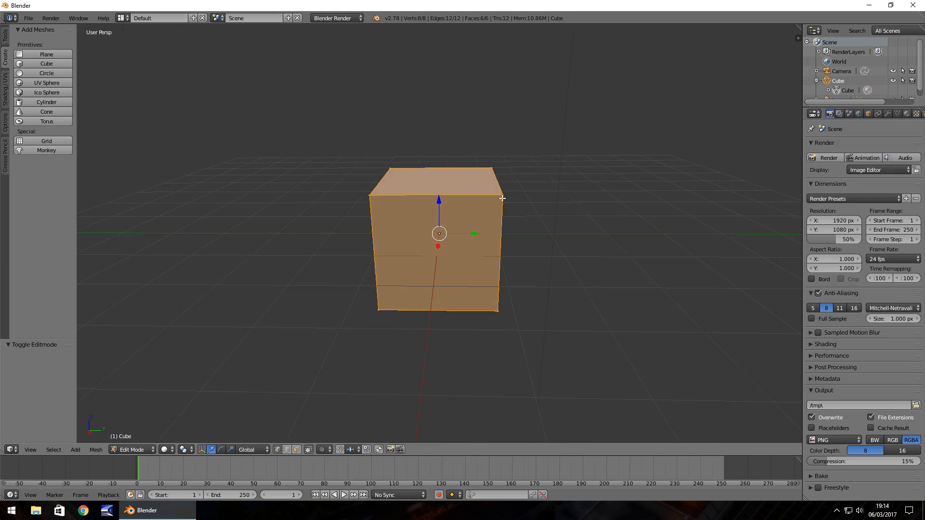
# Select the cube's top-right corner vertex in Edit Mode
pyautogui.click(503, 195)
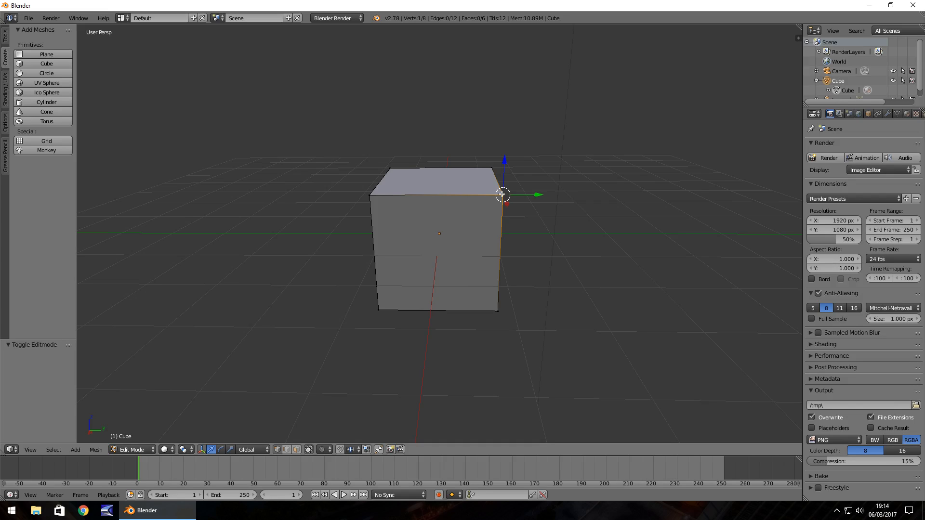
pyautogui.moveTo(361, 183)
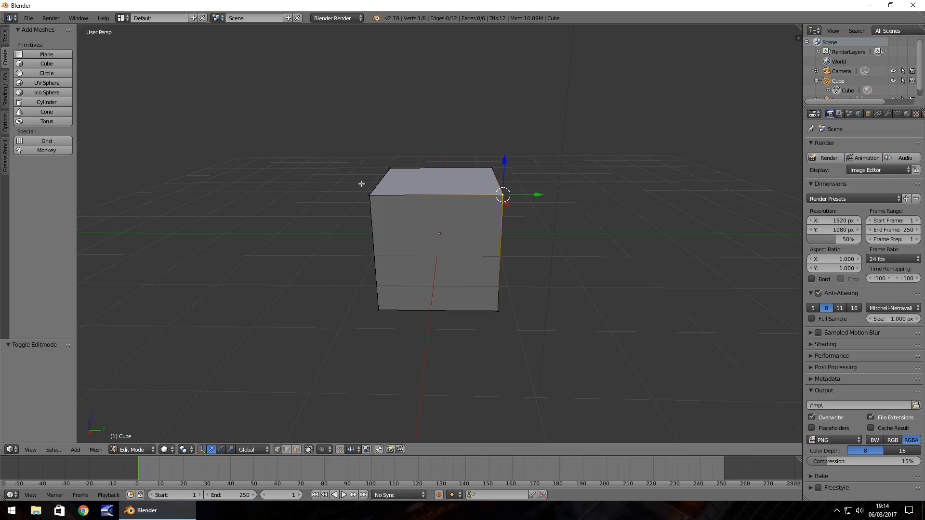
pyautogui.moveTo(506, 214)
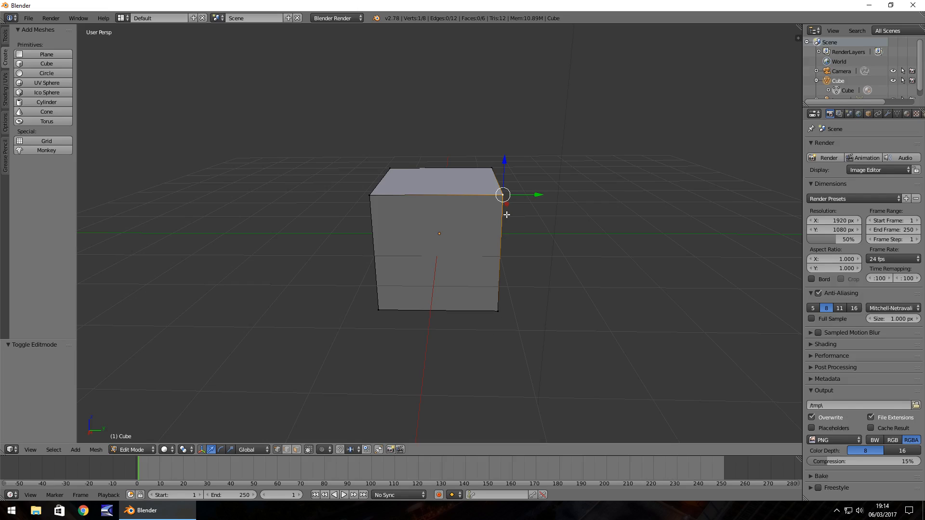
pyautogui.moveTo(503, 195)
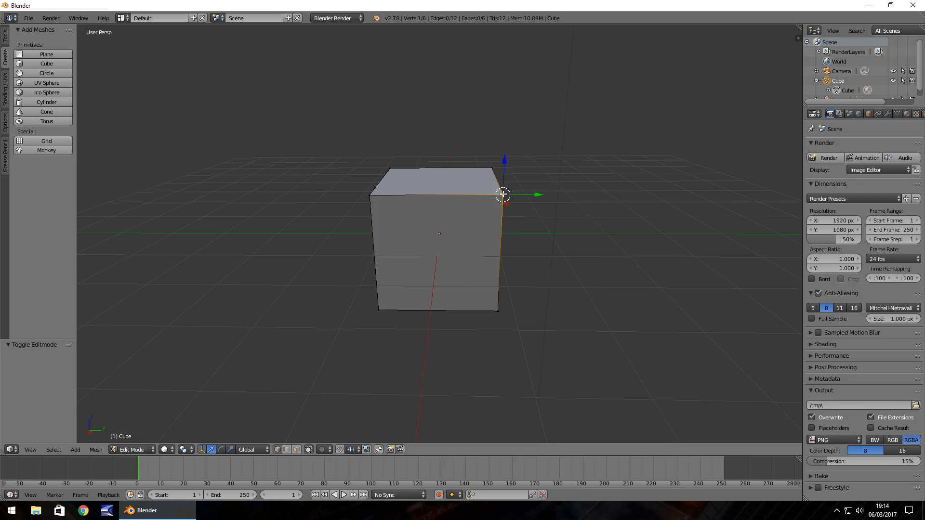
pyautogui.moveTo(512, 194)
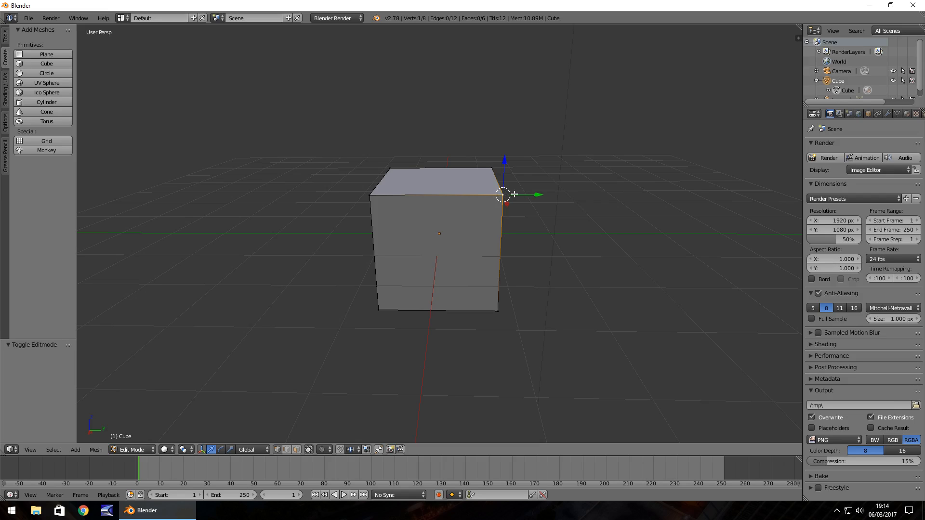
pyautogui.moveTo(575, 195)
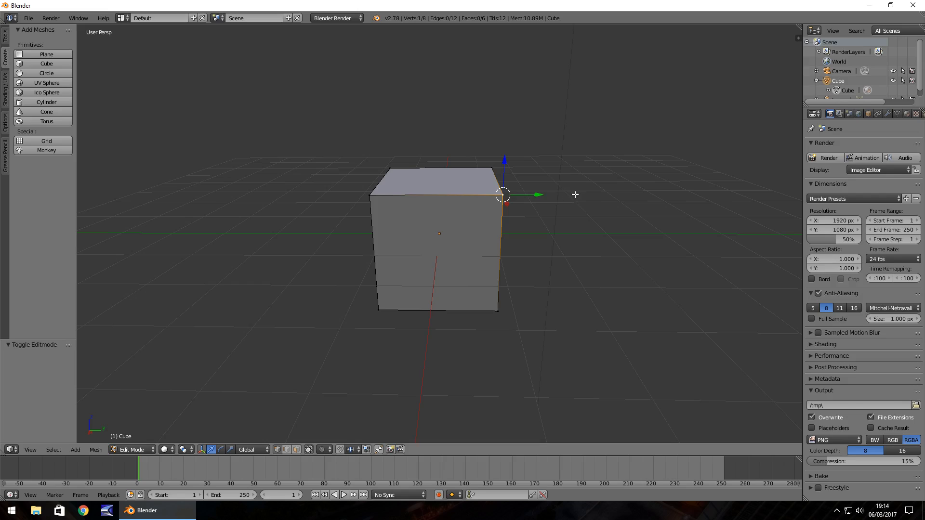
pyautogui.moveTo(504, 194)
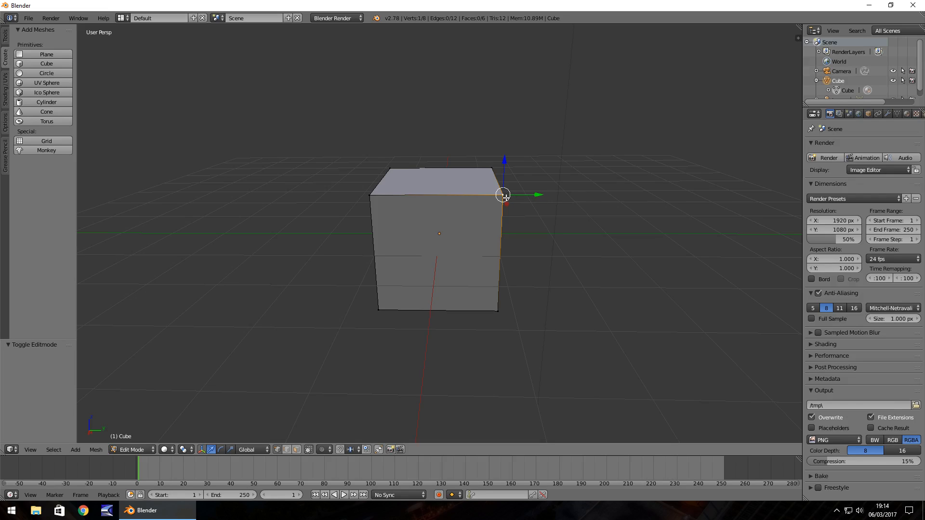
pyautogui.moveTo(535, 194)
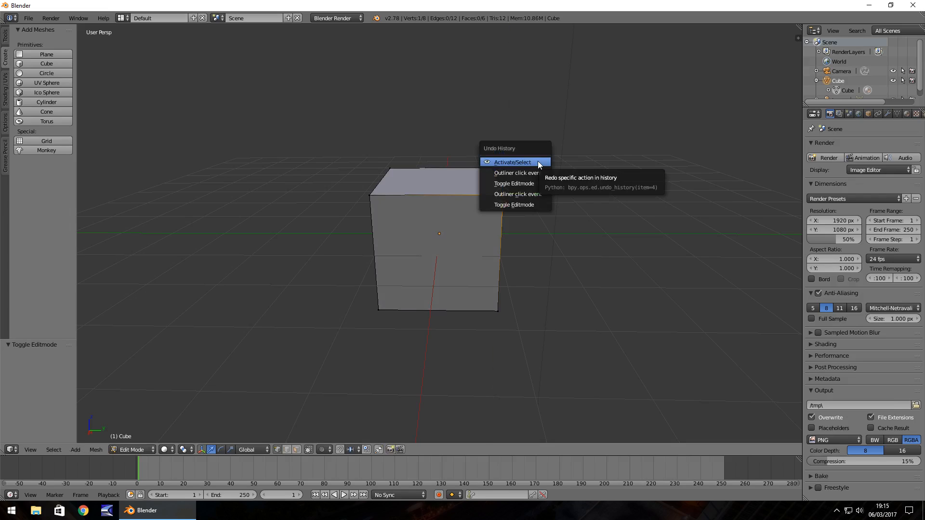
pyautogui.moveTo(506, 205)
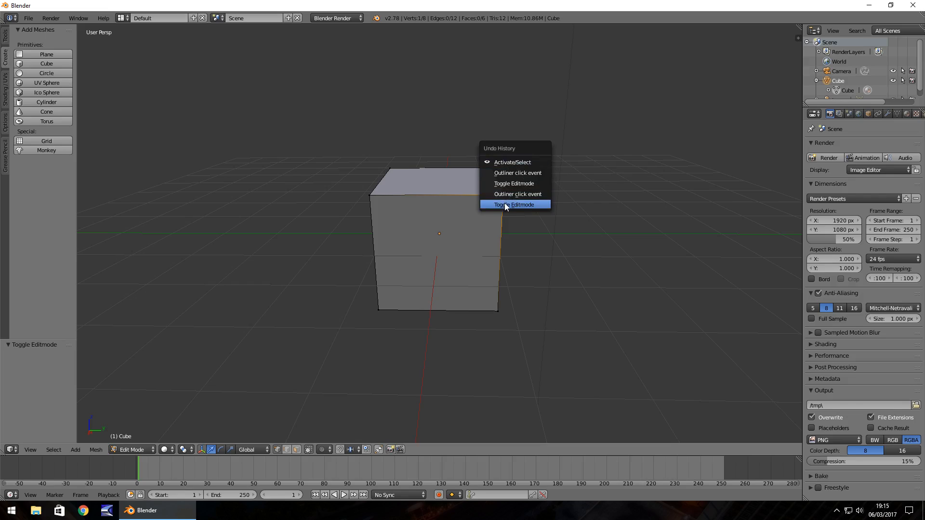
# Revert to the fresh Edit Mode state, select the left corner vertex and start moving it outward
pyautogui.click(512, 204)
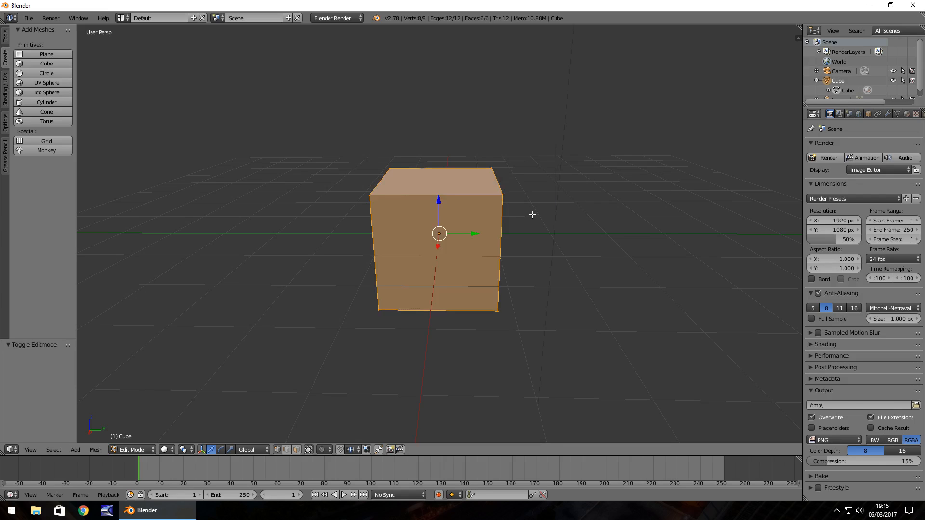
pyautogui.moveTo(502, 194)
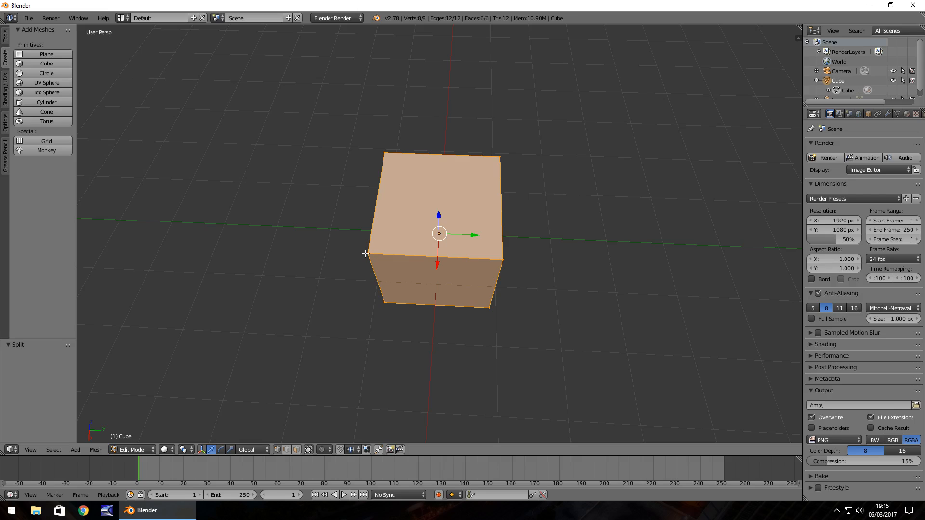
pyautogui.click(367, 253)
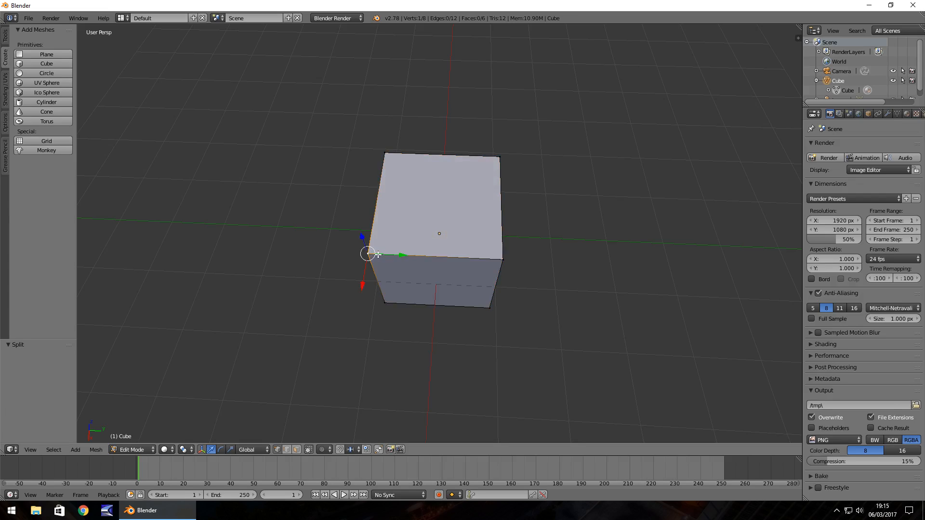
pyautogui.moveTo(401, 255)
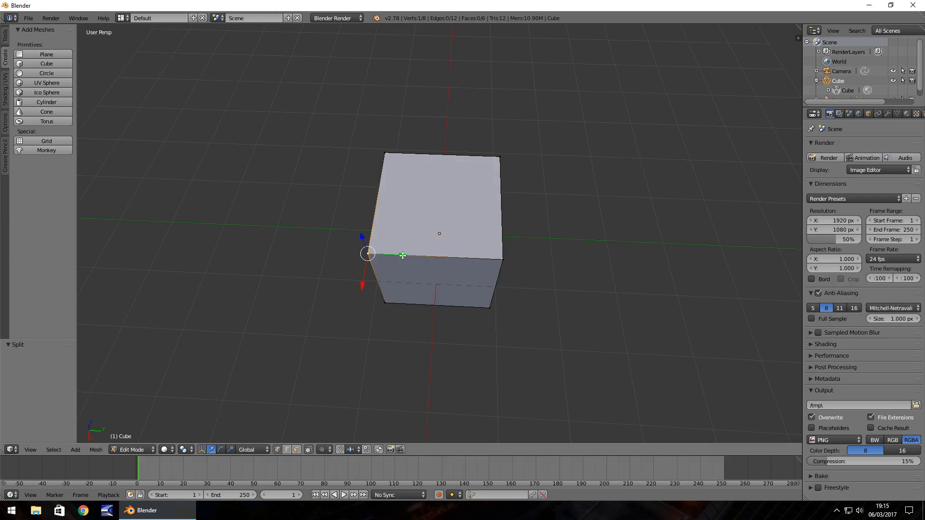
pyautogui.moveTo(395, 247)
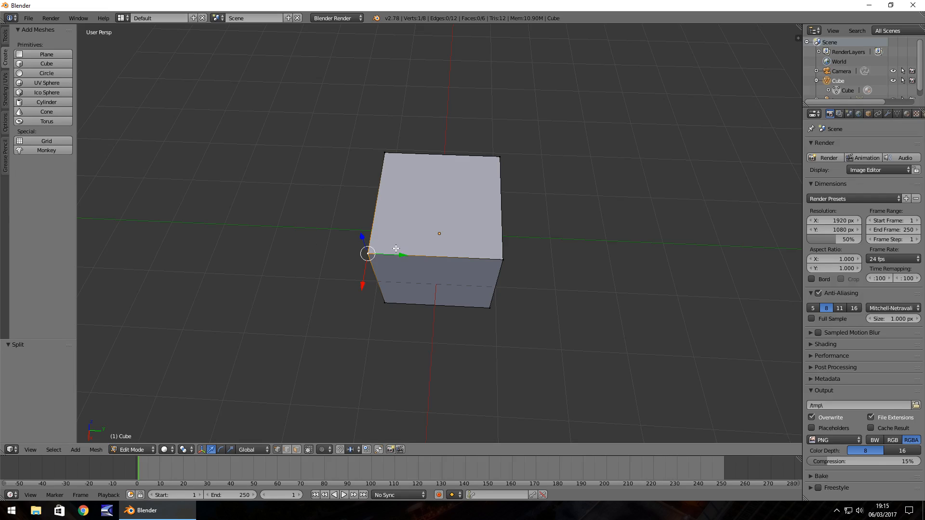
pyautogui.press('g')
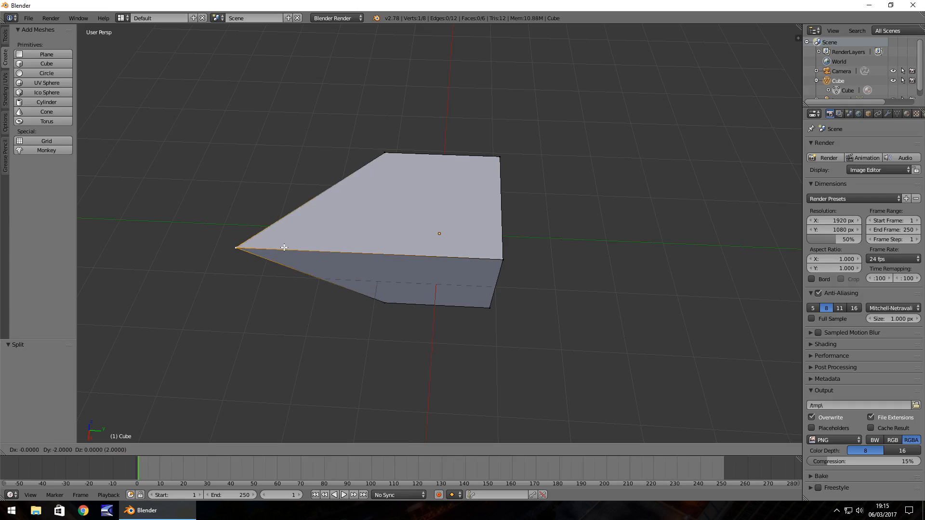
pyautogui.moveTo(284, 248)
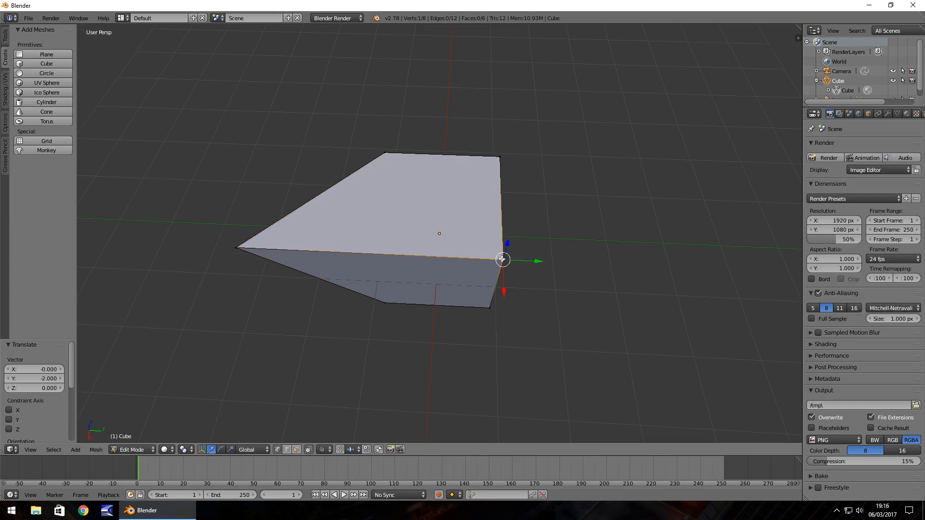
pyautogui.moveTo(536, 261)
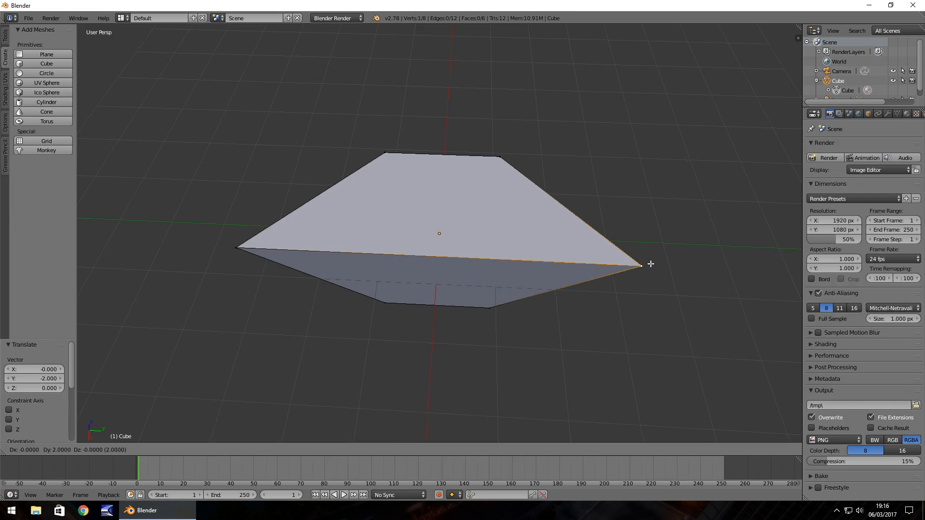
pyautogui.moveTo(641, 266)
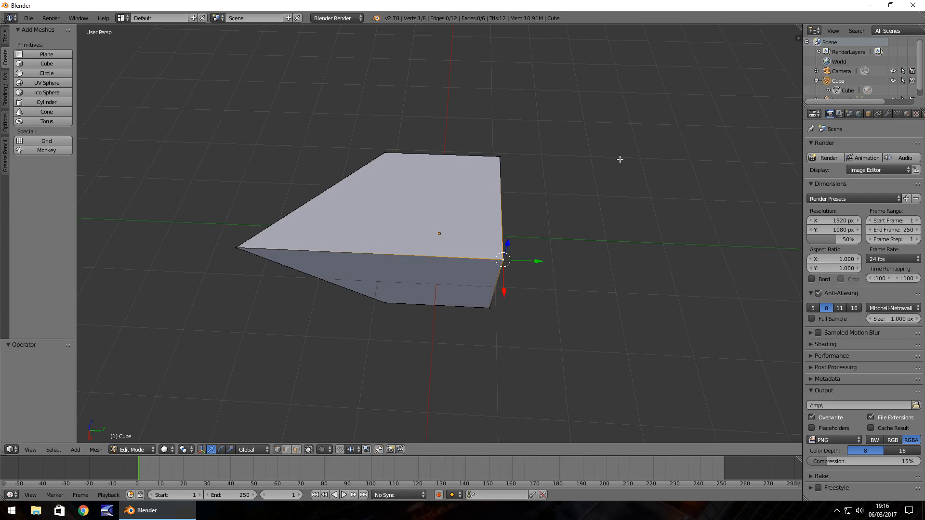
pyautogui.moveTo(559, 228)
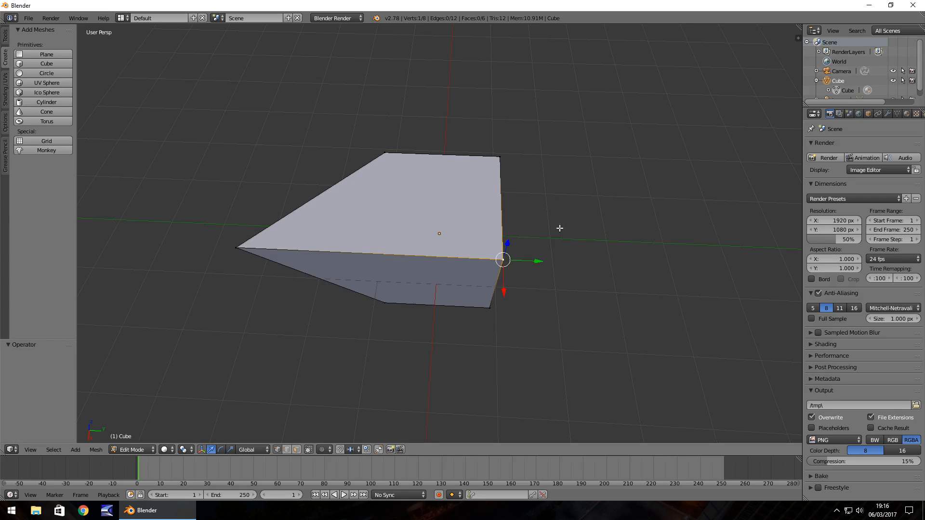
pyautogui.moveTo(537, 260)
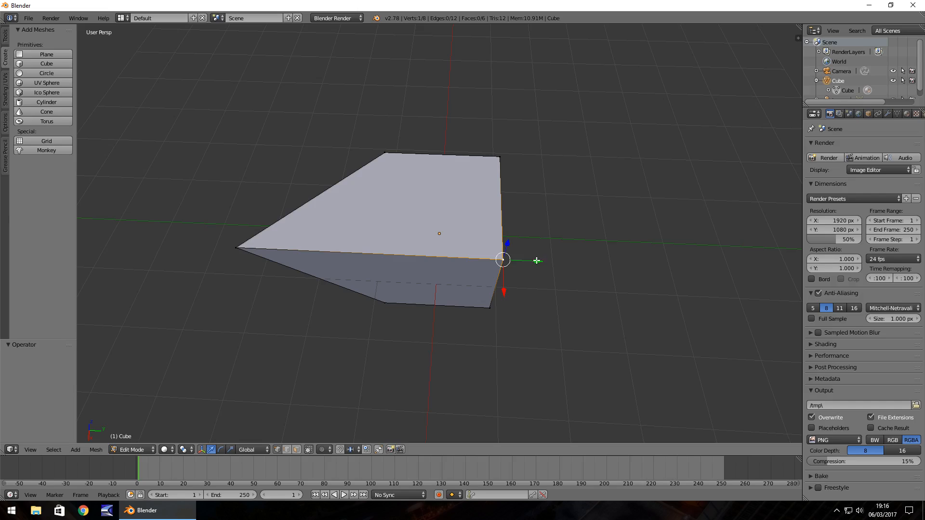
pyautogui.moveTo(498, 156)
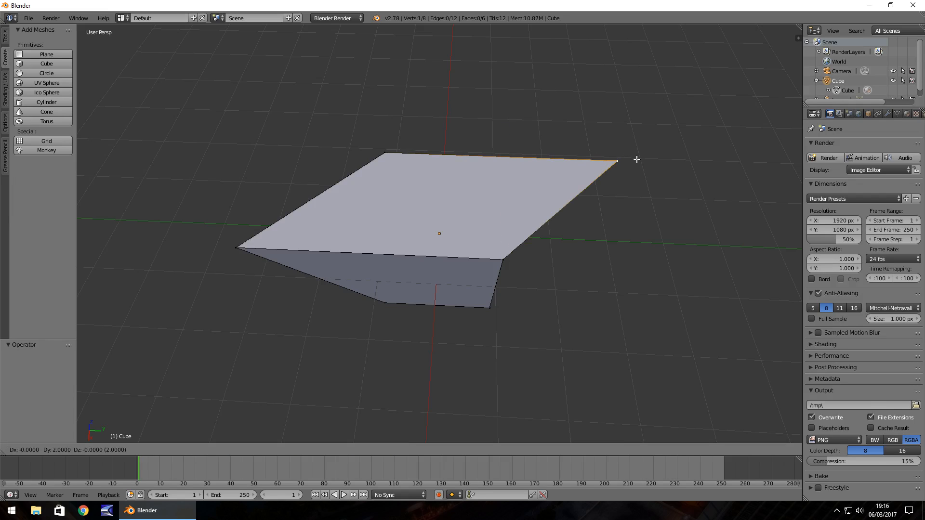
pyautogui.moveTo(625, 162)
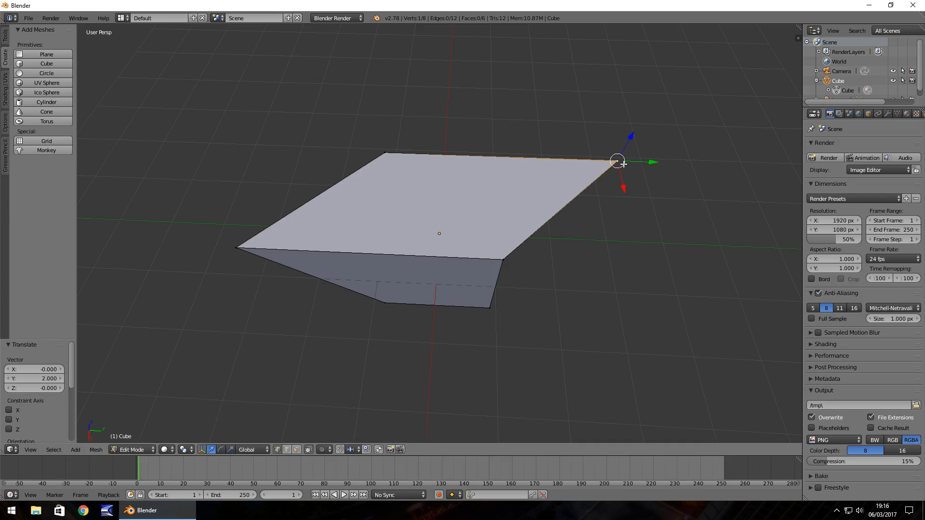
pyautogui.moveTo(600, 237)
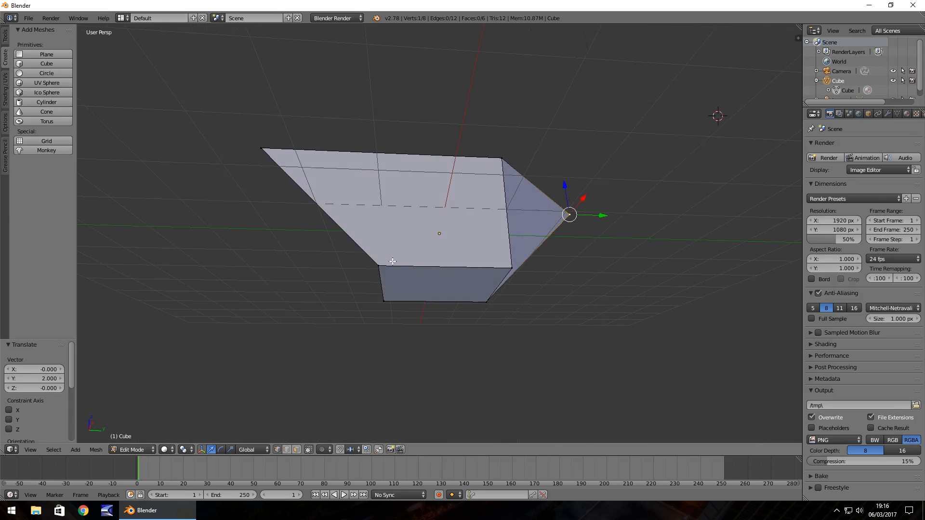
# Reposition the lower front corner vertex and pick another corner to reshape the wedge further
pyautogui.click(378, 266)
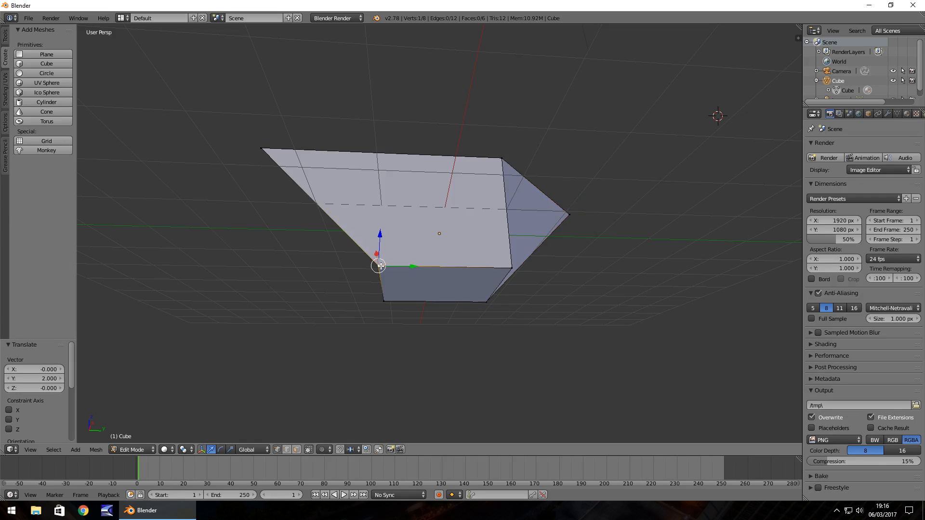
pyautogui.moveTo(511, 267)
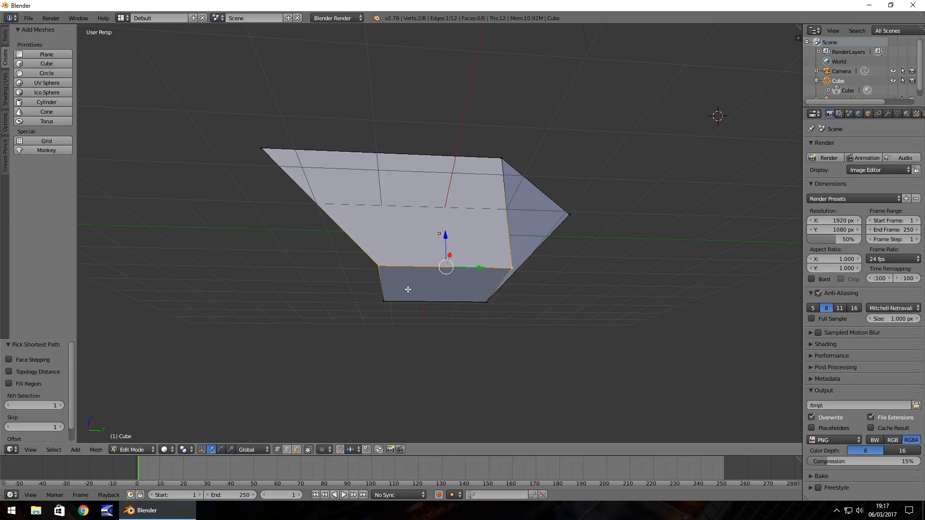
pyautogui.moveTo(319, 254)
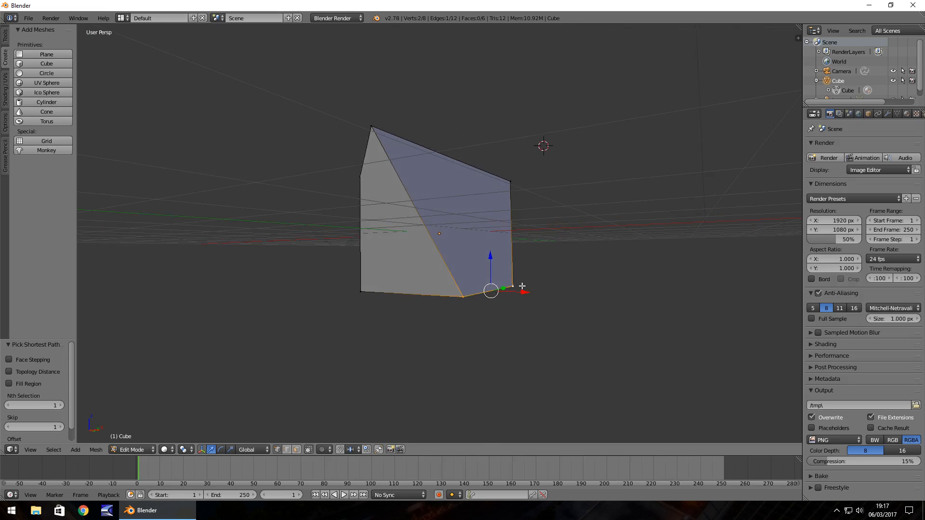
pyautogui.moveTo(542, 308)
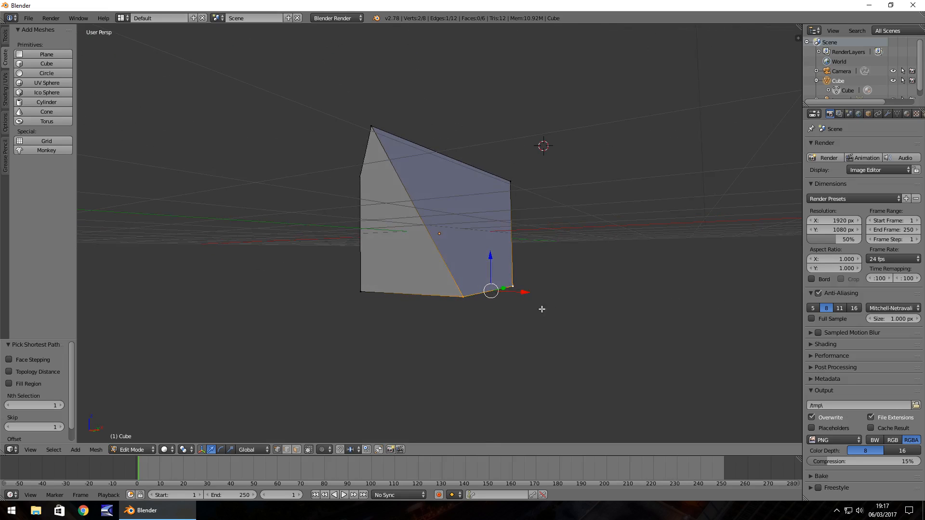
pyautogui.moveTo(522, 291)
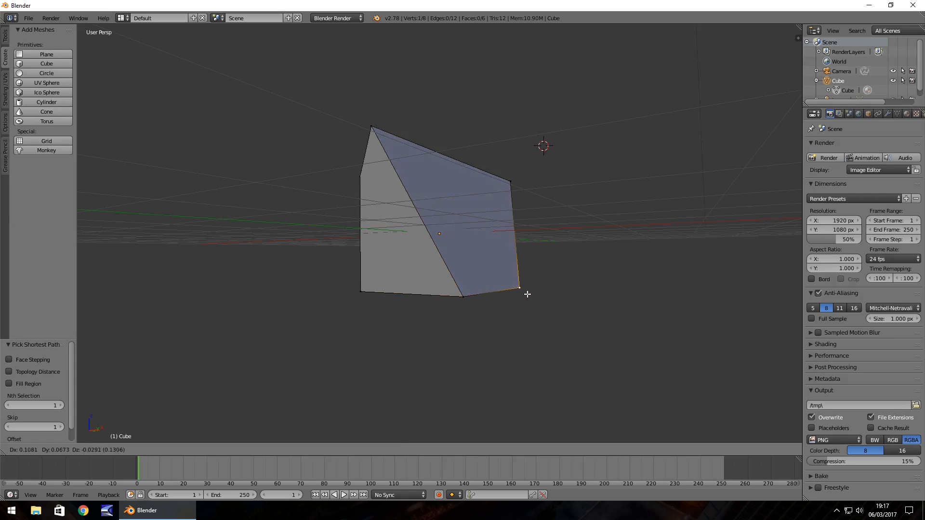
pyautogui.press('Tab')
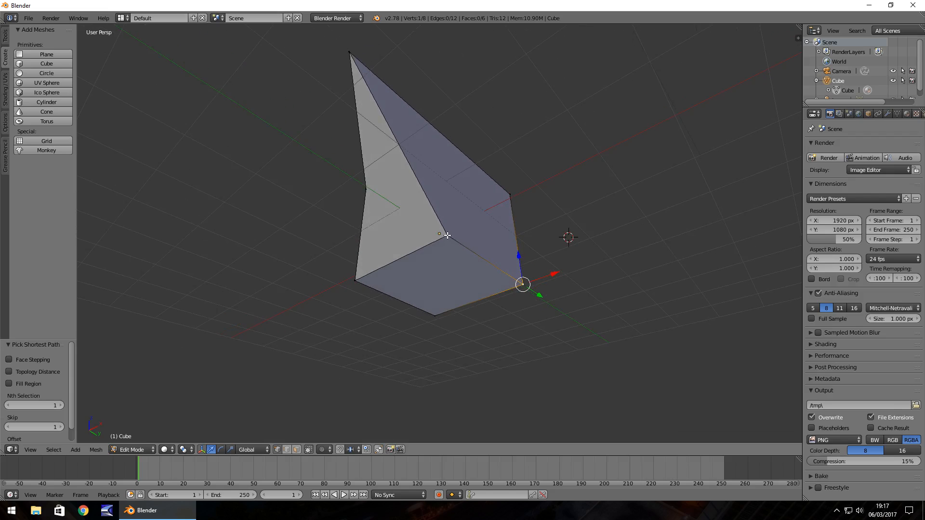
pyautogui.click(439, 234)
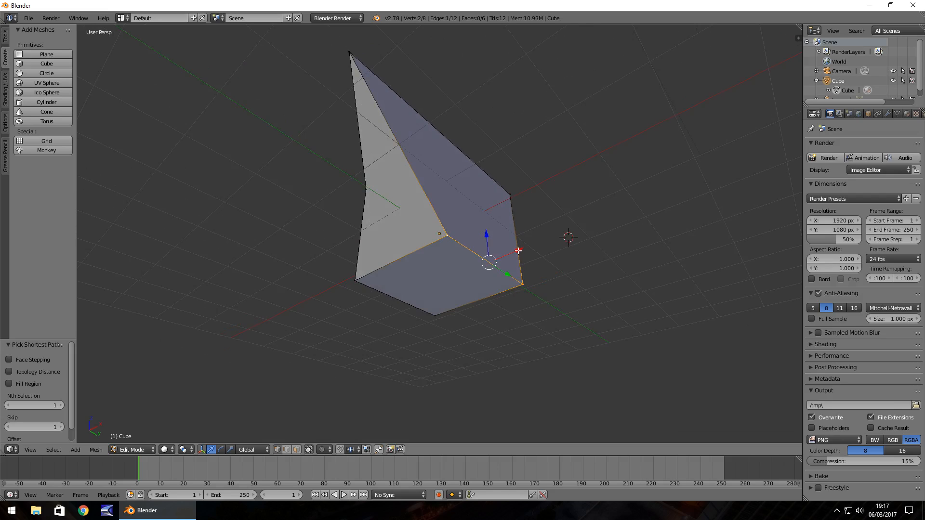
pyautogui.moveTo(527, 251)
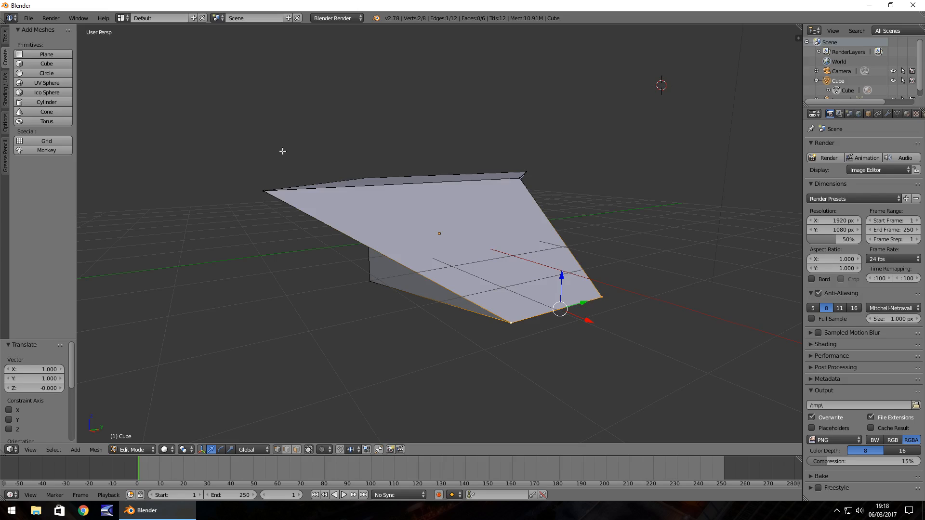
pyautogui.moveTo(393, 120)
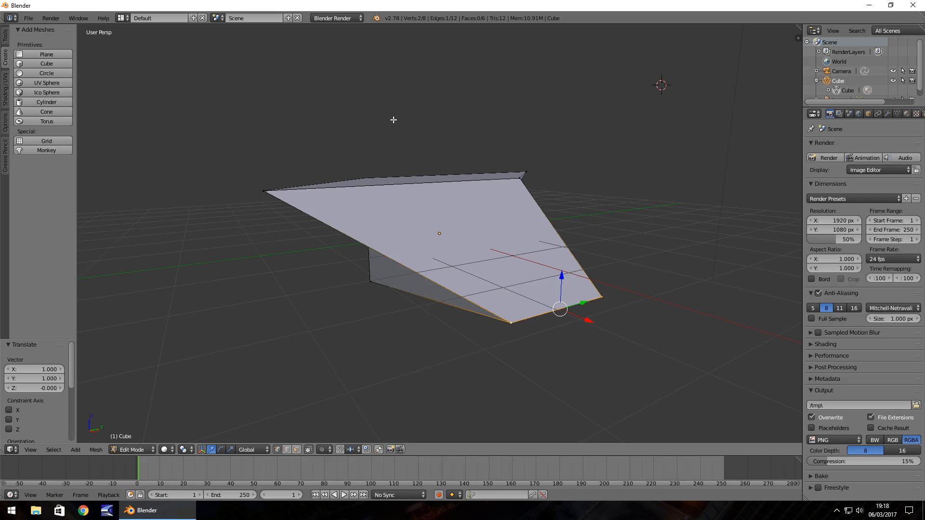
pyautogui.moveTo(380, 120)
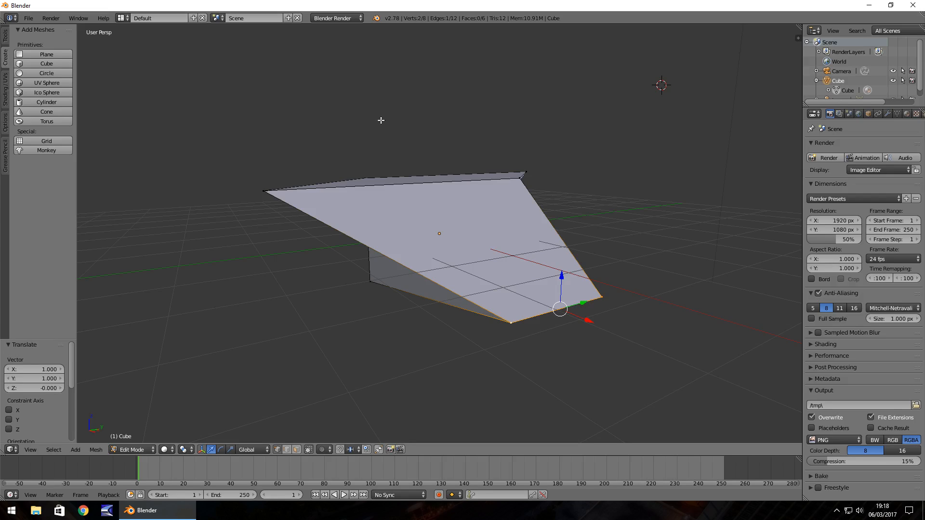
pyautogui.moveTo(258, 116)
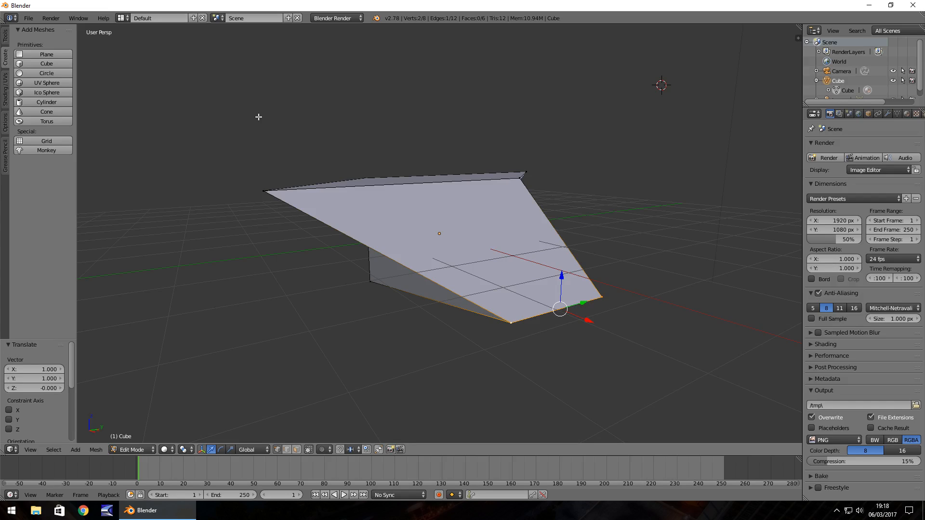
pyautogui.moveTo(200, 125)
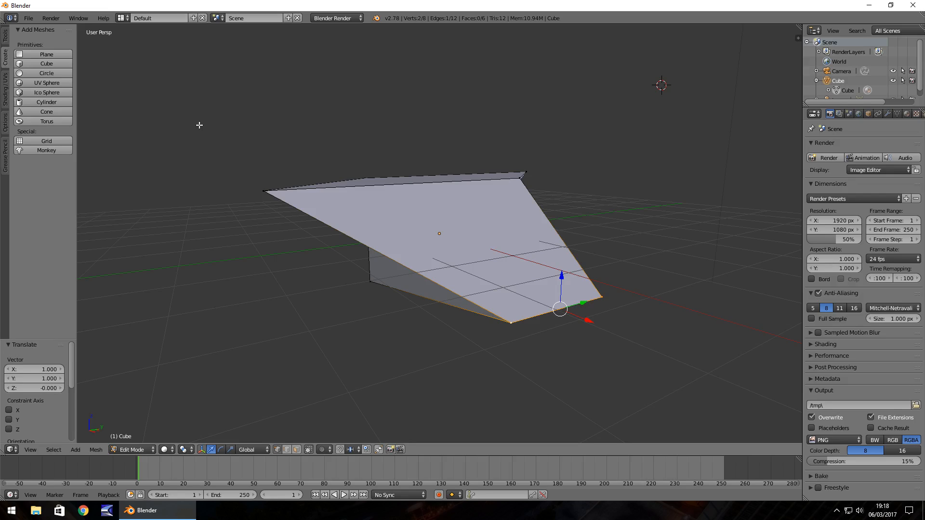
# Save the reshaped model as JVBlender.blend in the Projects folder
pyautogui.click(27, 18)
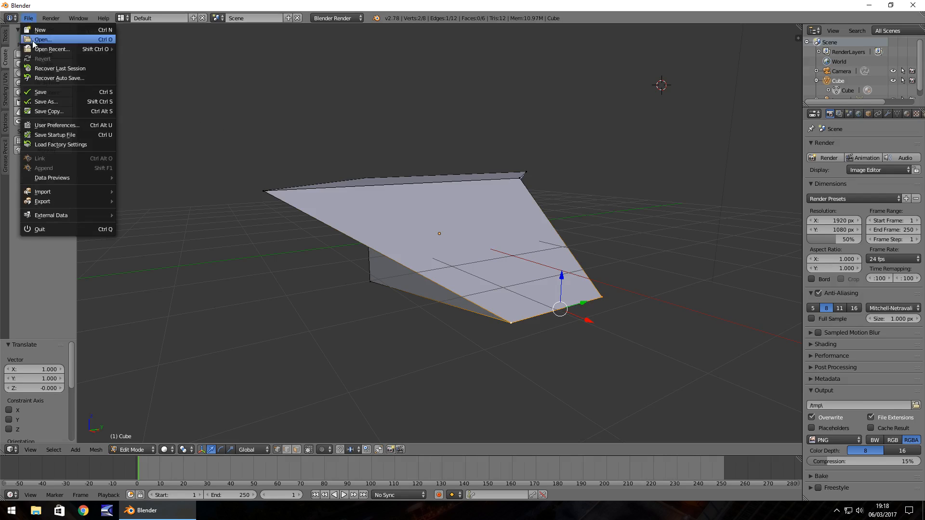
pyautogui.click(46, 102)
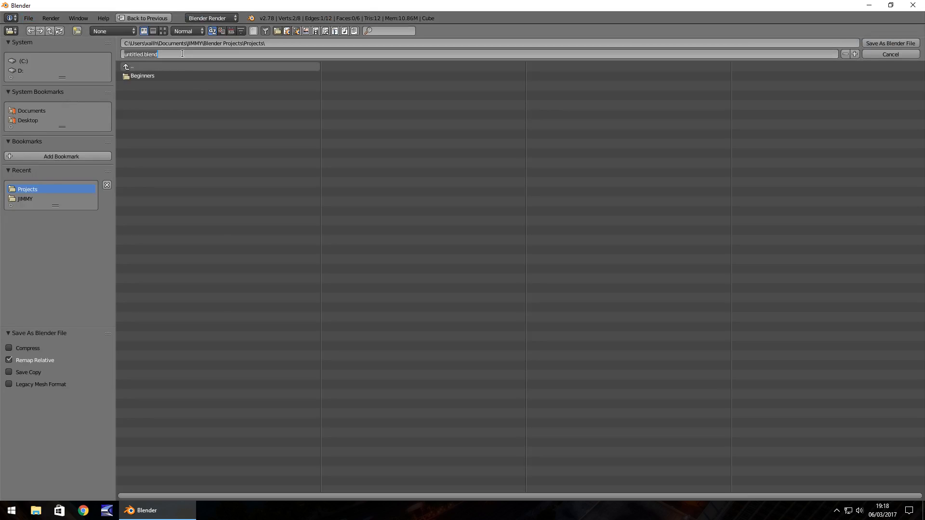
pyautogui.write('JVBlender')
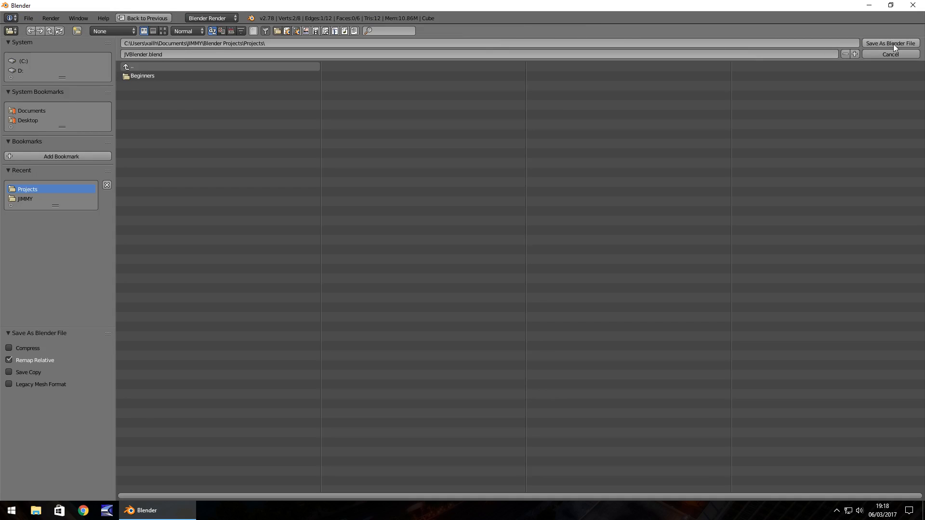
pyautogui.click(889, 44)
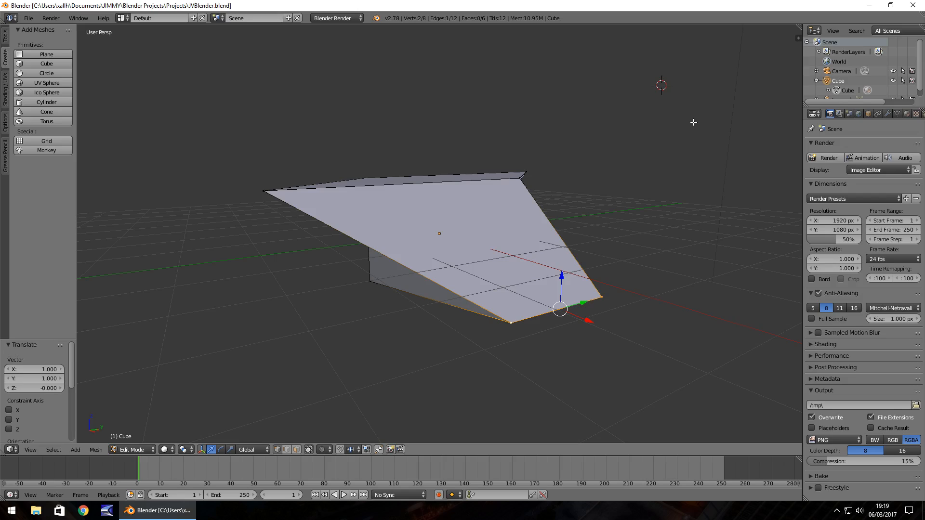
pyautogui.moveTo(569, 132)
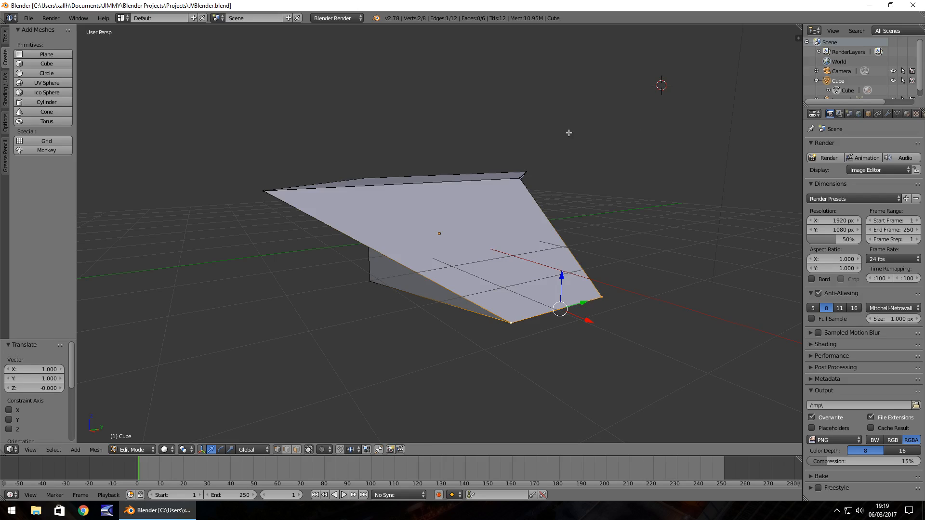